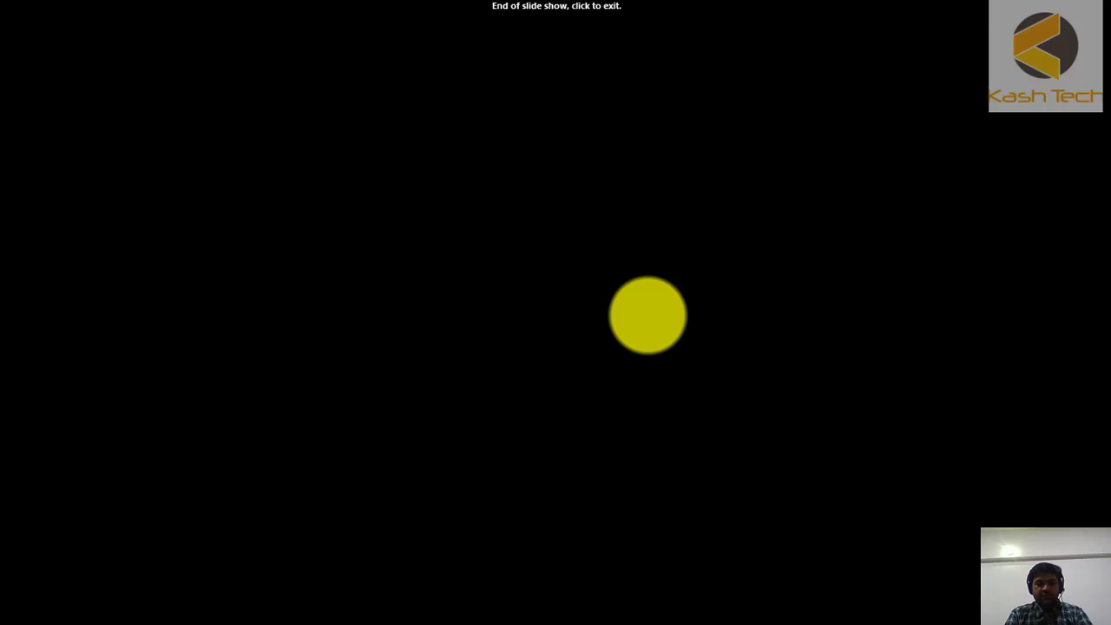
- Exit the slide show and review page 7's AC supply distribution sheet down to its title block
left_click(649, 315)
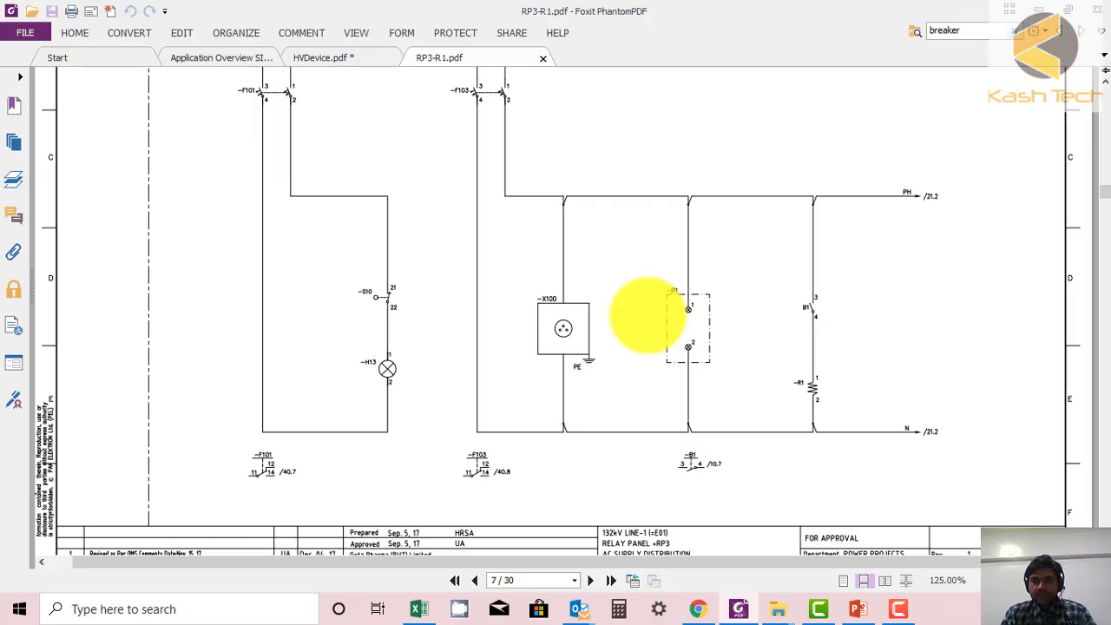
mouse_move(668, 224)
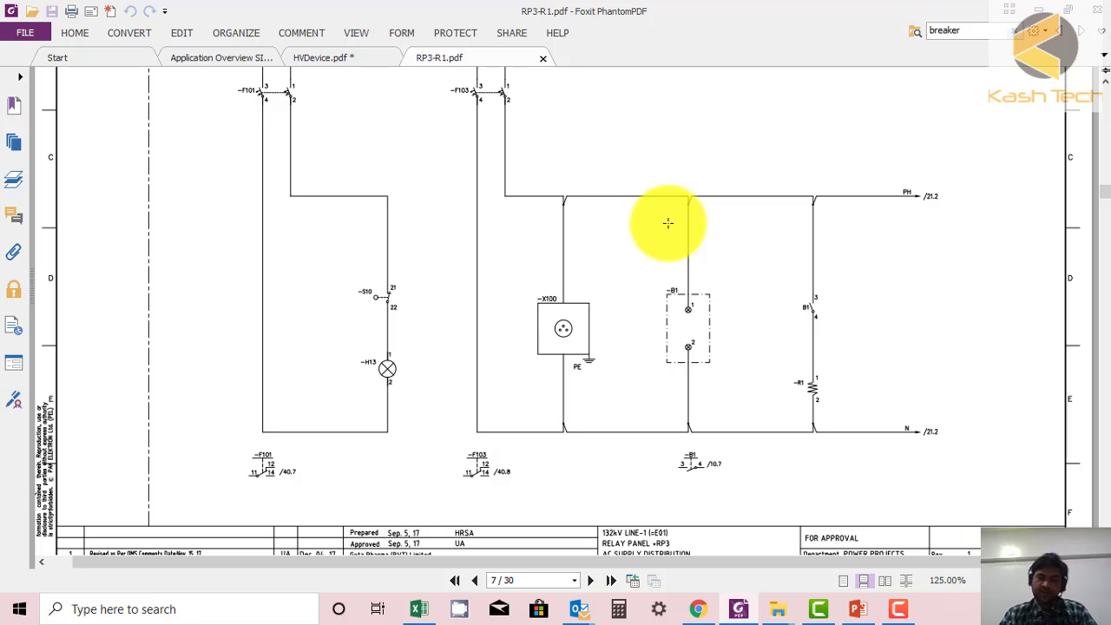
mouse_move(610, 227)
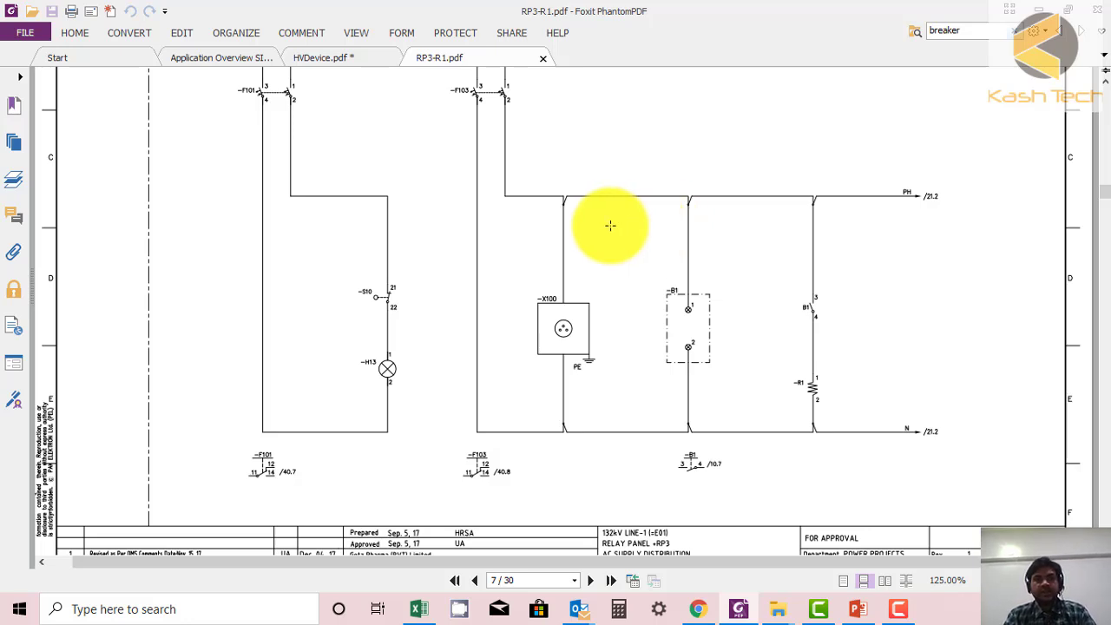
mouse_move(579, 356)
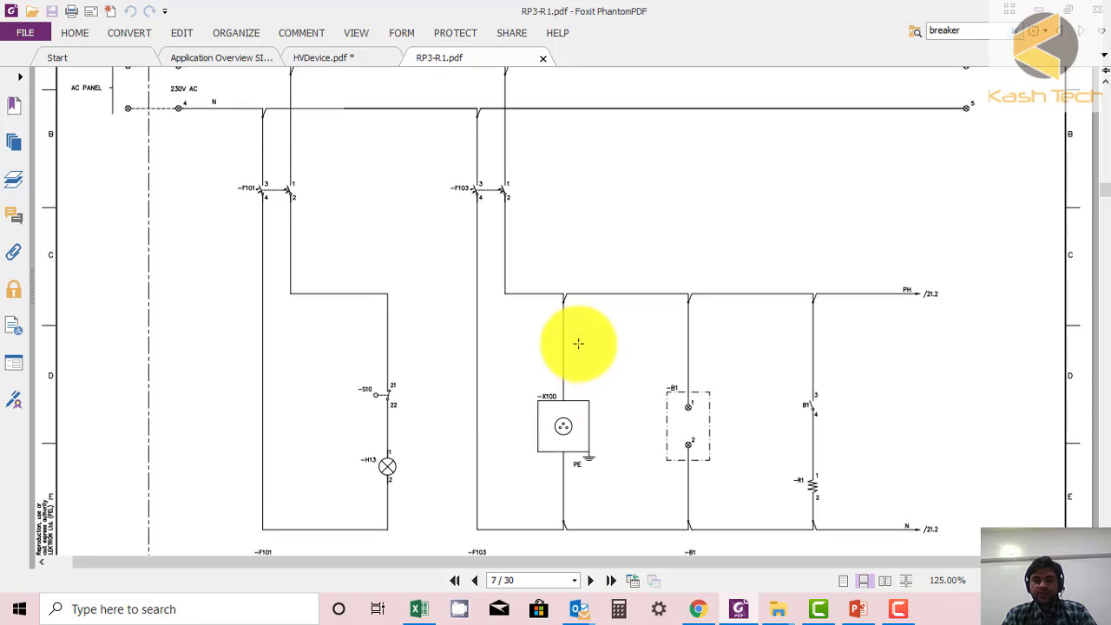
mouse_move(544, 361)
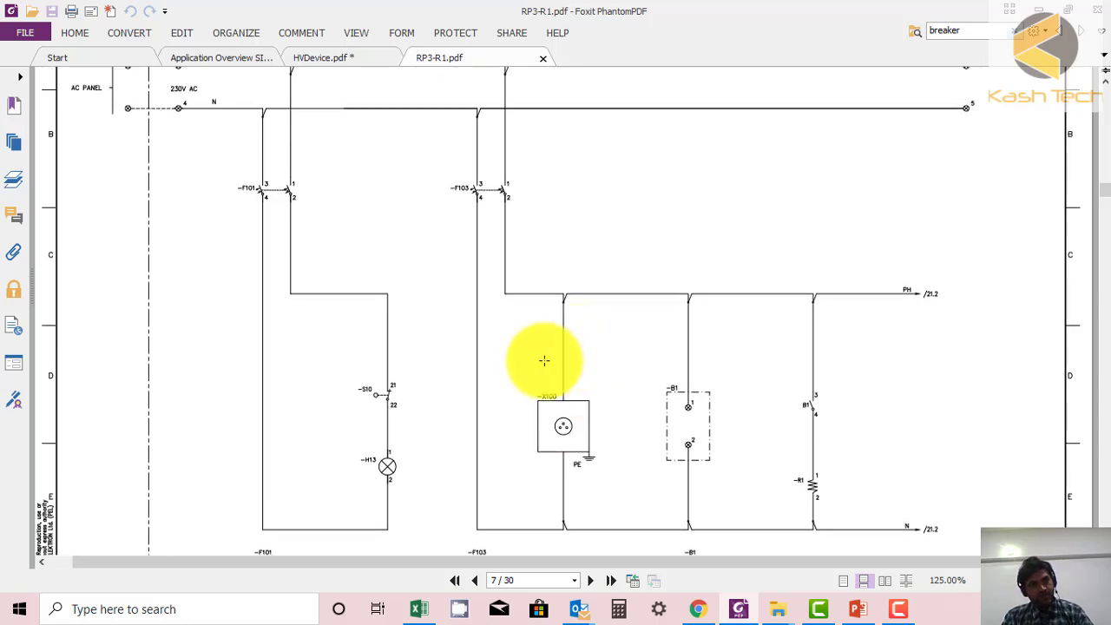
mouse_move(409, 316)
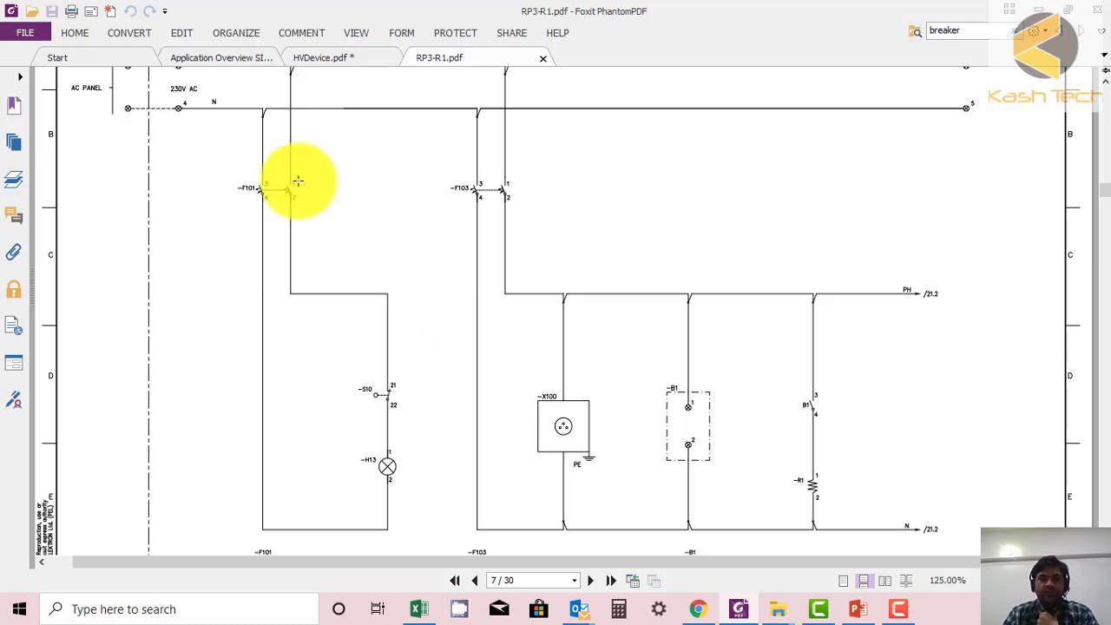
mouse_move(263, 211)
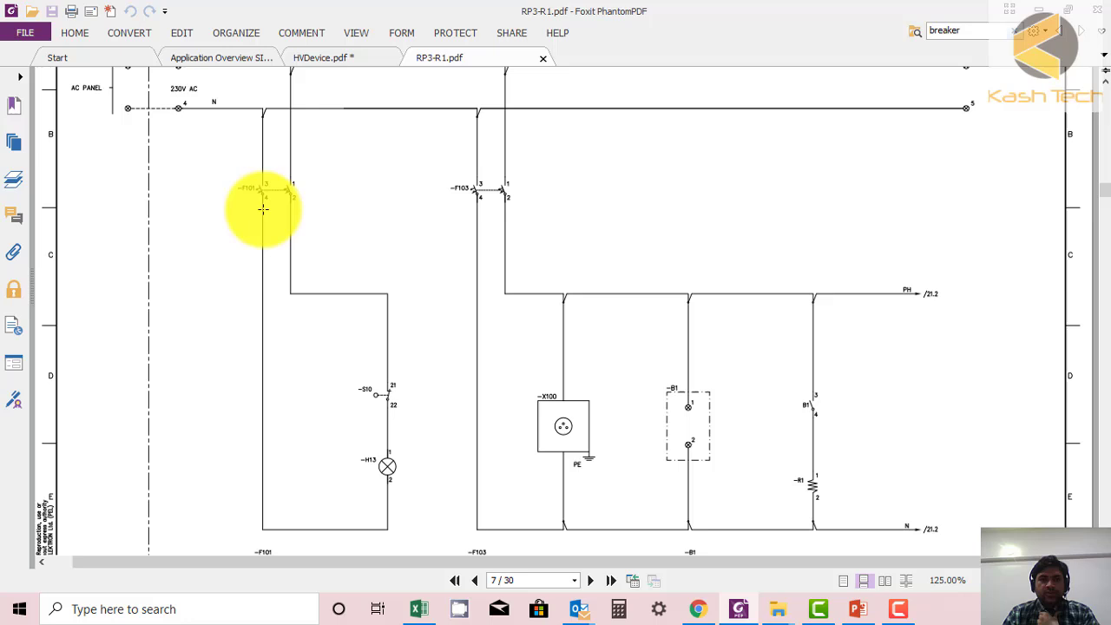
mouse_move(571, 252)
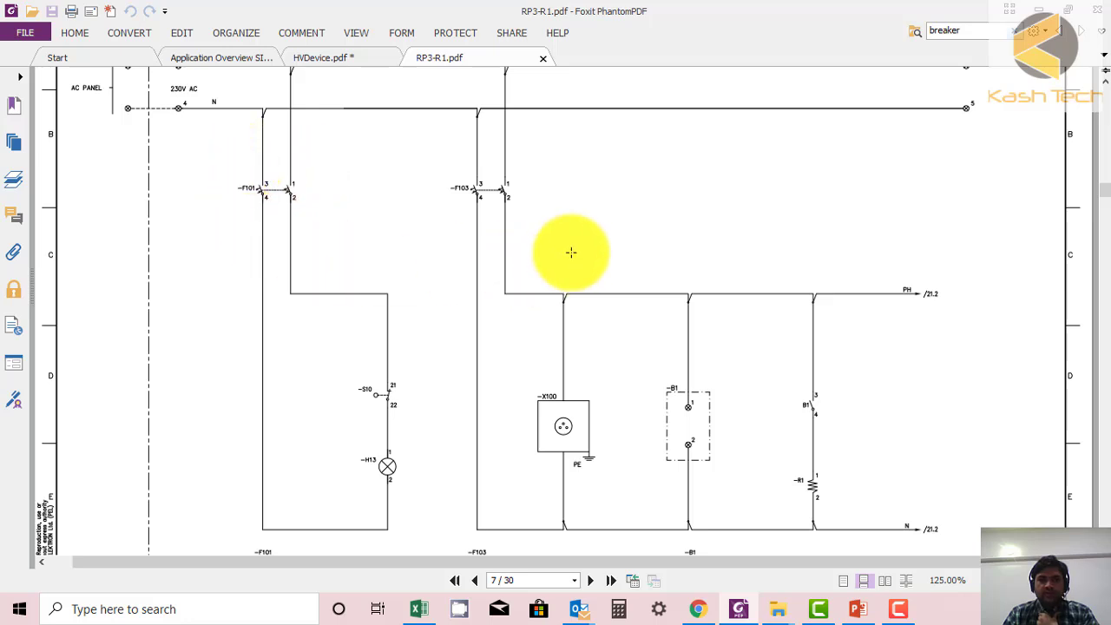
mouse_move(452, 187)
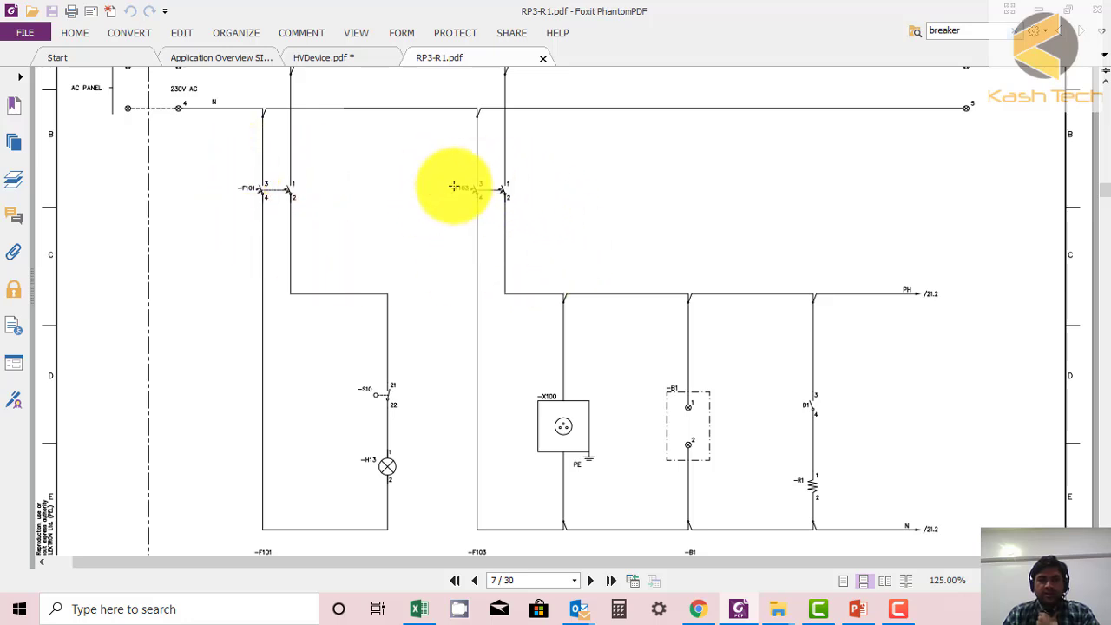
scroll("down", 3)
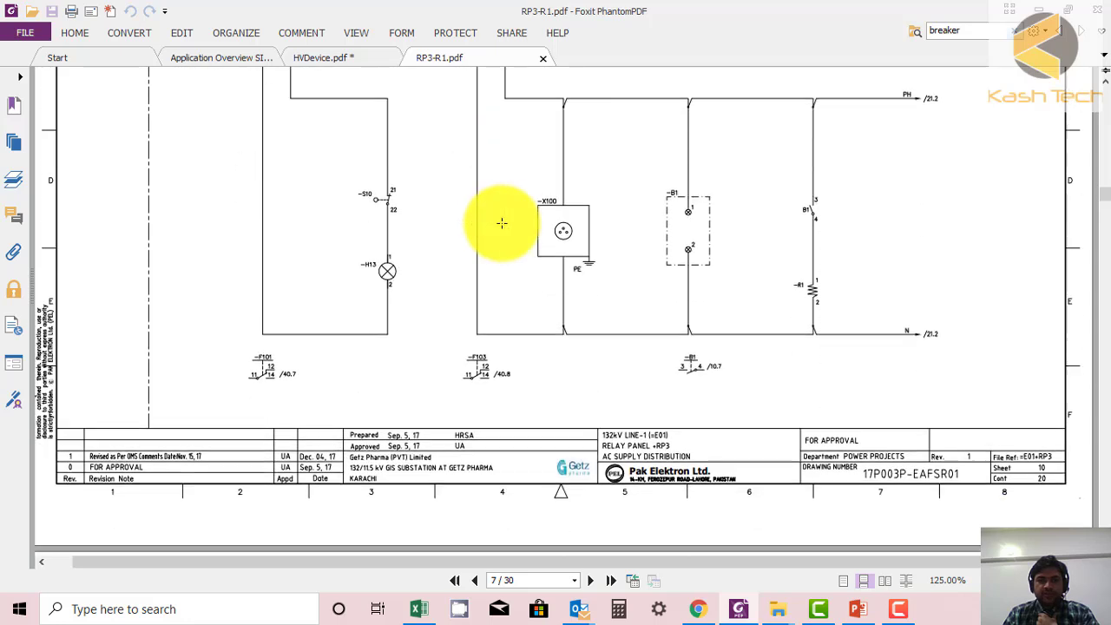
mouse_move(406, 179)
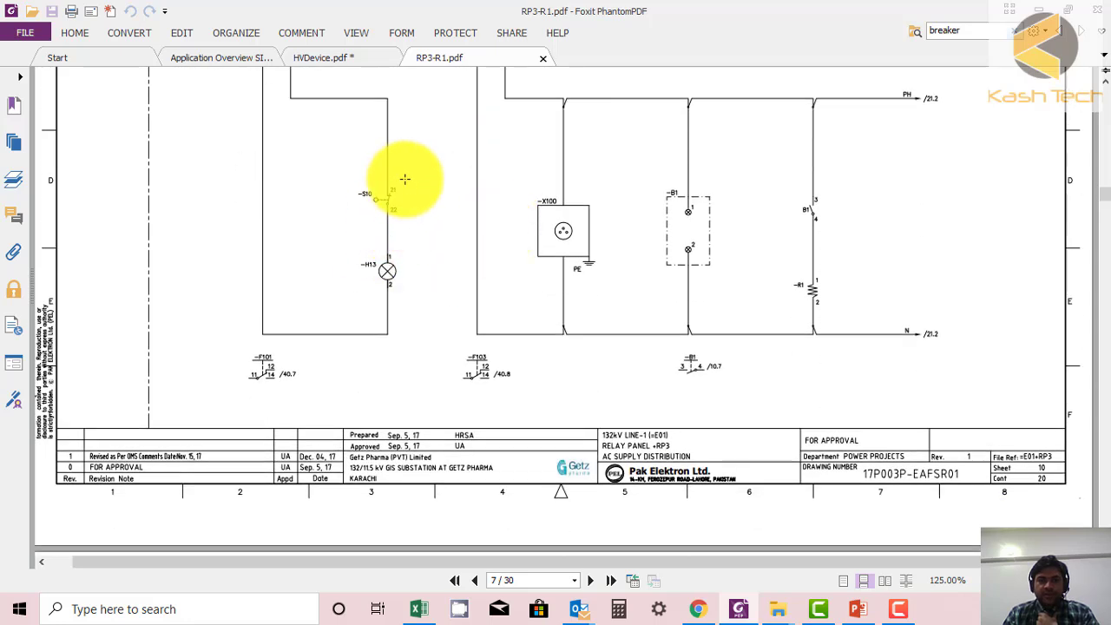
mouse_move(398, 220)
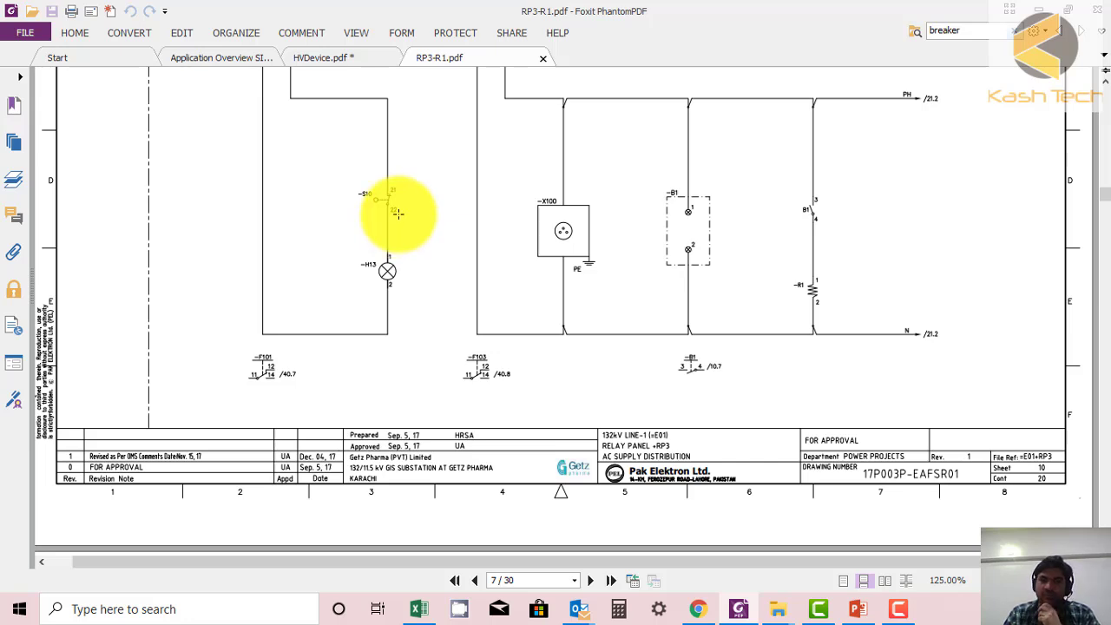
mouse_move(407, 305)
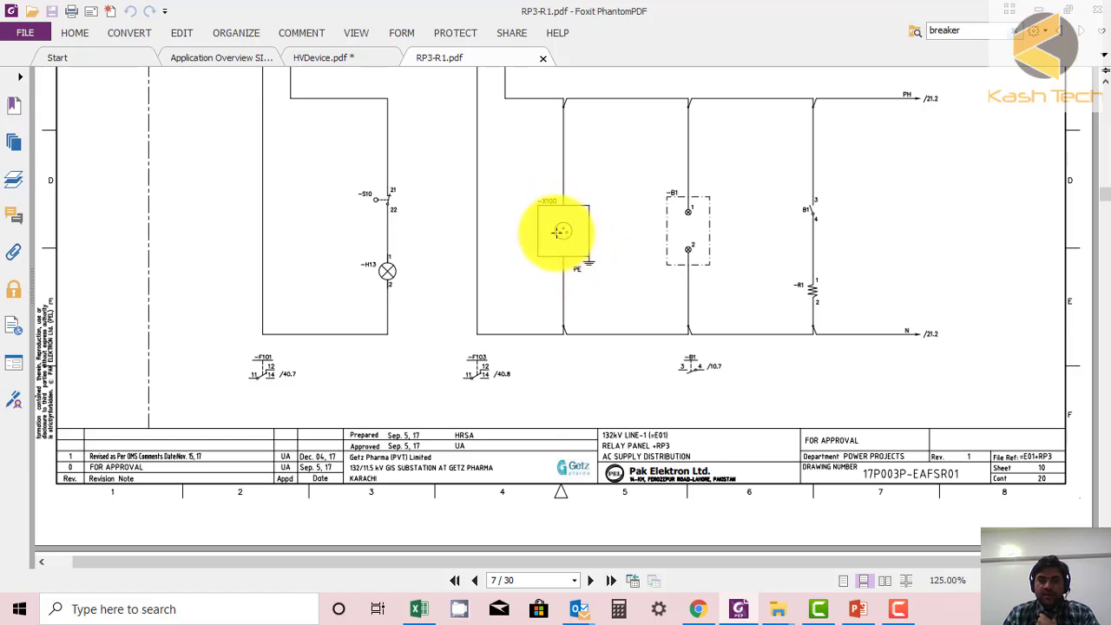
mouse_move(693, 269)
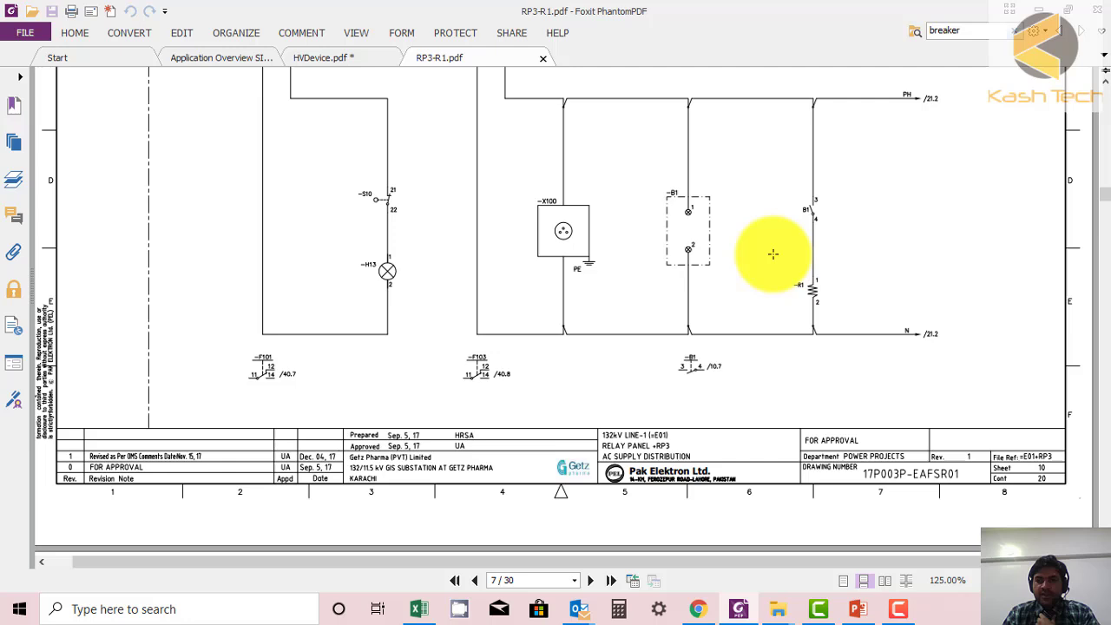
mouse_move(820, 240)
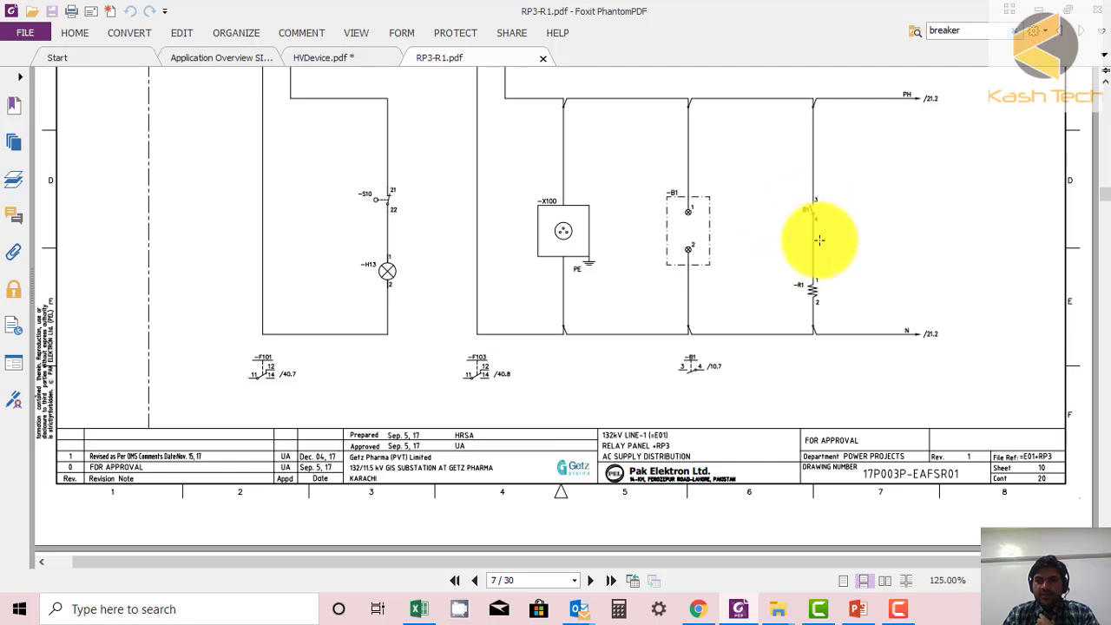
mouse_move(820, 284)
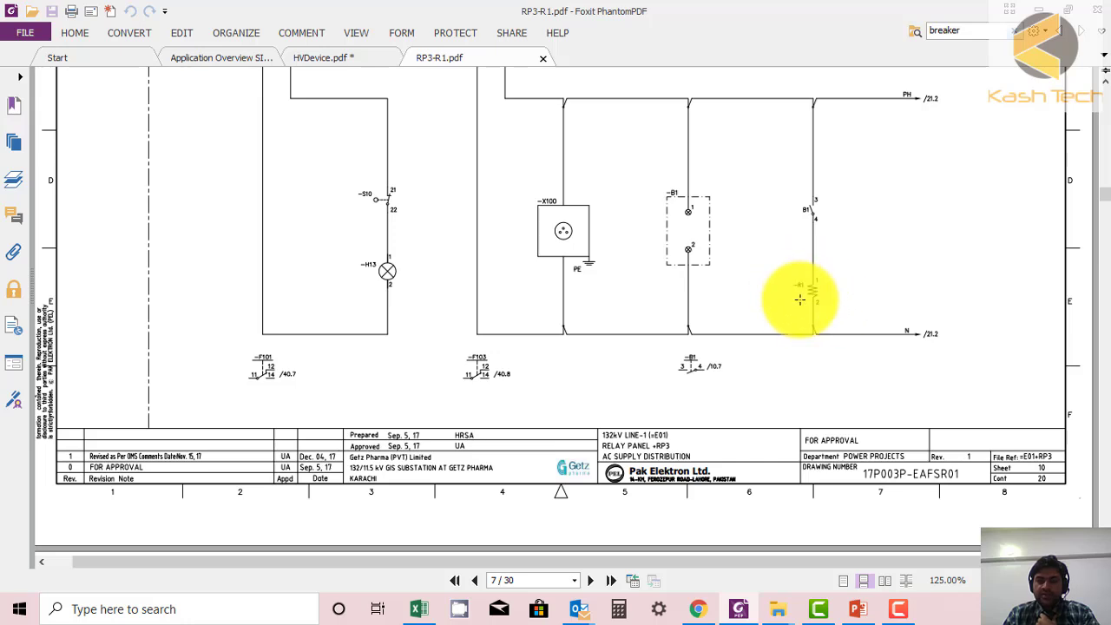
scroll("down", 3)
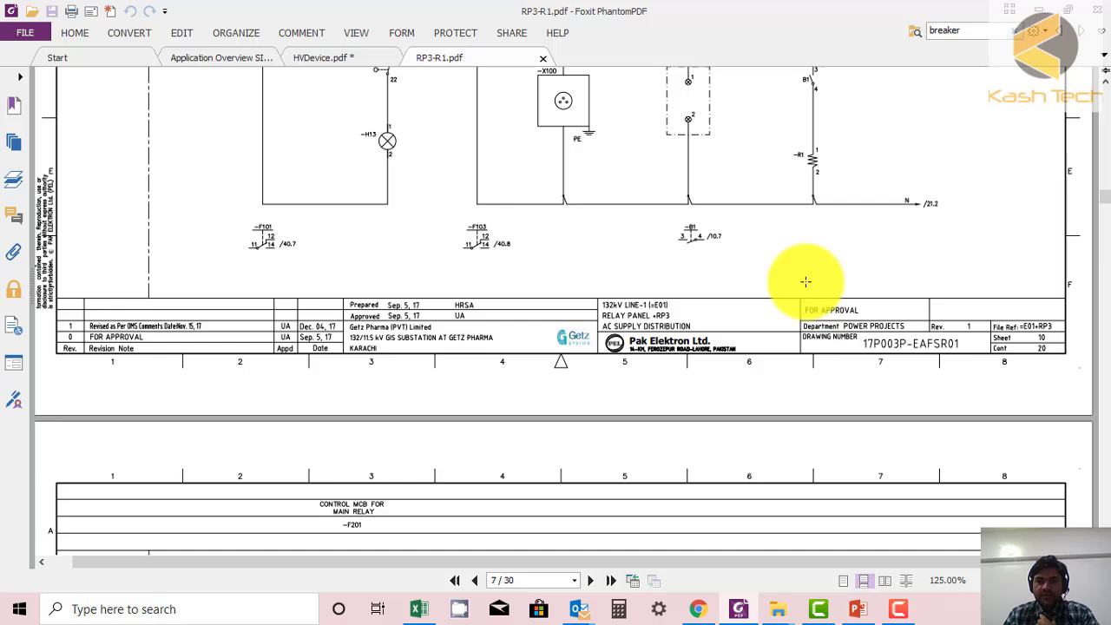
- Scroll through page 8's DC supply distribution and page 9's DC failure indication sheets
left_click(591, 580)
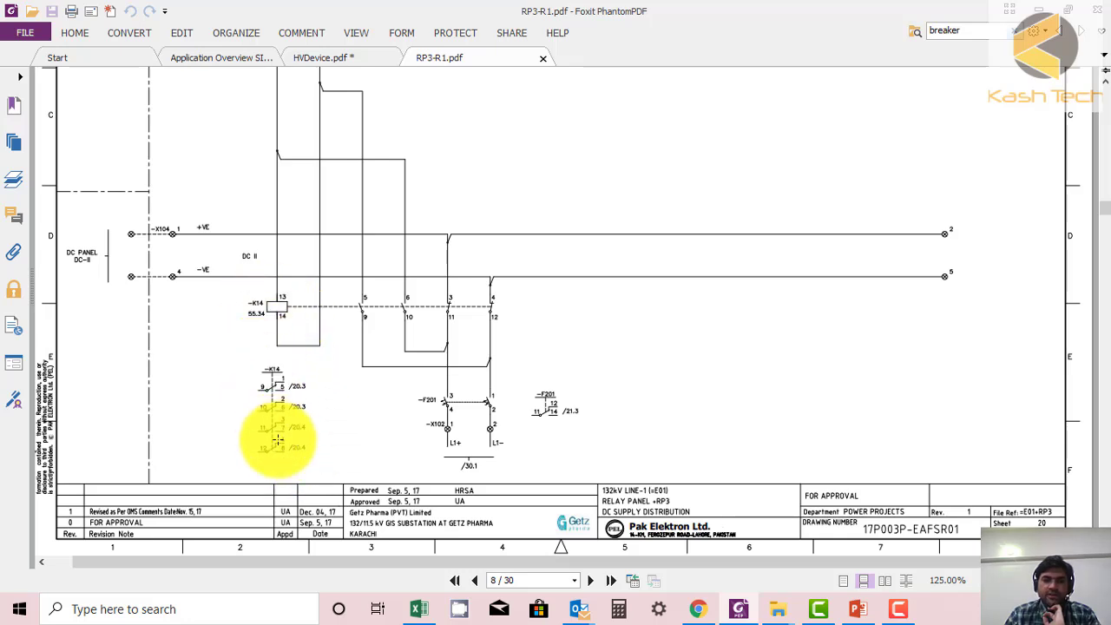
mouse_move(469, 426)
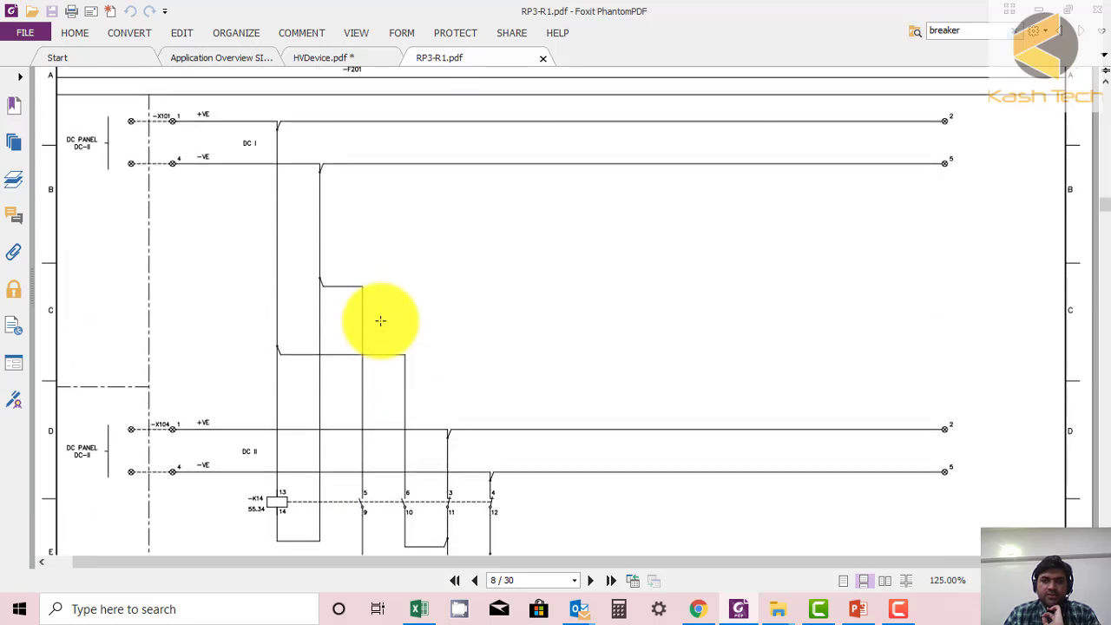
mouse_move(182, 173)
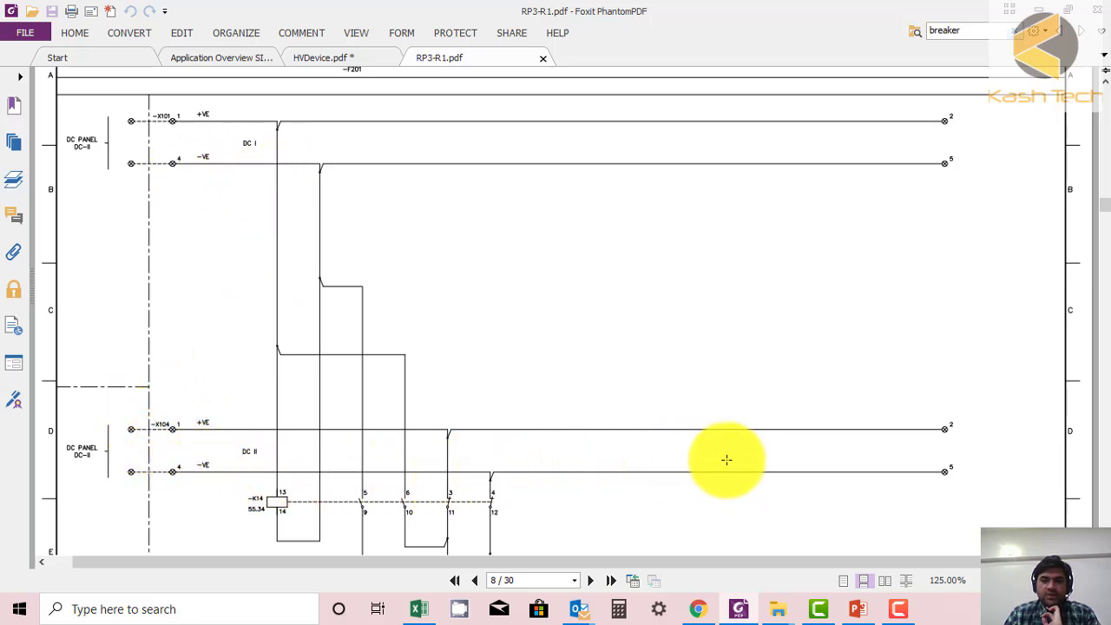
mouse_move(197, 192)
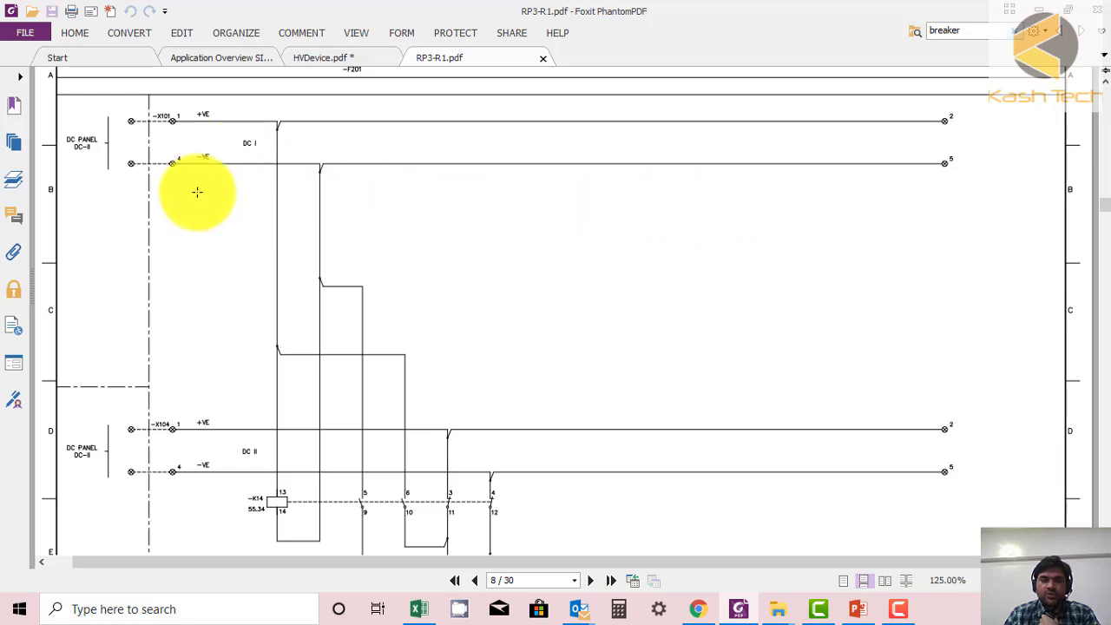
mouse_move(749, 177)
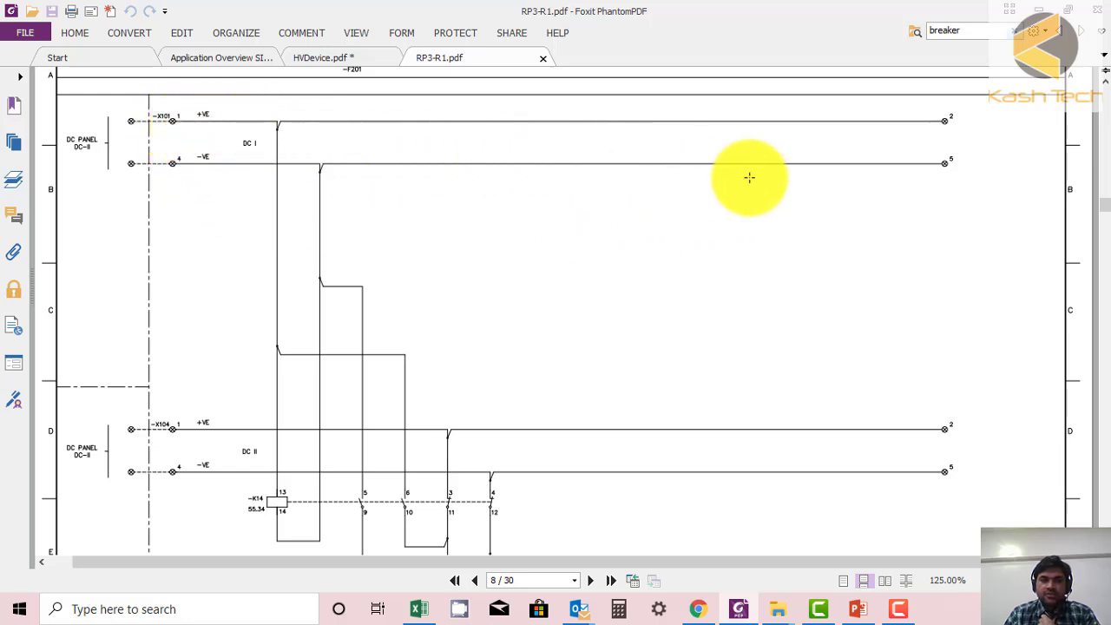
mouse_move(452, 184)
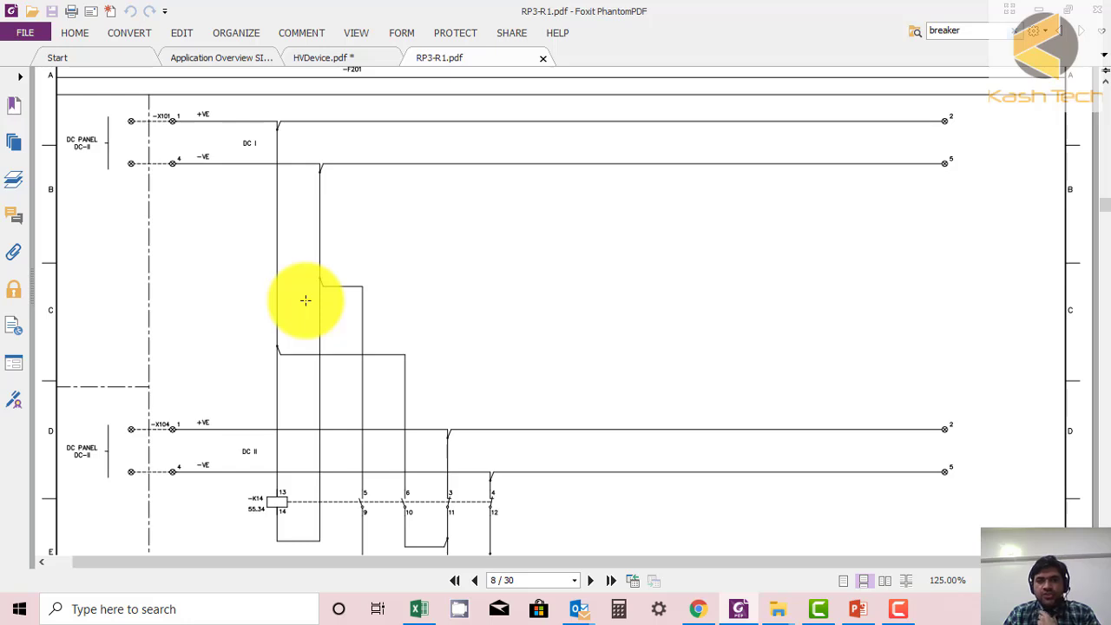
mouse_move(347, 184)
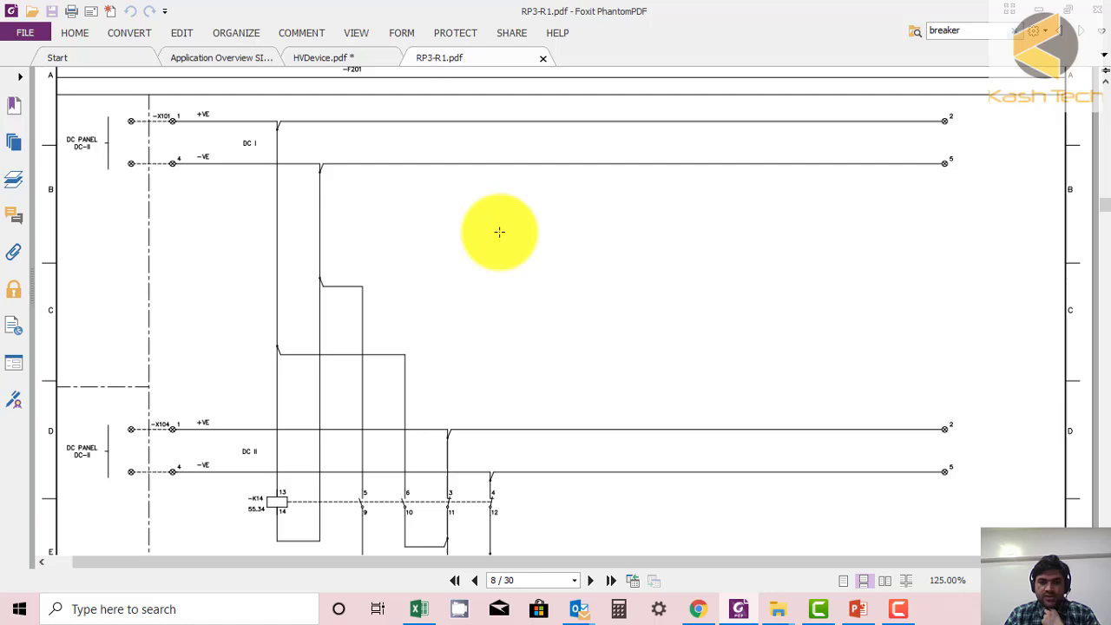
scroll("down", 3)
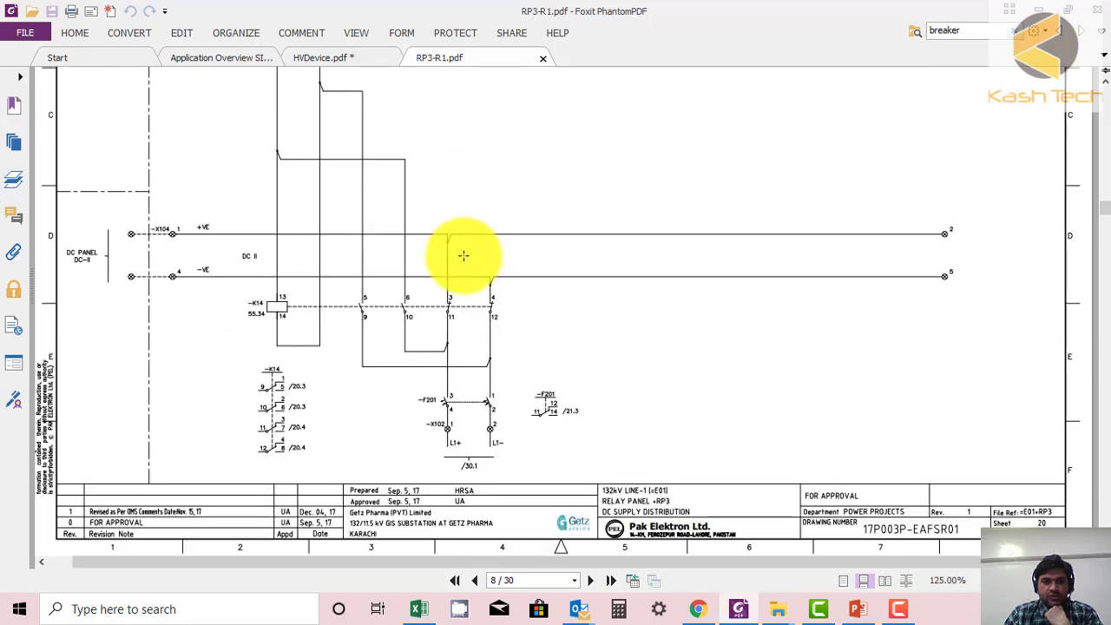
mouse_move(269, 374)
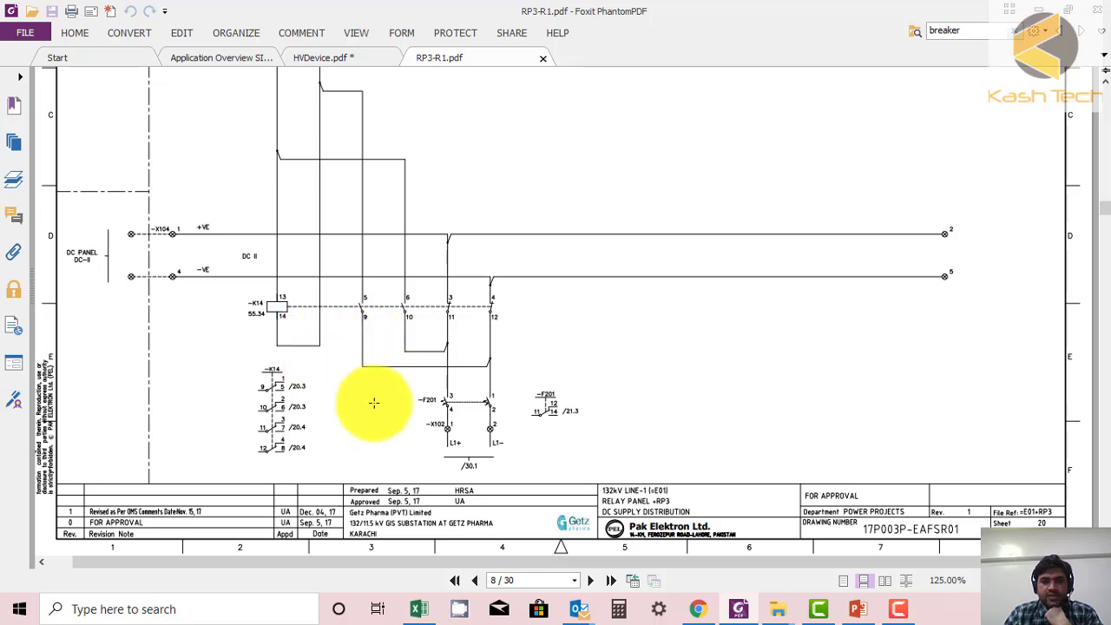
scroll("down", 3)
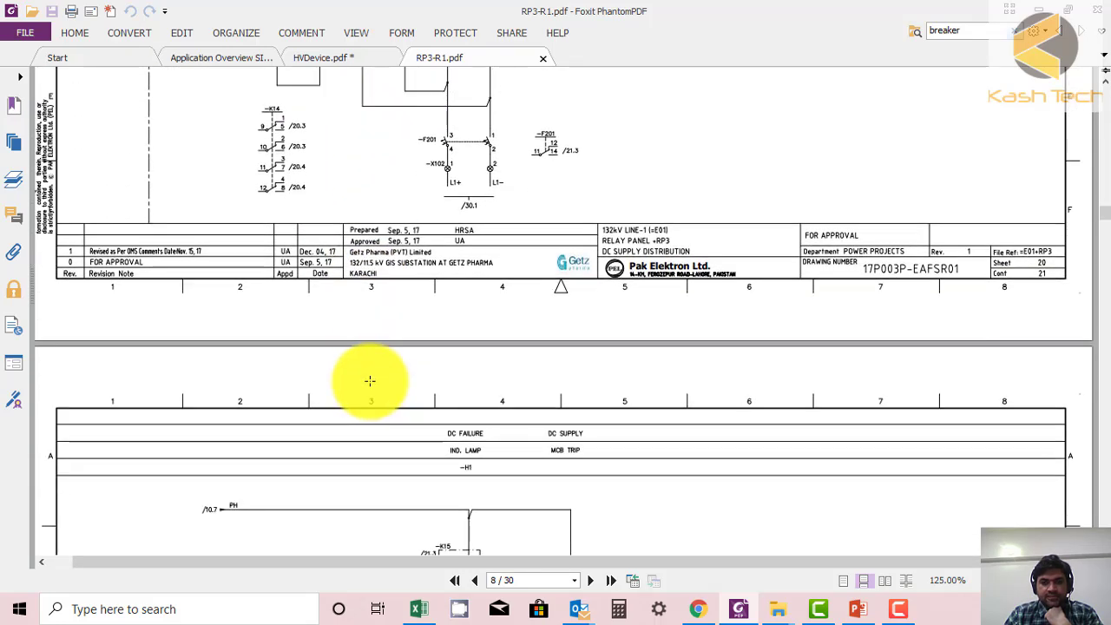
scroll("down", 3)
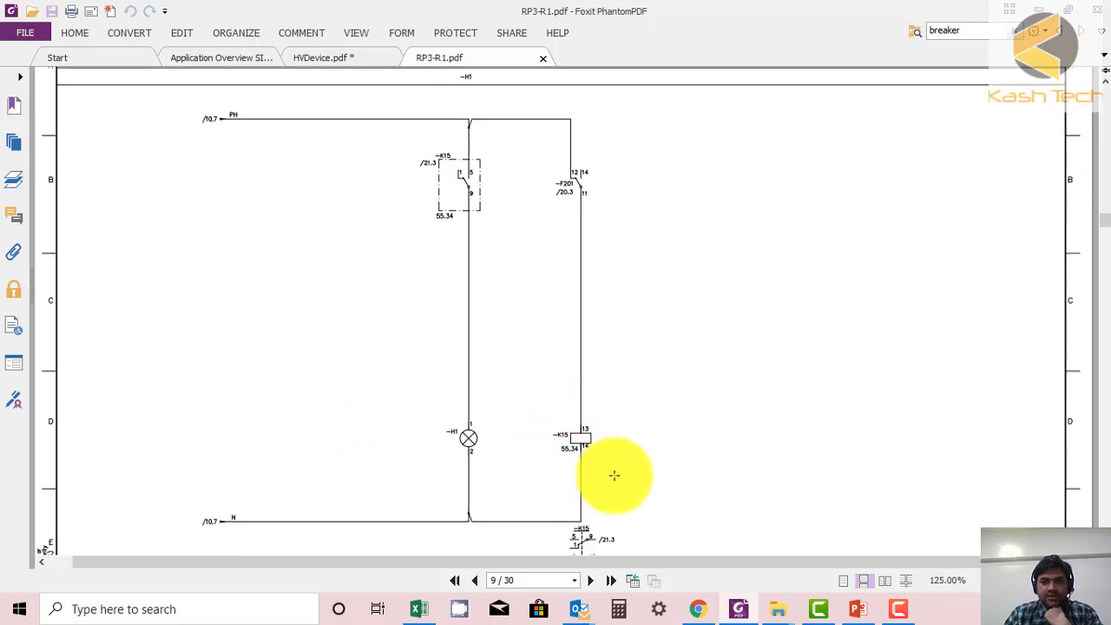
mouse_move(607, 386)
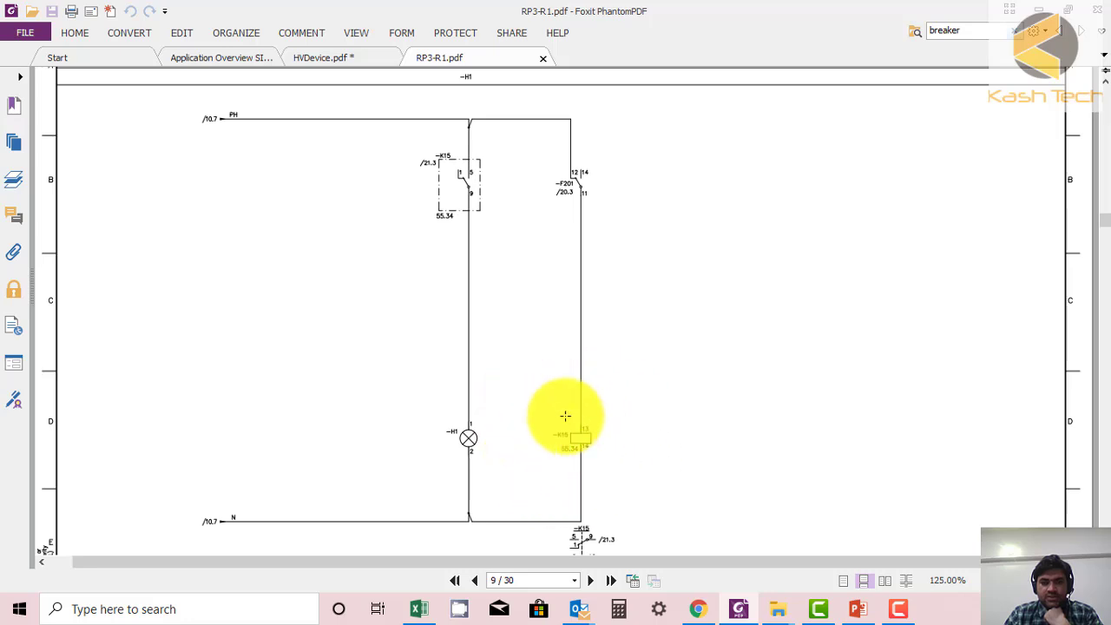
mouse_move(485, 359)
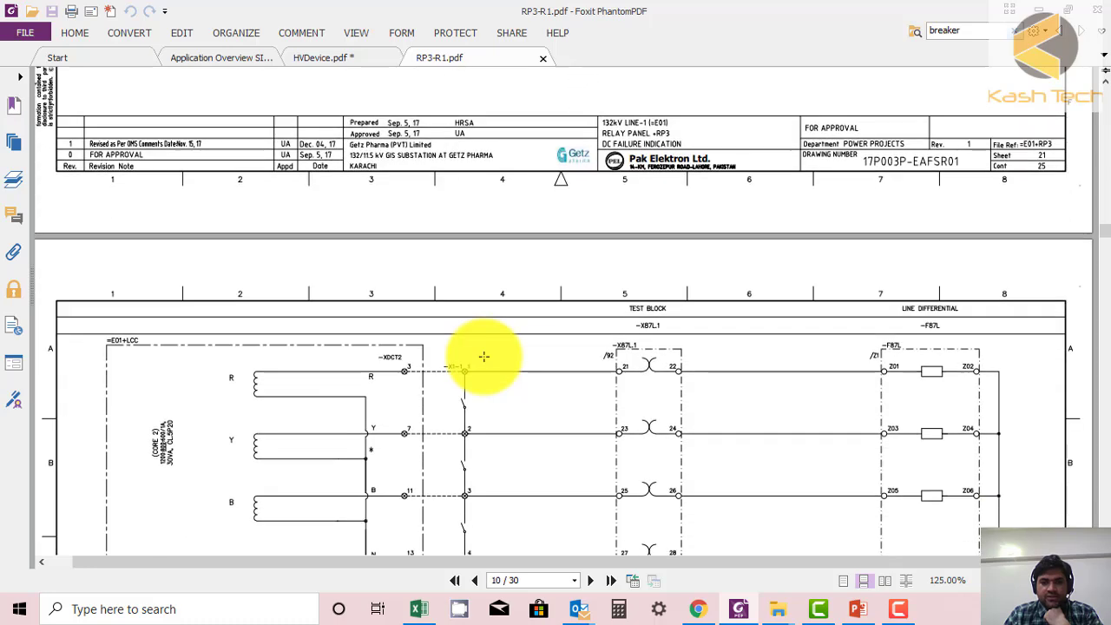
scroll("down", 3)
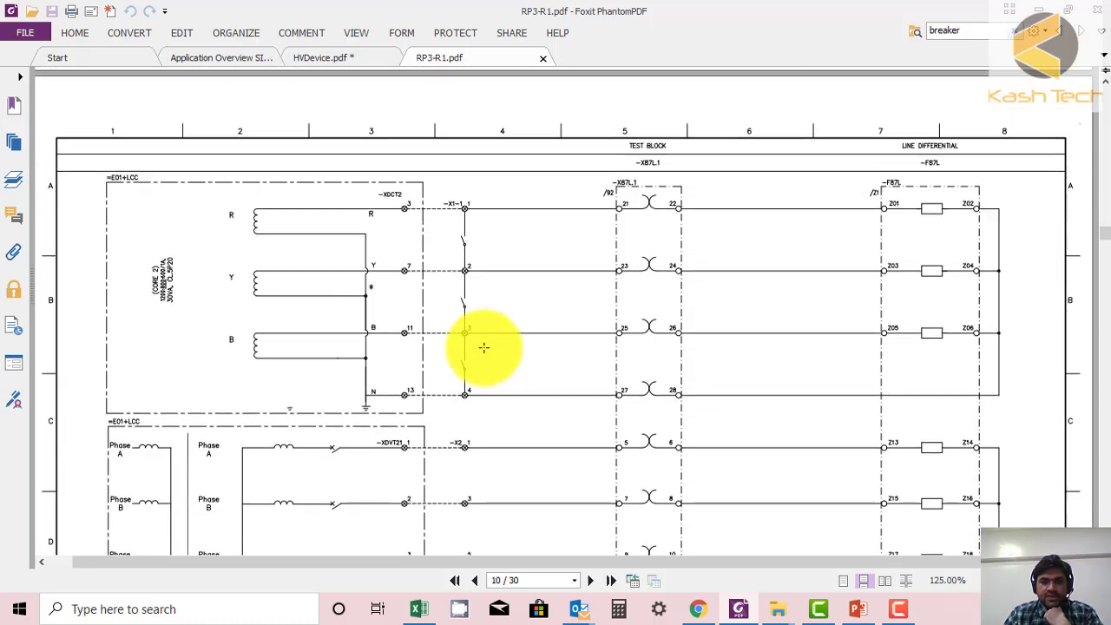
mouse_move(300, 208)
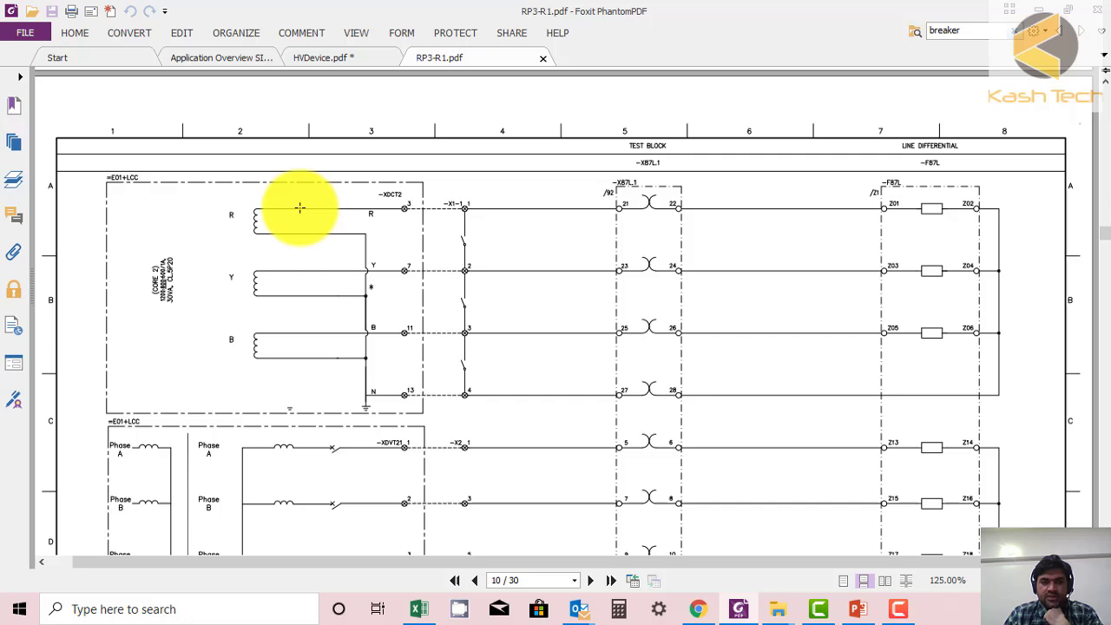
mouse_move(383, 407)
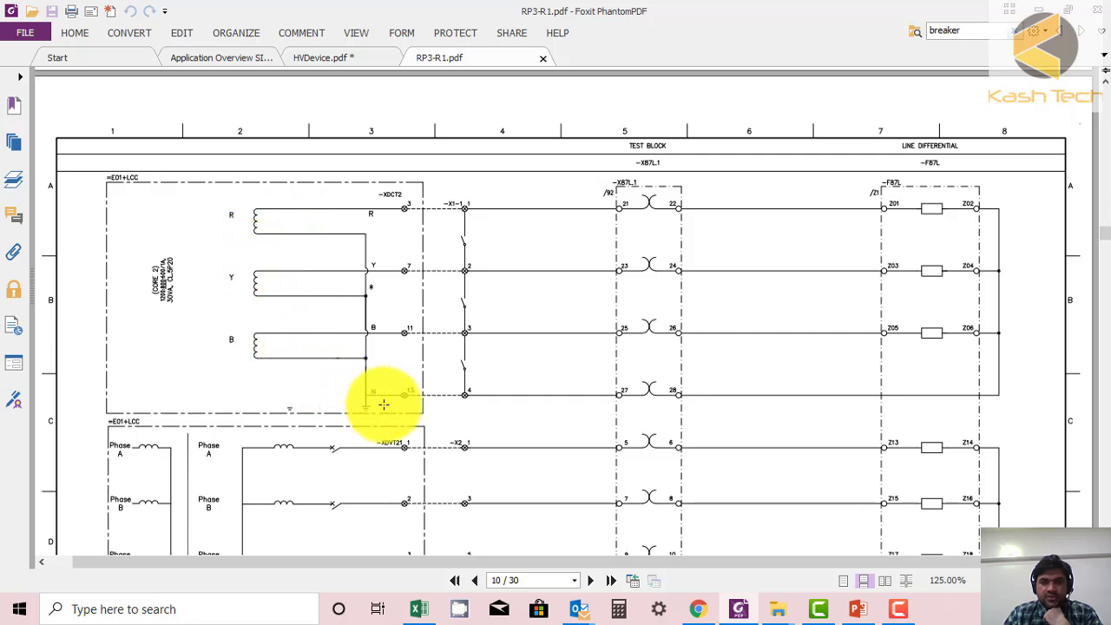
mouse_move(483, 253)
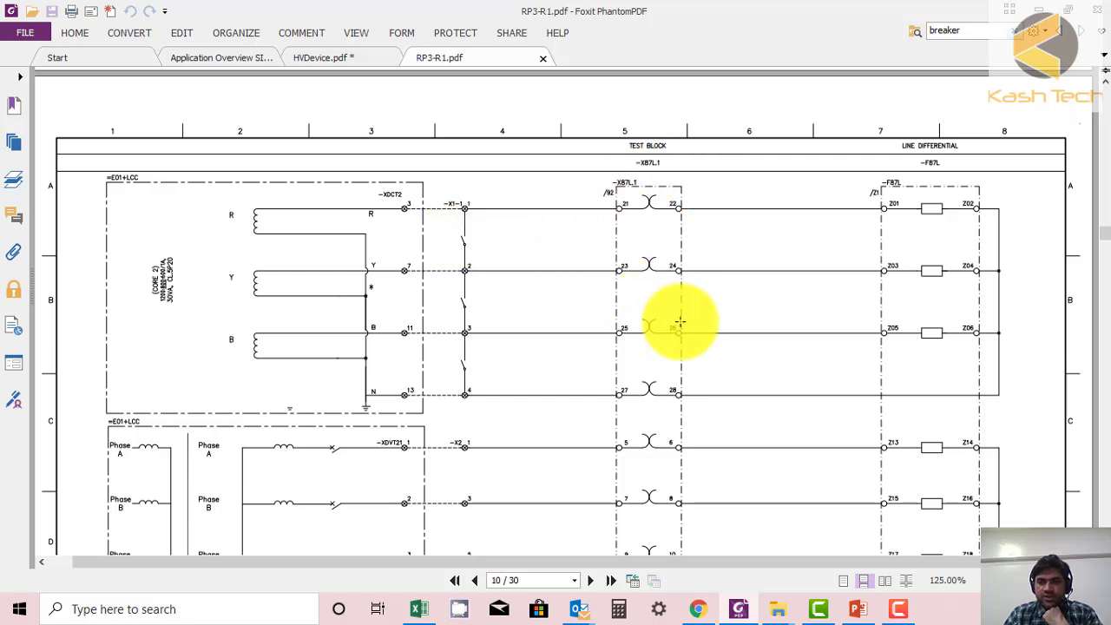
mouse_move(901, 187)
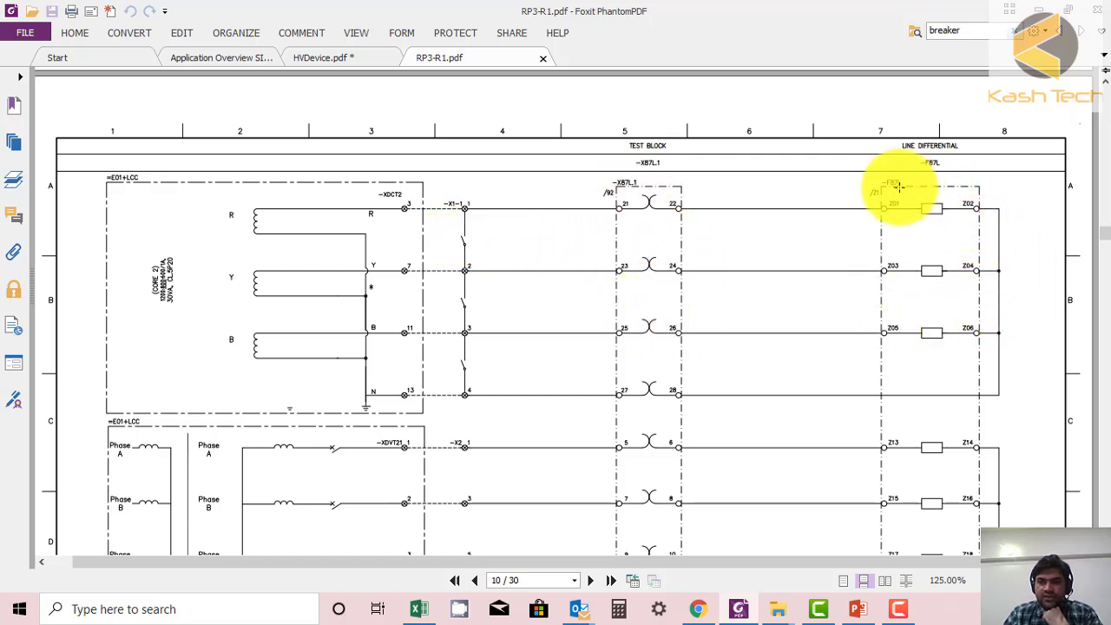
mouse_move(898, 351)
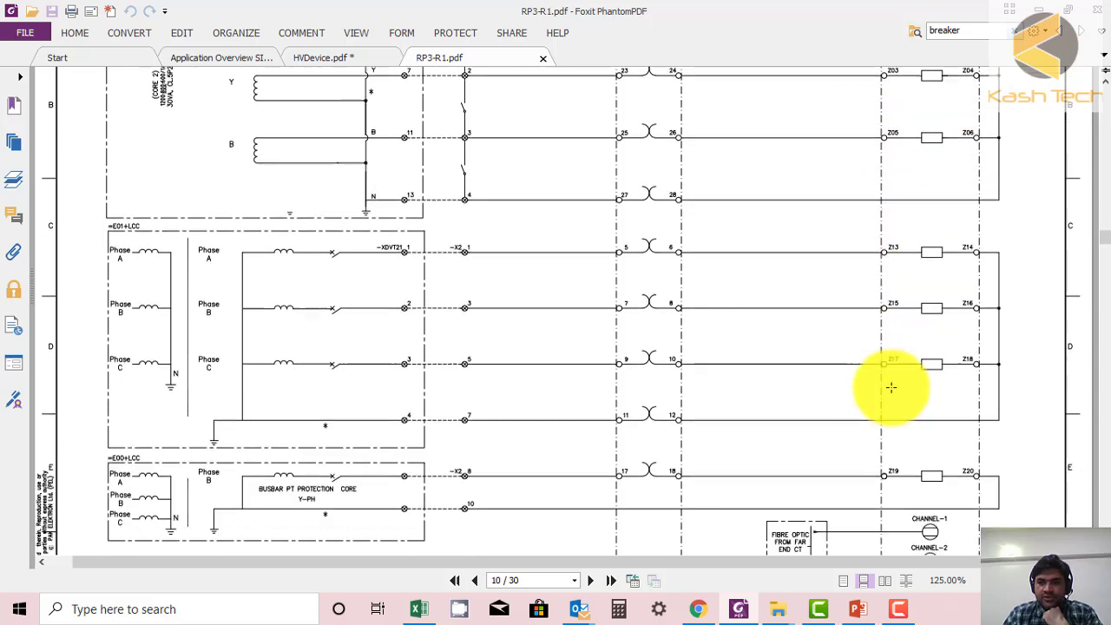
mouse_move(881, 373)
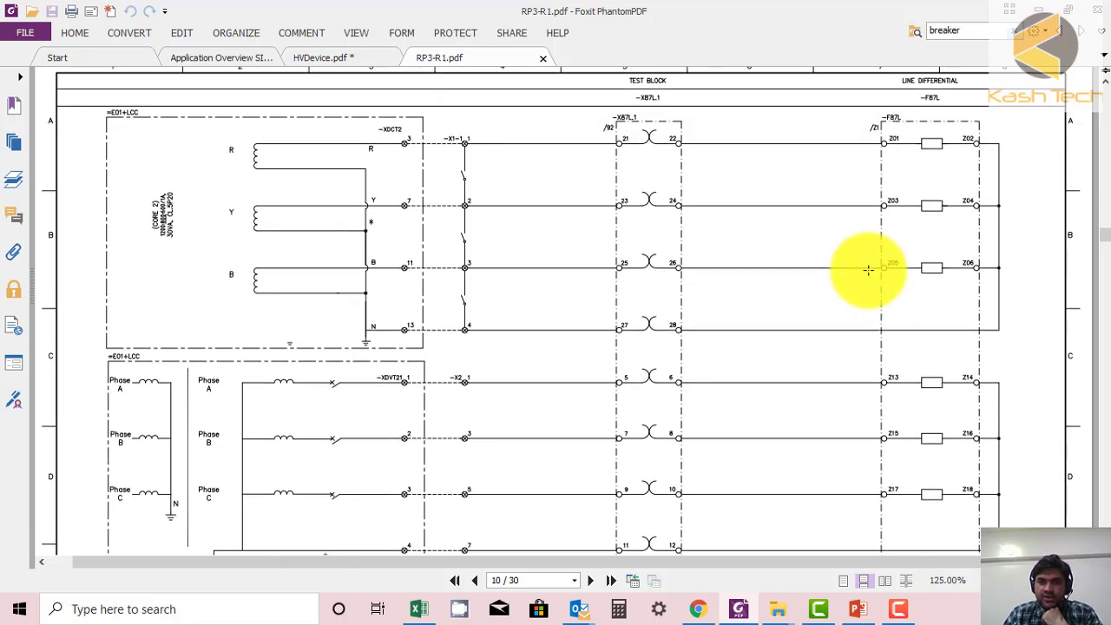
mouse_move(473, 312)
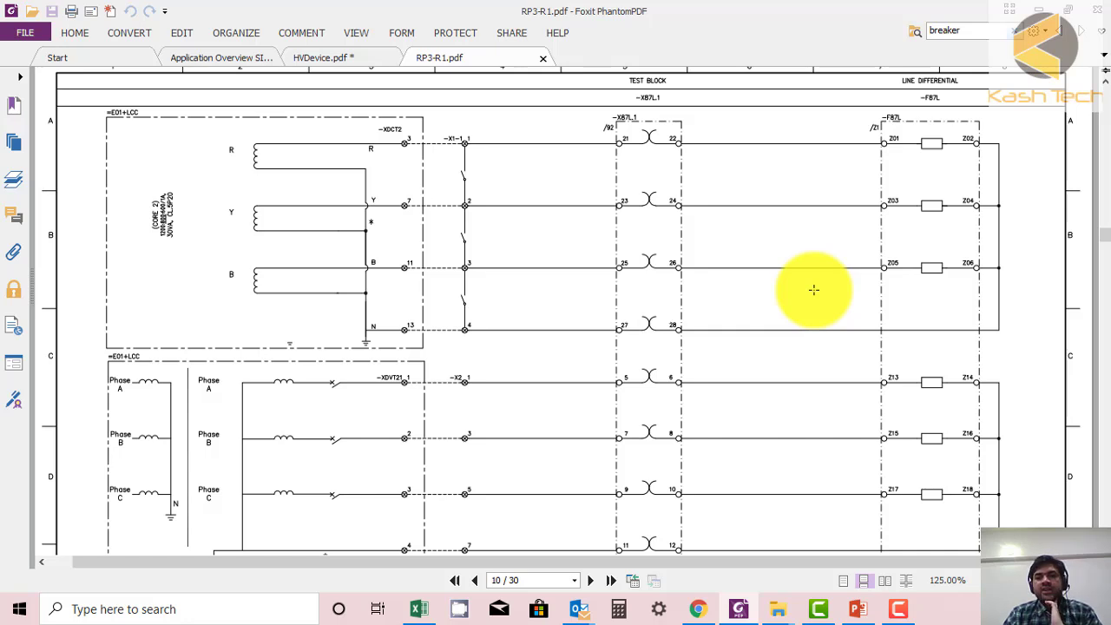
mouse_move(677, 276)
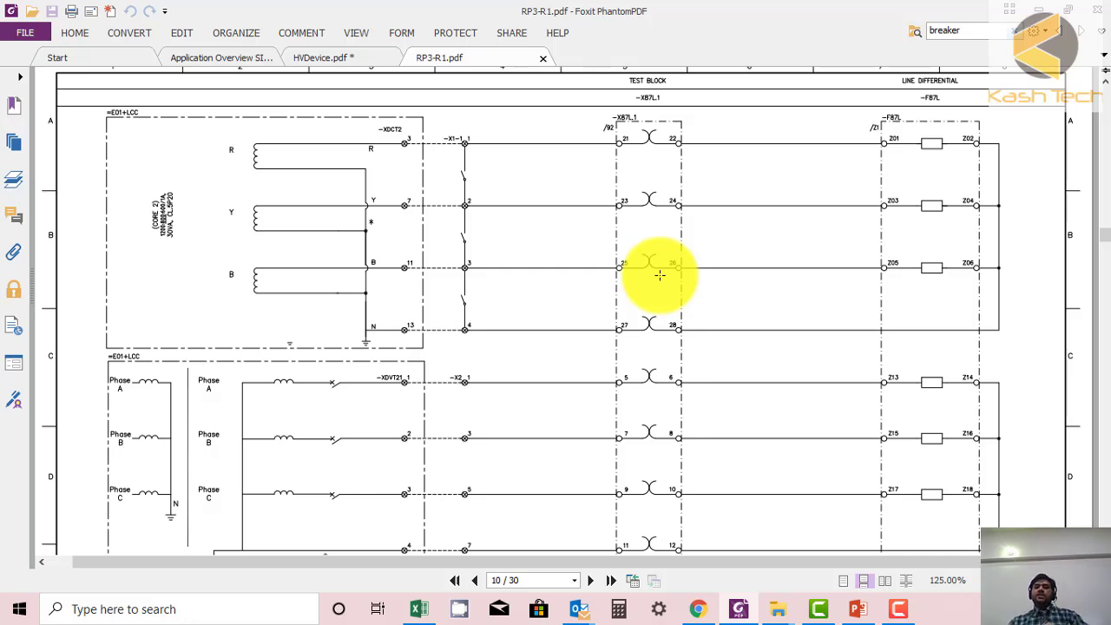
mouse_move(191, 156)
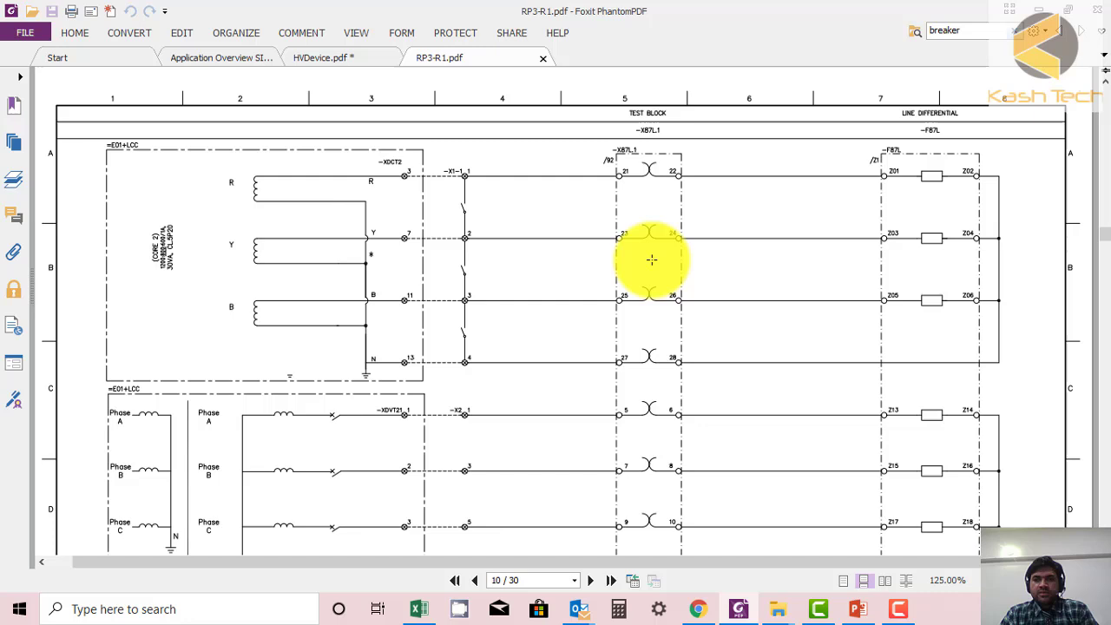
mouse_move(722, 164)
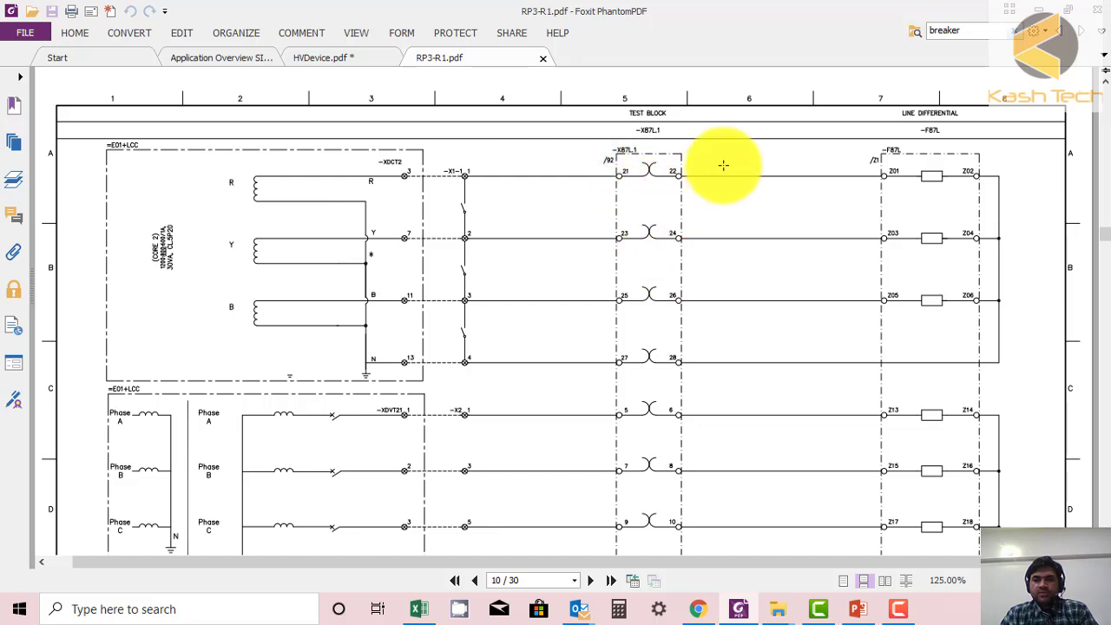
mouse_move(638, 165)
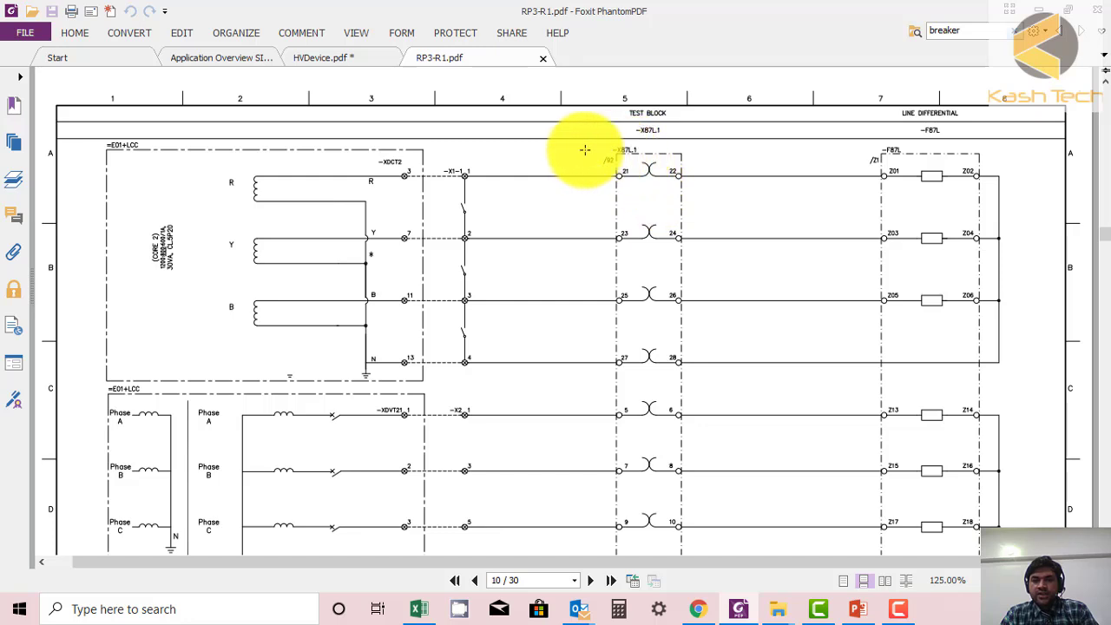
mouse_move(625, 297)
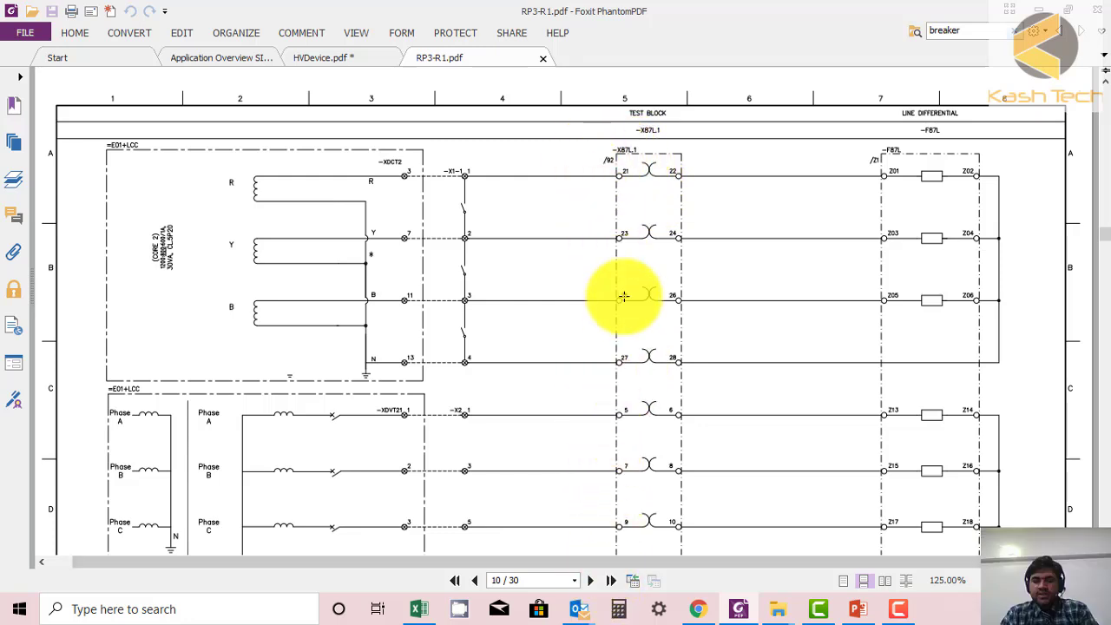
mouse_move(646, 415)
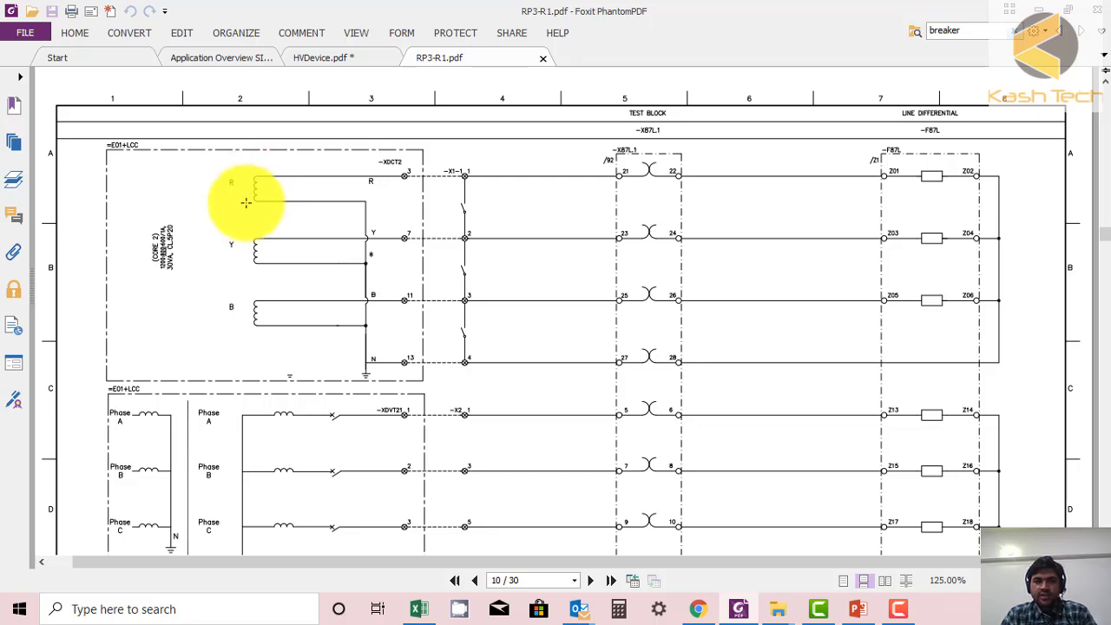
mouse_move(424, 216)
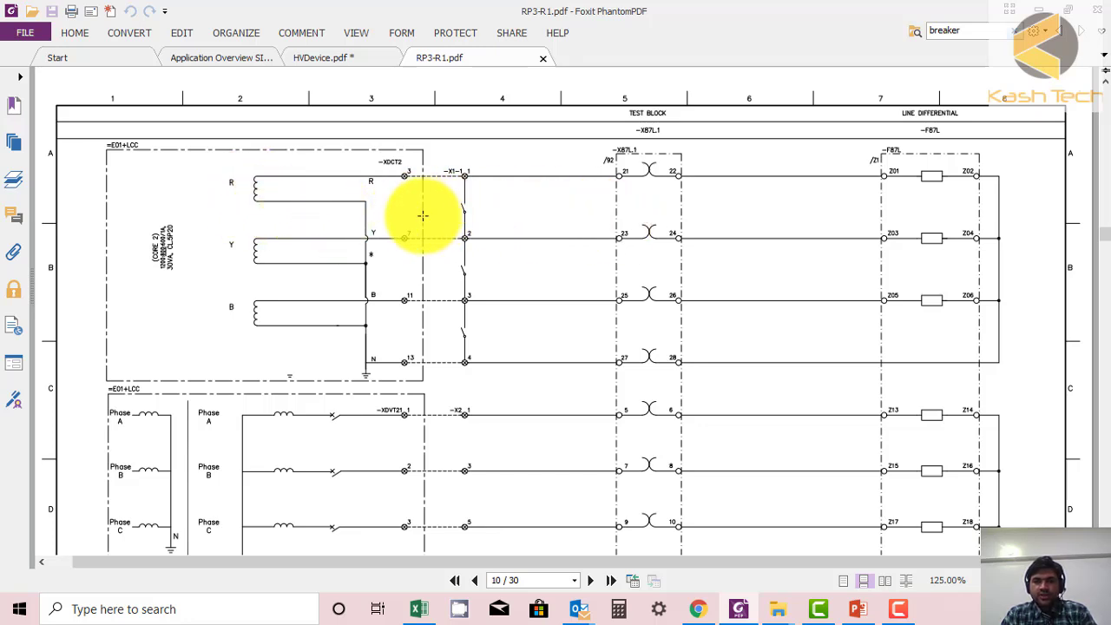
mouse_move(647, 216)
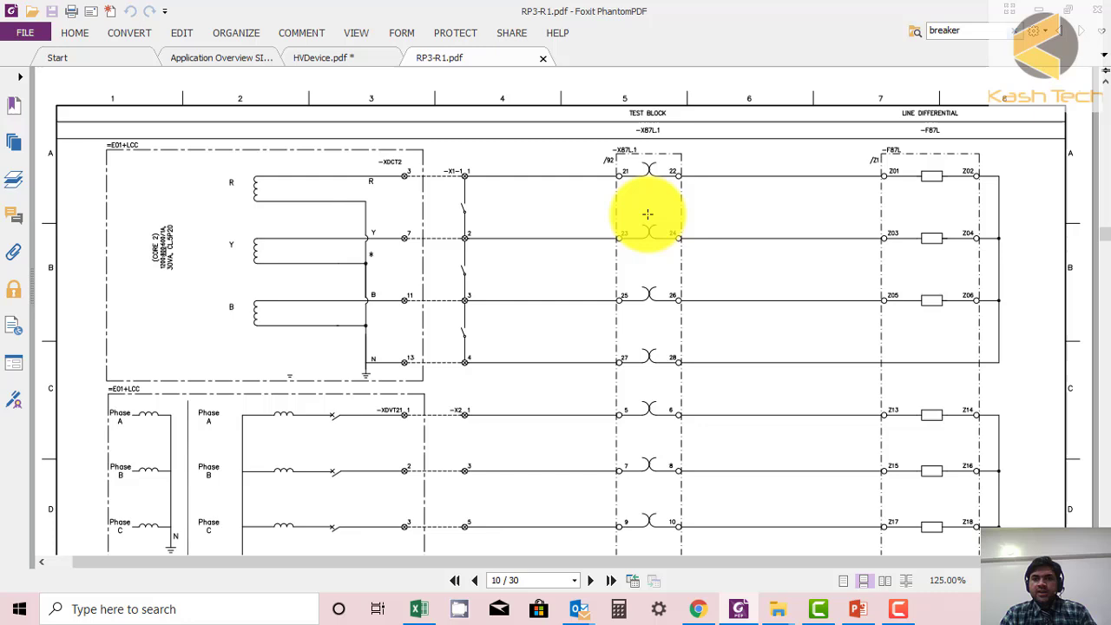
mouse_move(684, 434)
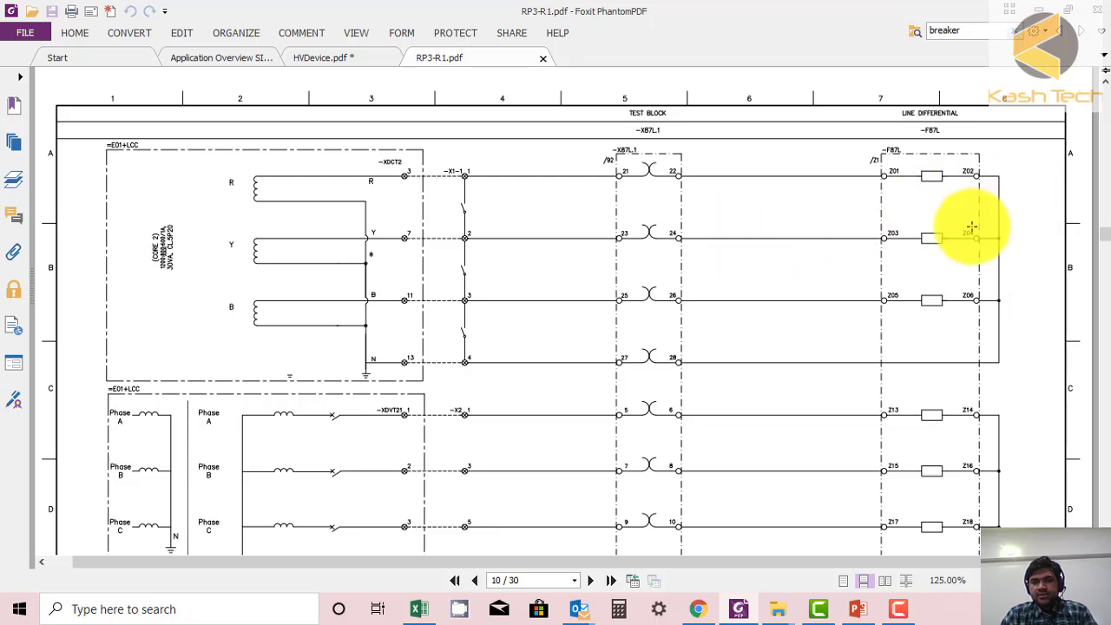
mouse_move(643, 182)
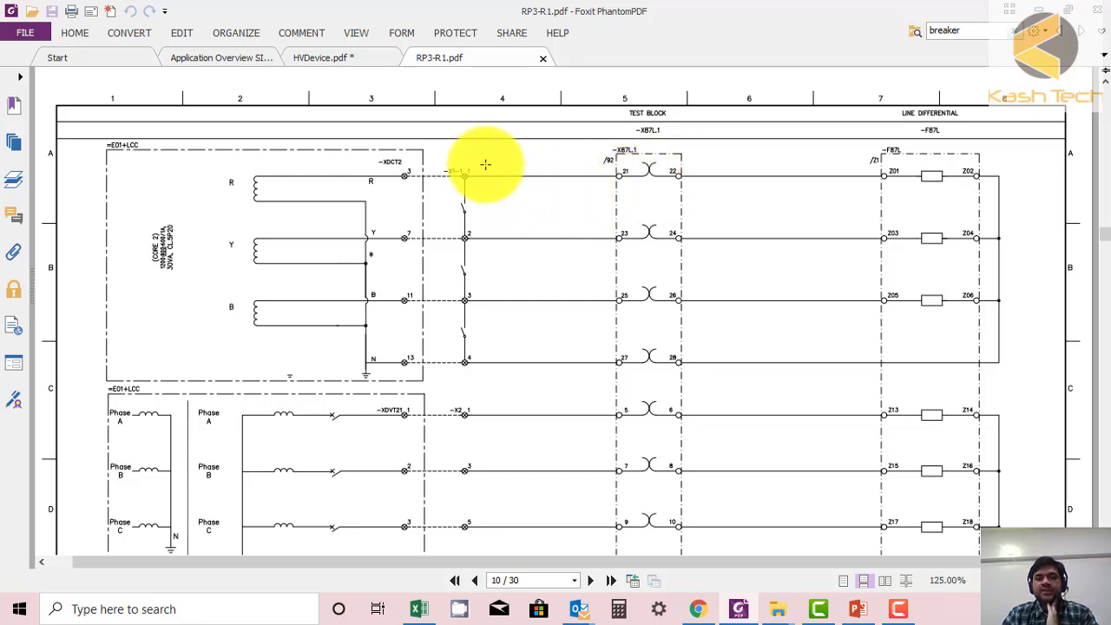
mouse_move(461, 220)
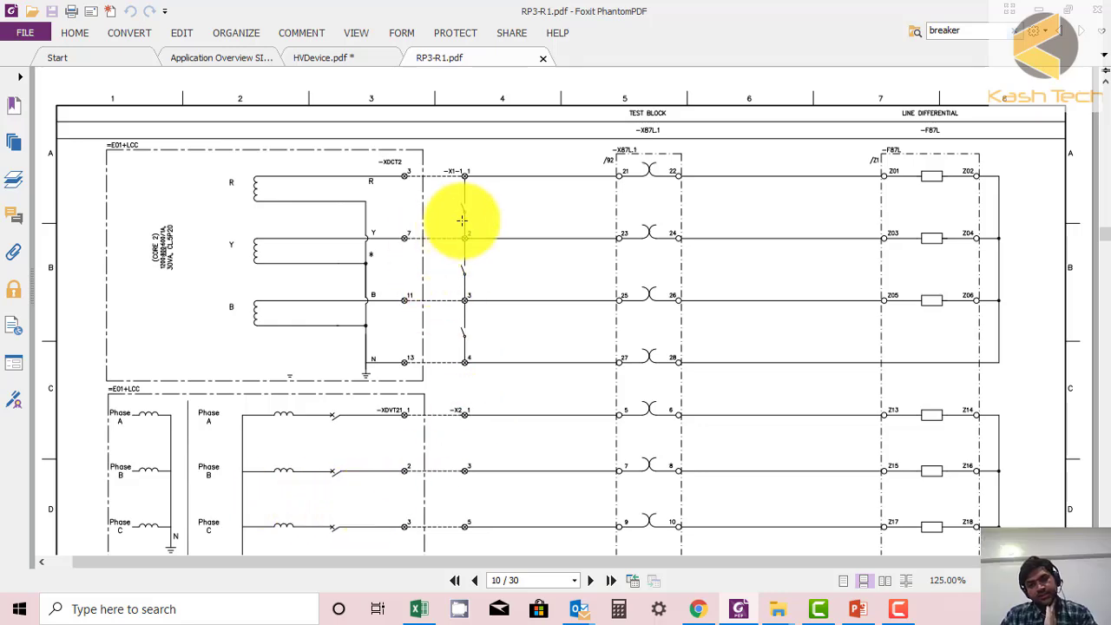
mouse_move(666, 358)
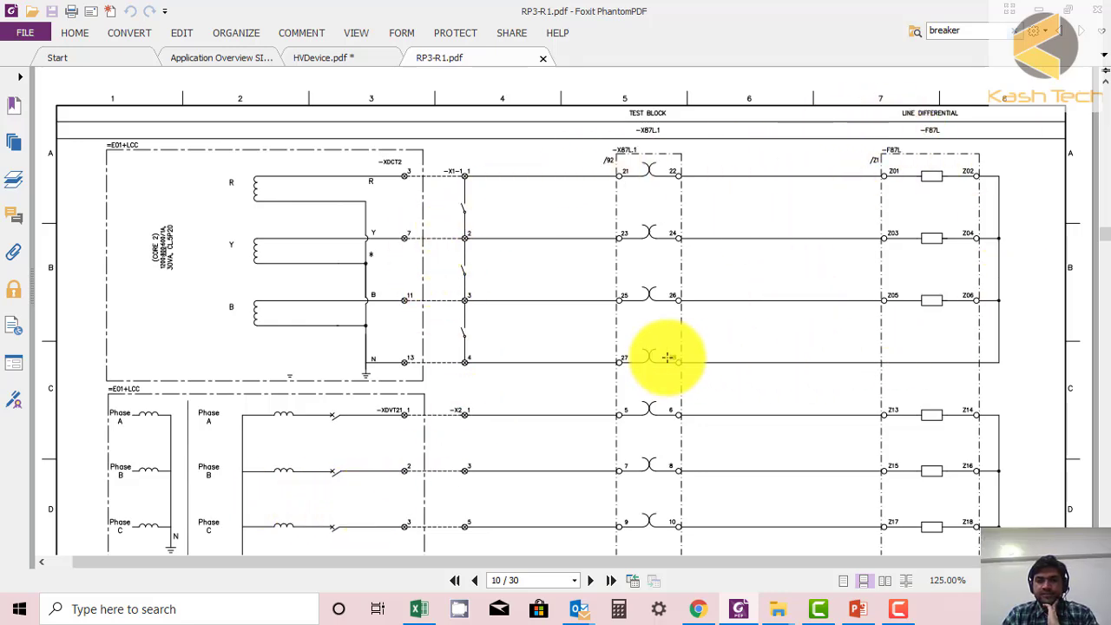
scroll("down", 3)
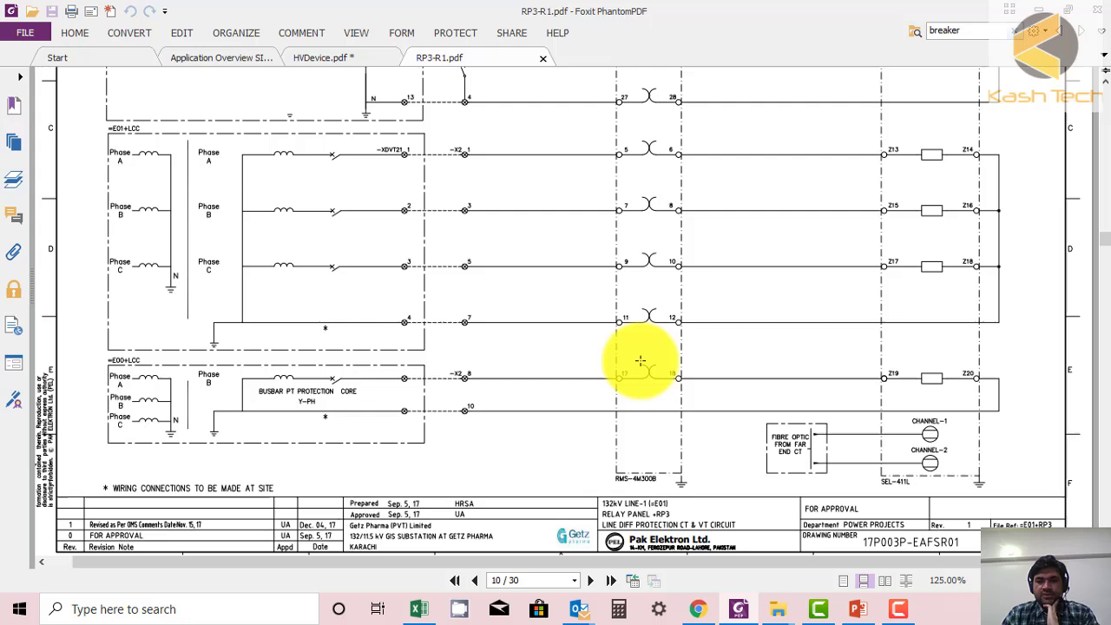
- Scroll past page 11's O/C and E/F protection CT circuit to page 12's top
scroll("down", 3)
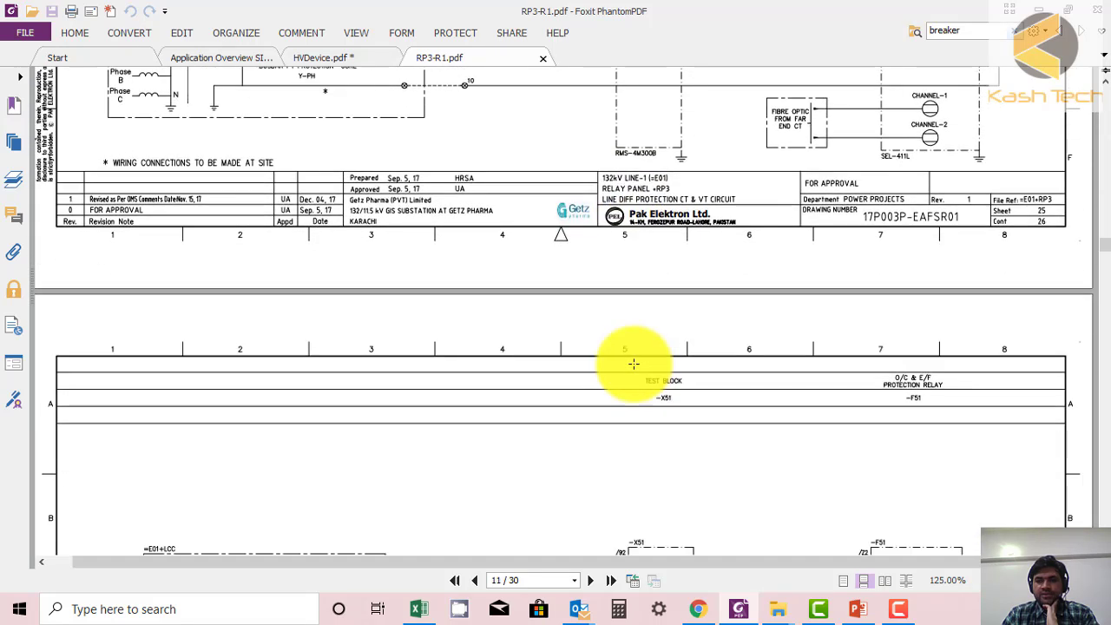
scroll("down", 3)
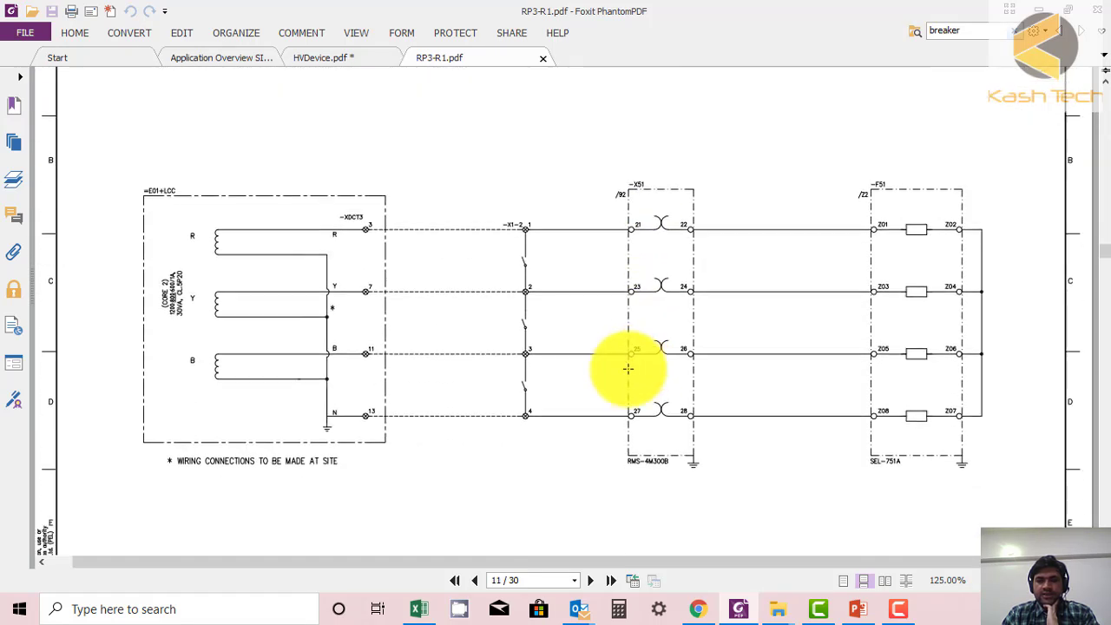
mouse_move(446, 461)
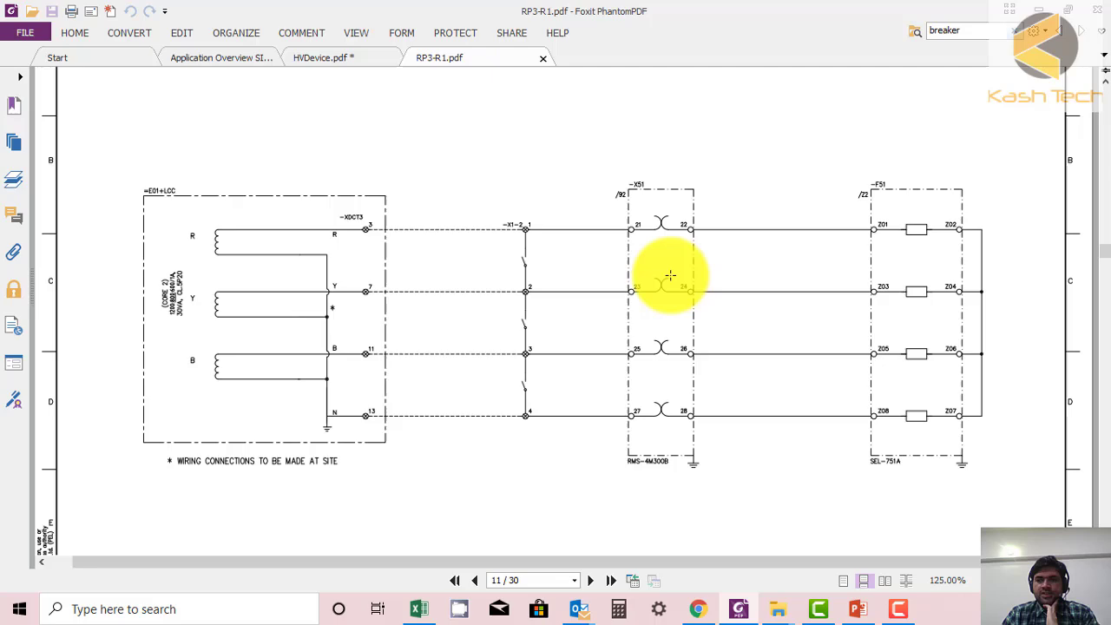
mouse_move(987, 380)
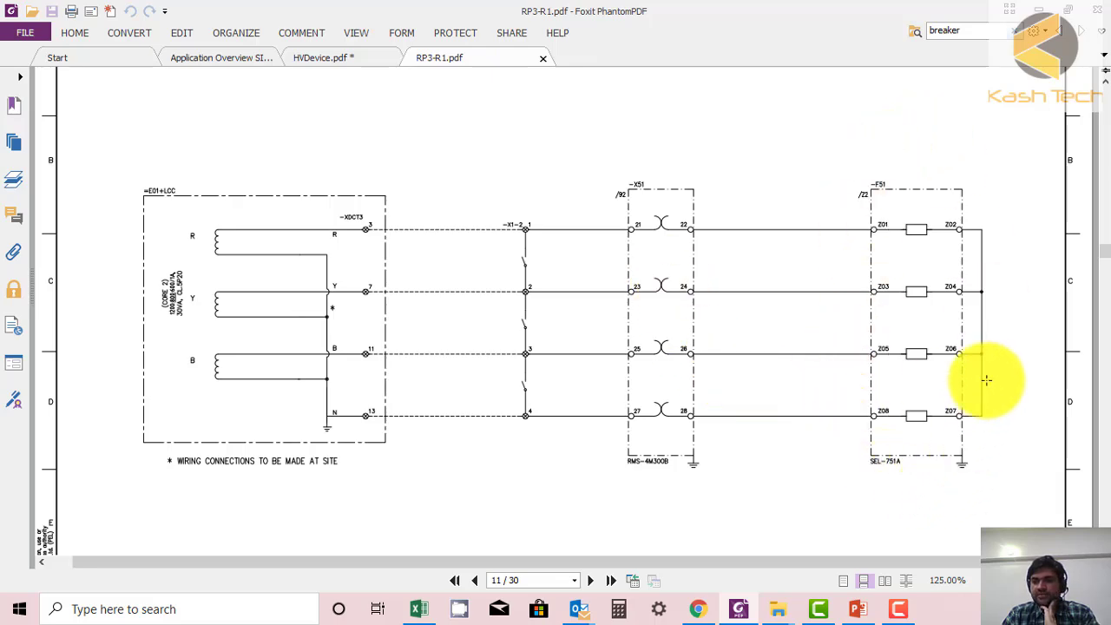
scroll("down", 3)
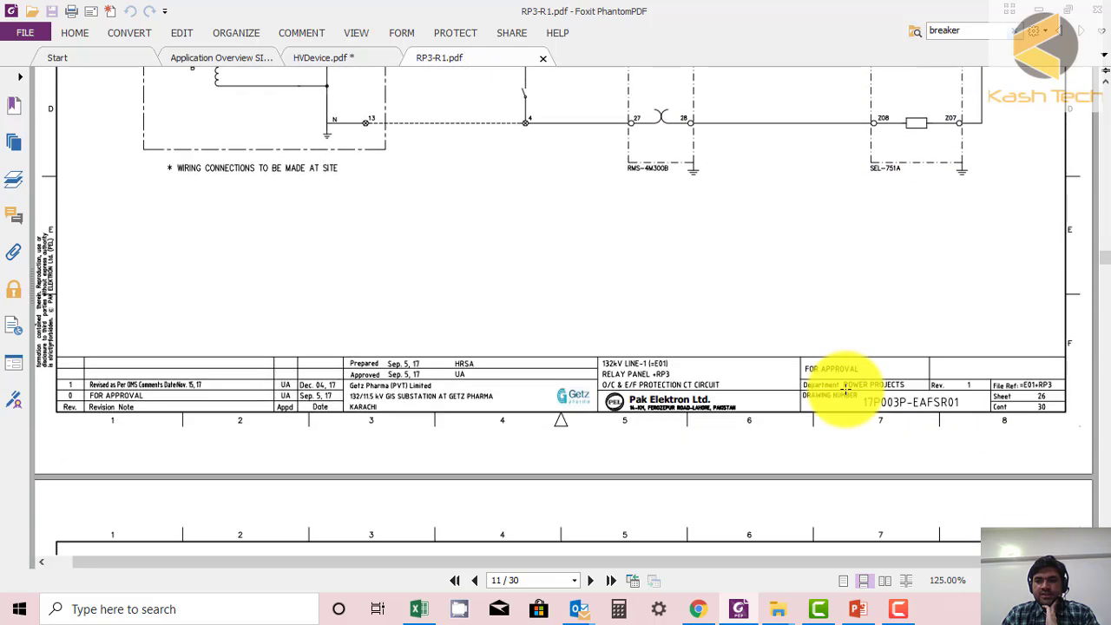
scroll("down", 3)
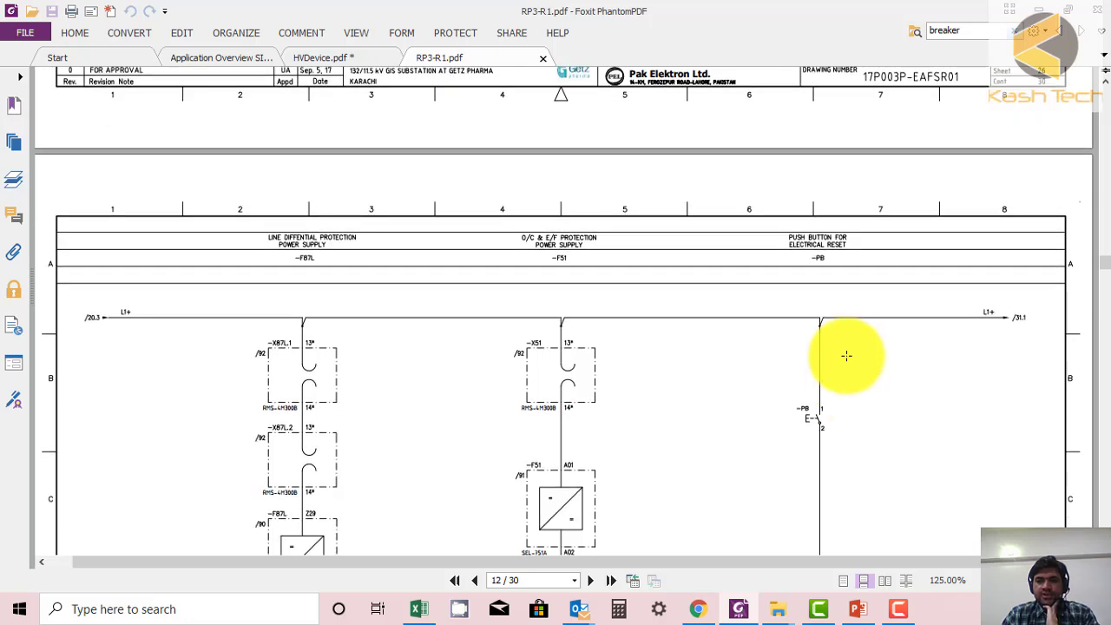
- Scroll page 12 at 200% down to the push-button circuit with F86.1 and F86.2 RESET coils
scroll("down", 3)
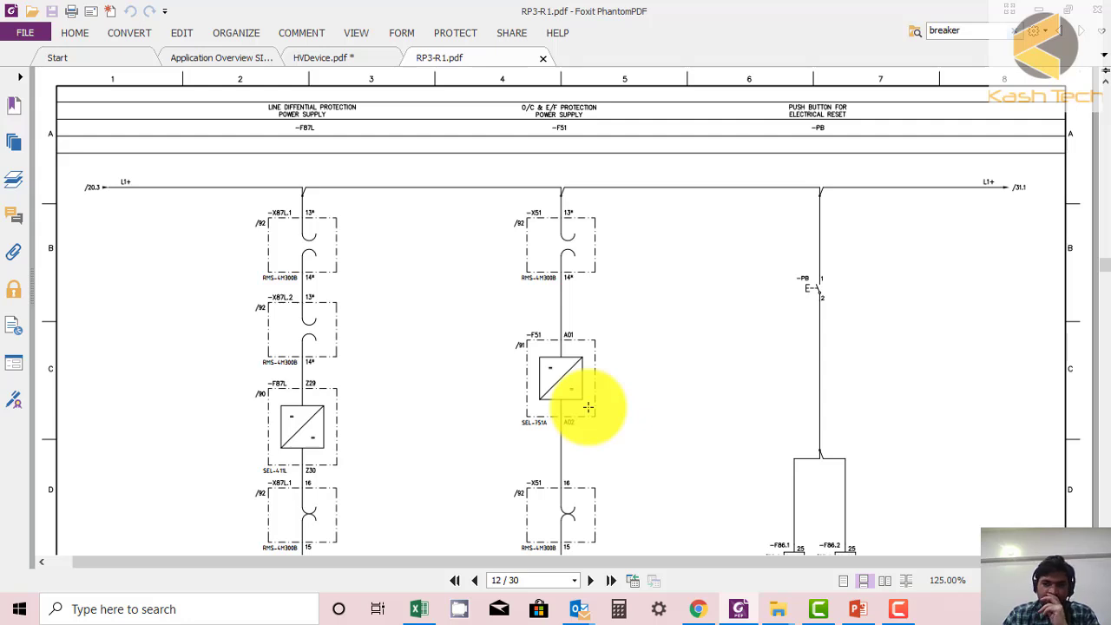
scroll("down", 3)
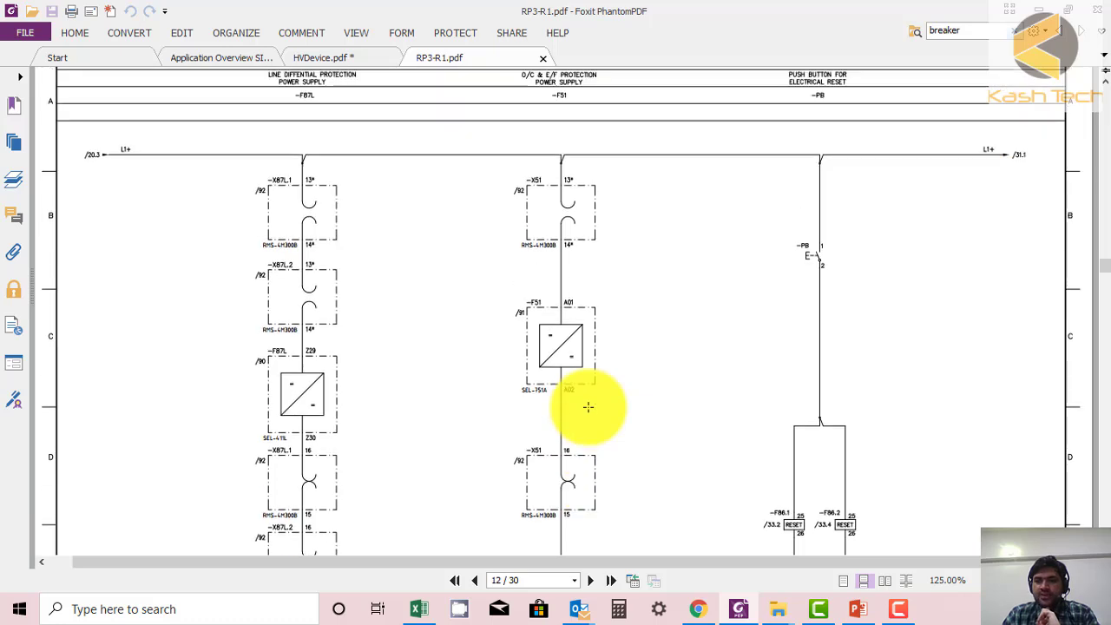
scroll("down", 3)
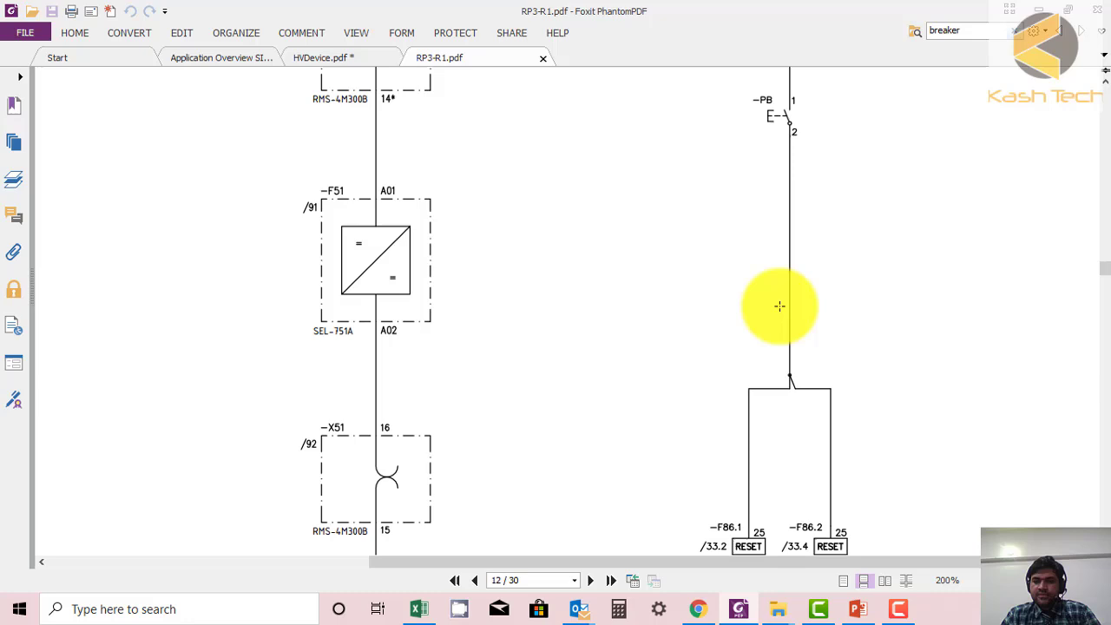
scroll("down", 3)
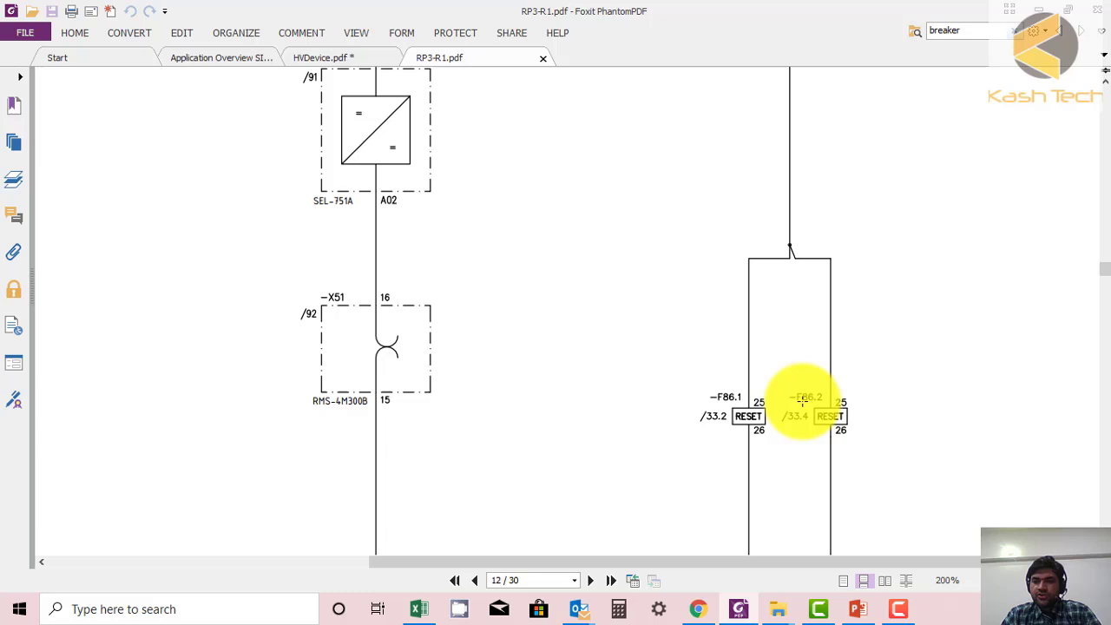
mouse_move(823, 419)
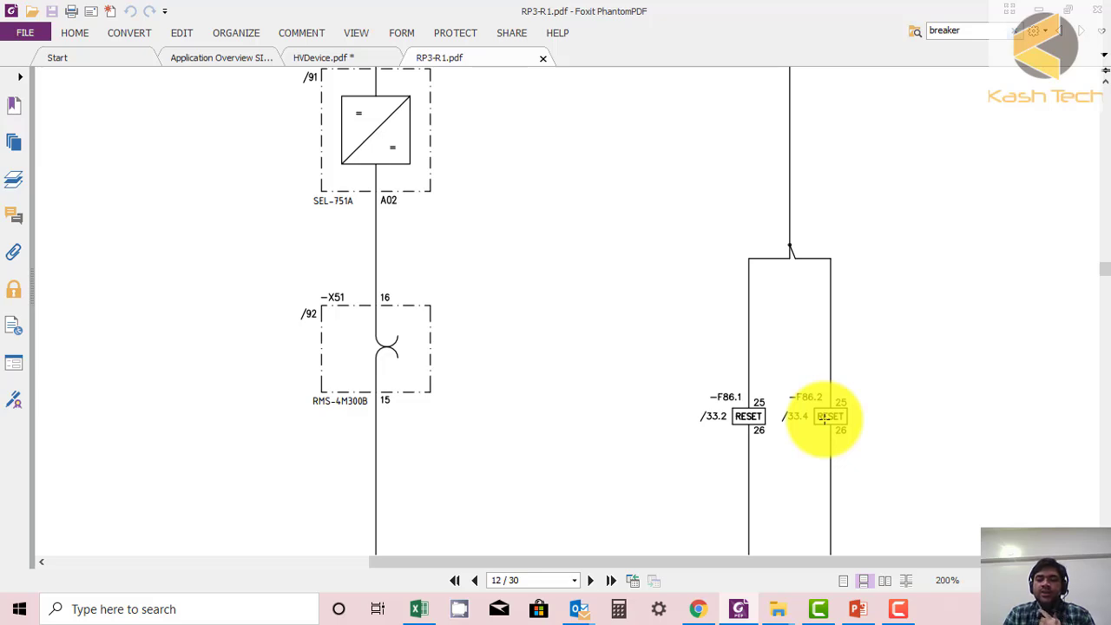
mouse_move(751, 111)
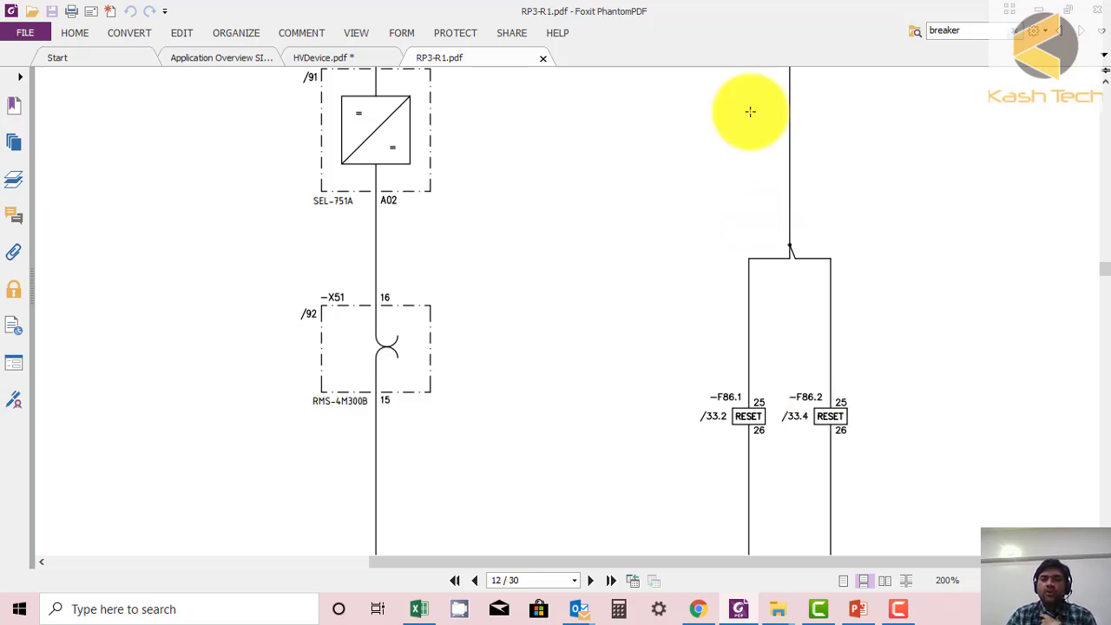
mouse_move(274, 374)
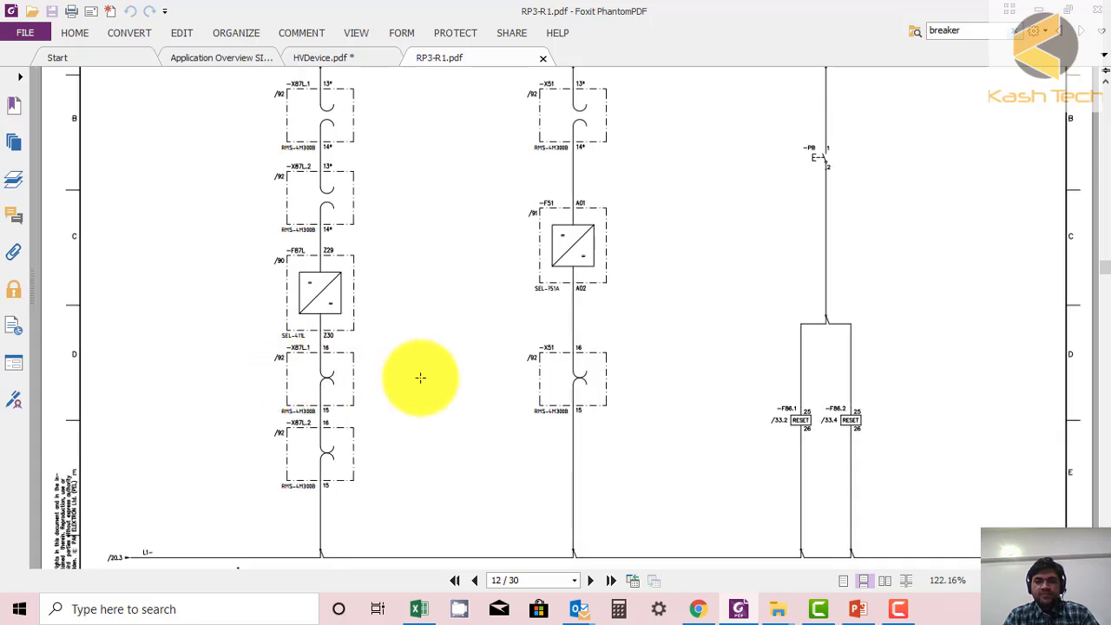
scroll("down", 3)
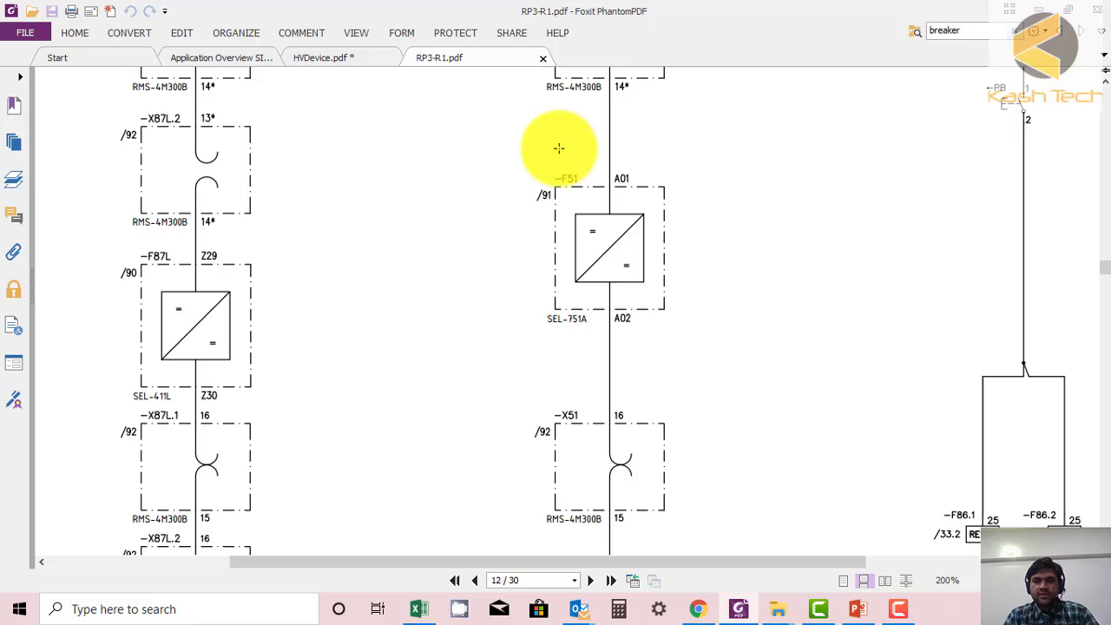
mouse_move(567, 167)
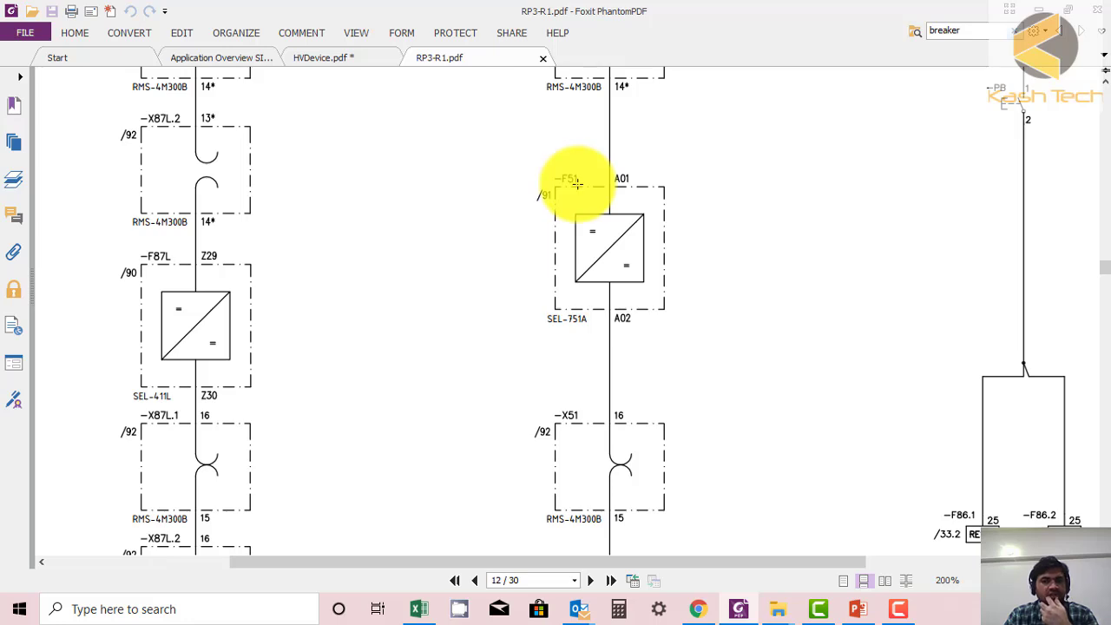
mouse_move(538, 314)
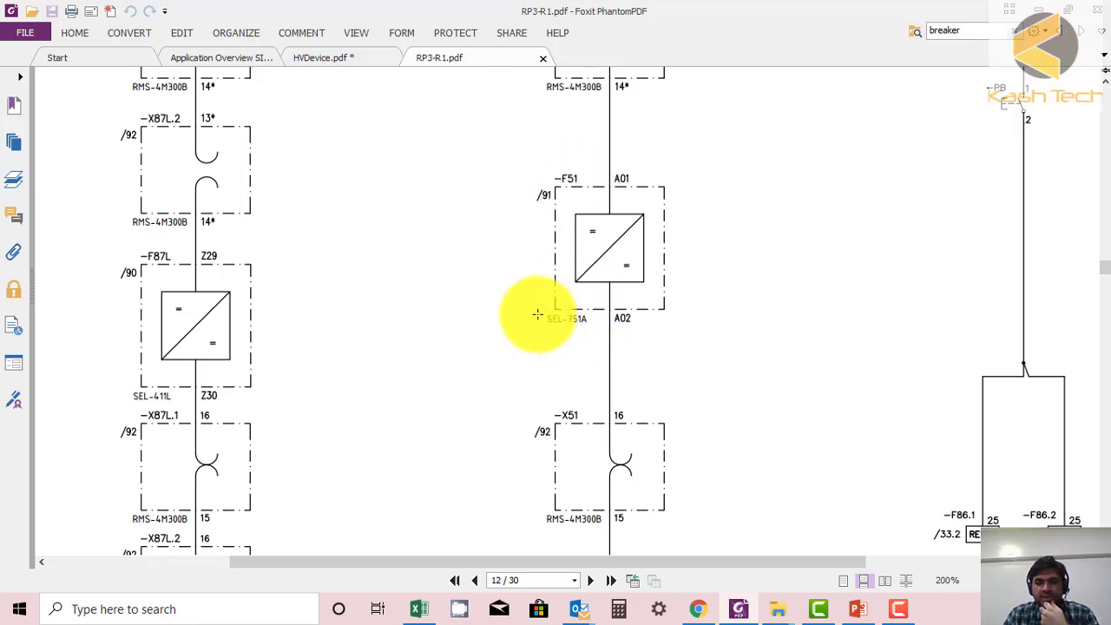
mouse_move(585, 339)
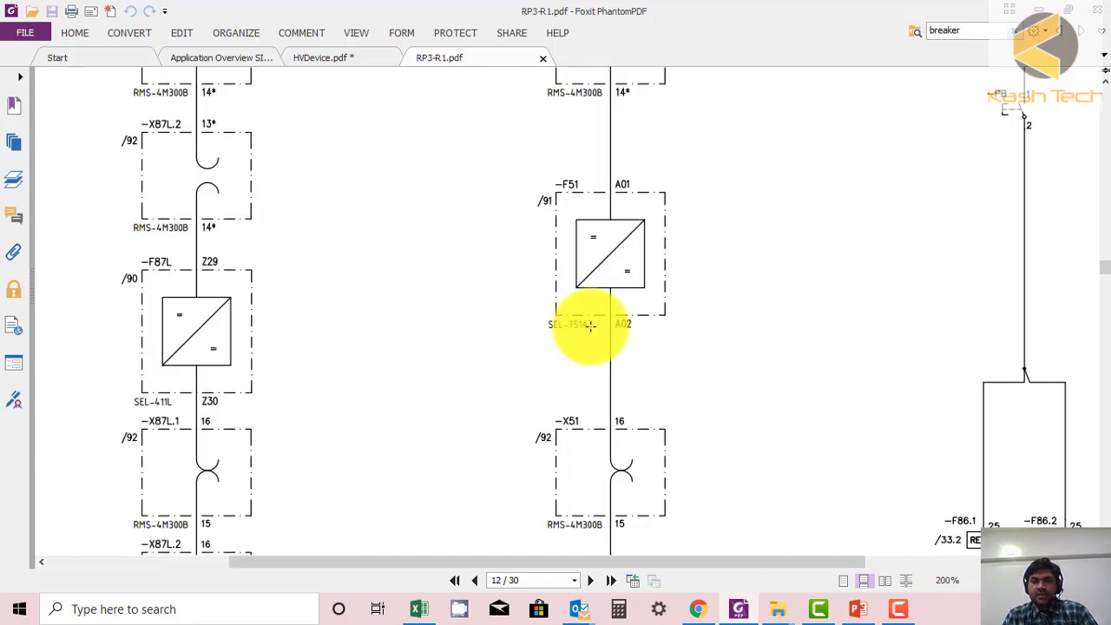
scroll("down", 3)
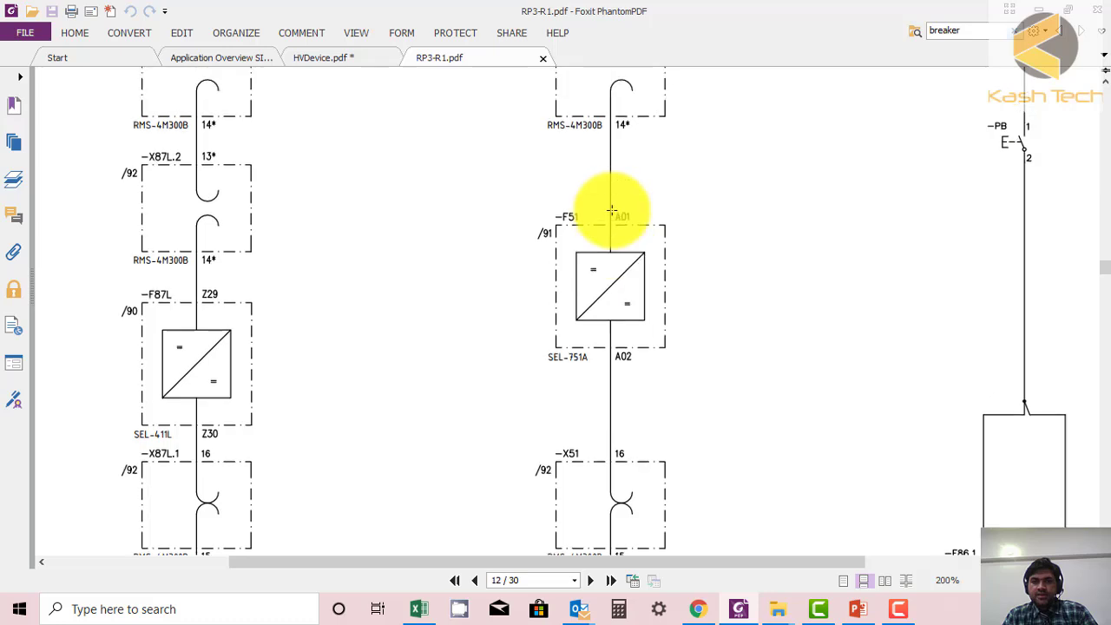
scroll("down", 3)
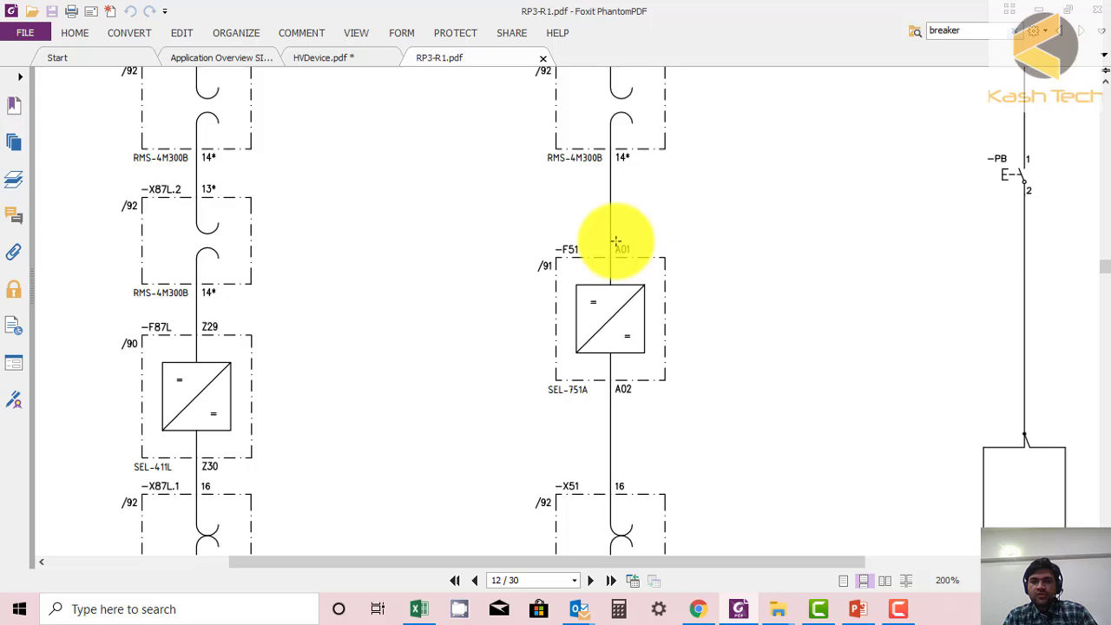
mouse_move(630, 386)
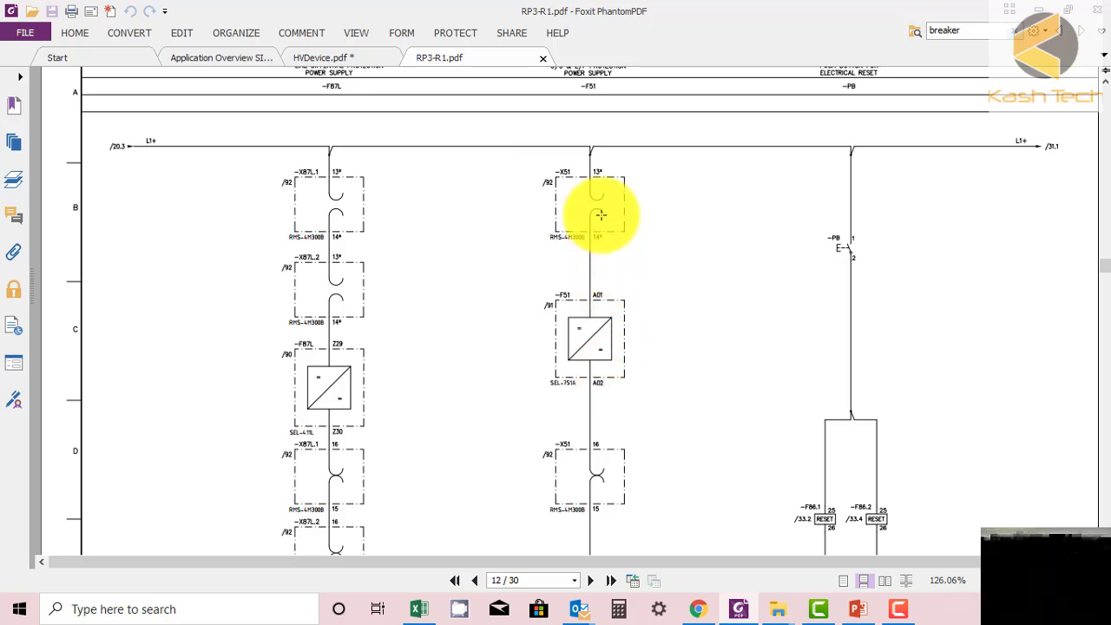
mouse_move(580, 180)
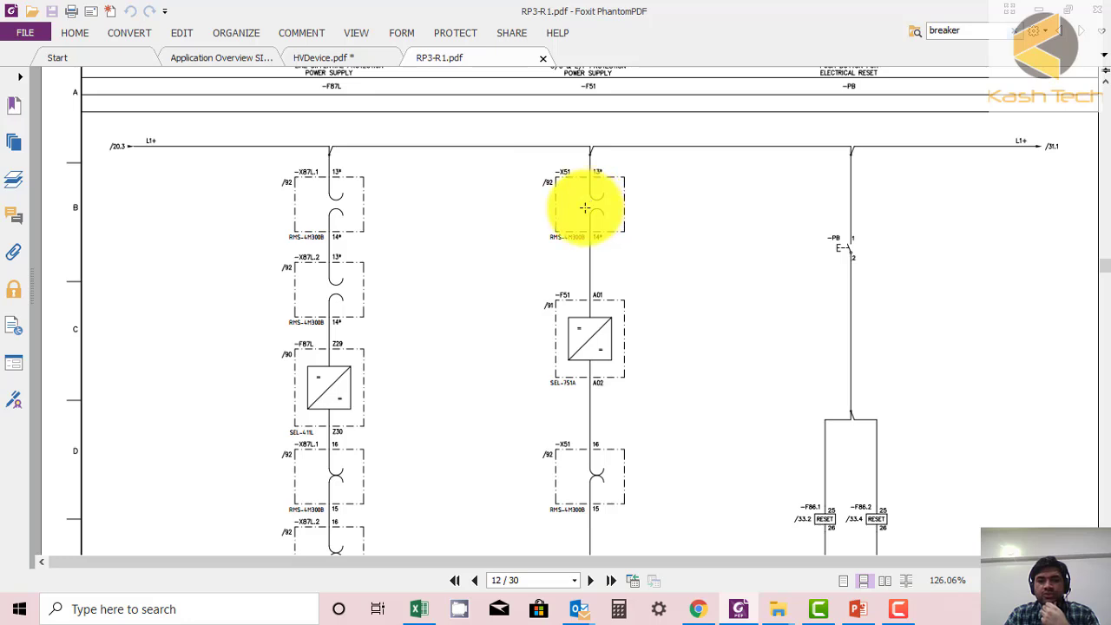
mouse_move(649, 372)
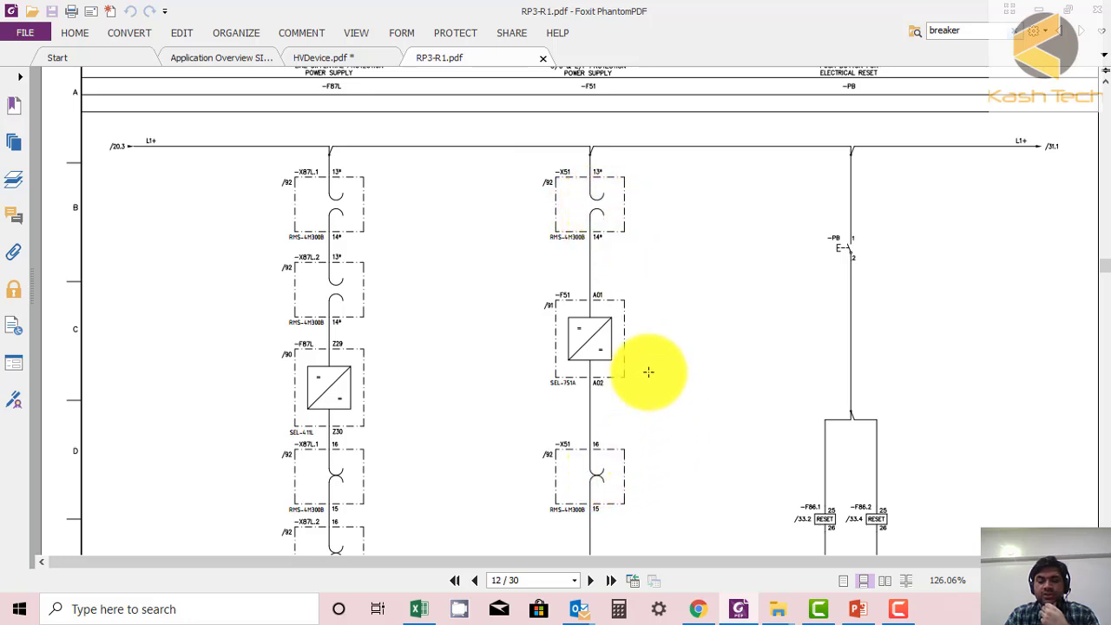
mouse_move(623, 191)
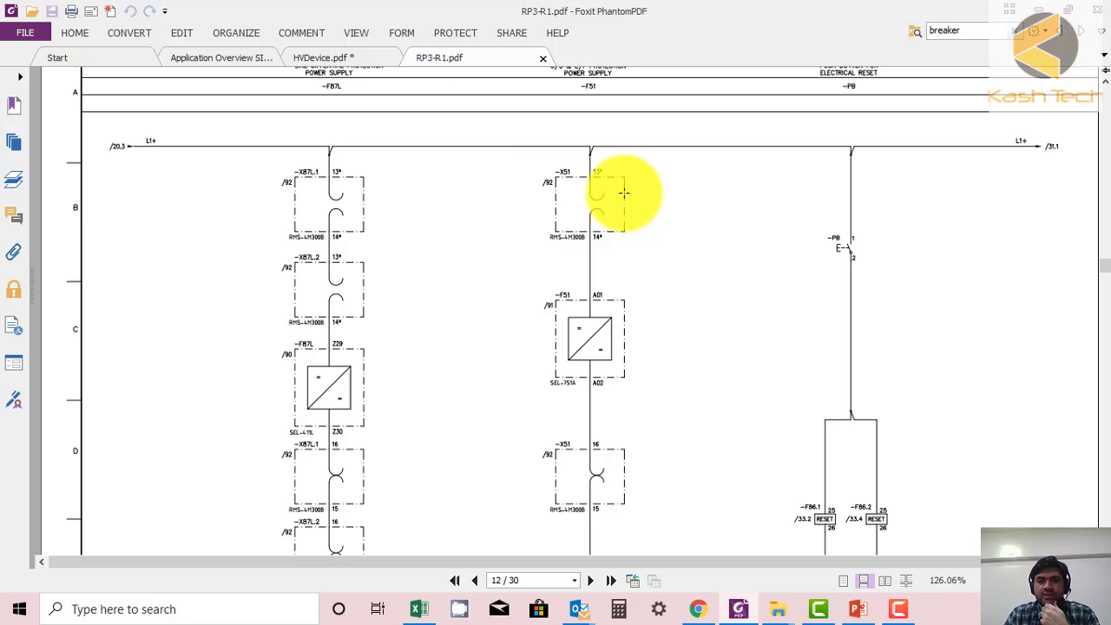
mouse_move(673, 467)
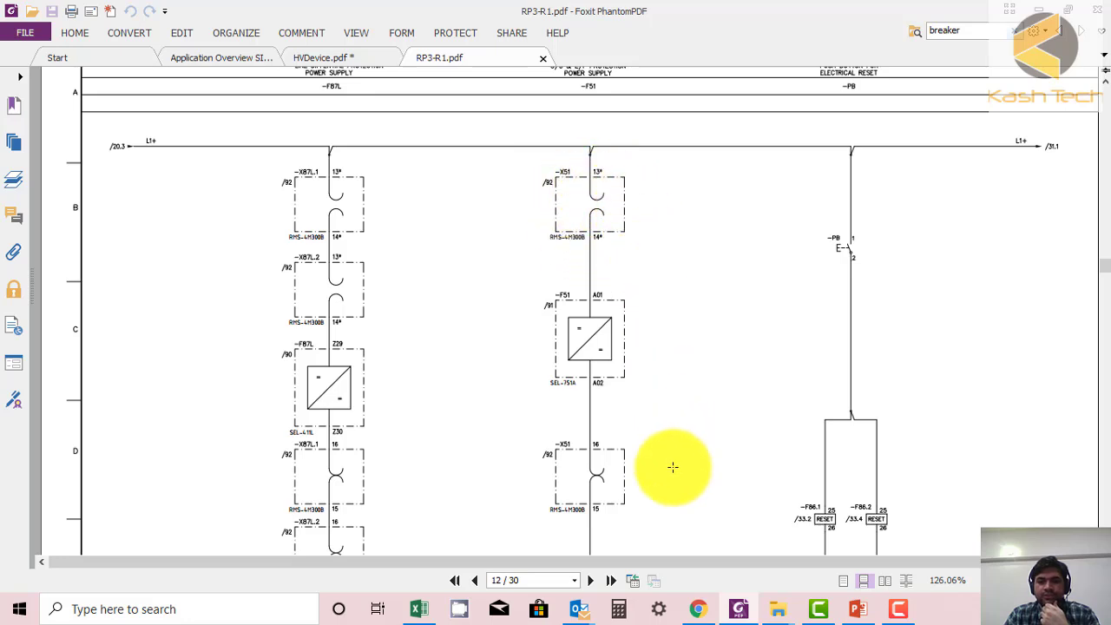
mouse_move(577, 460)
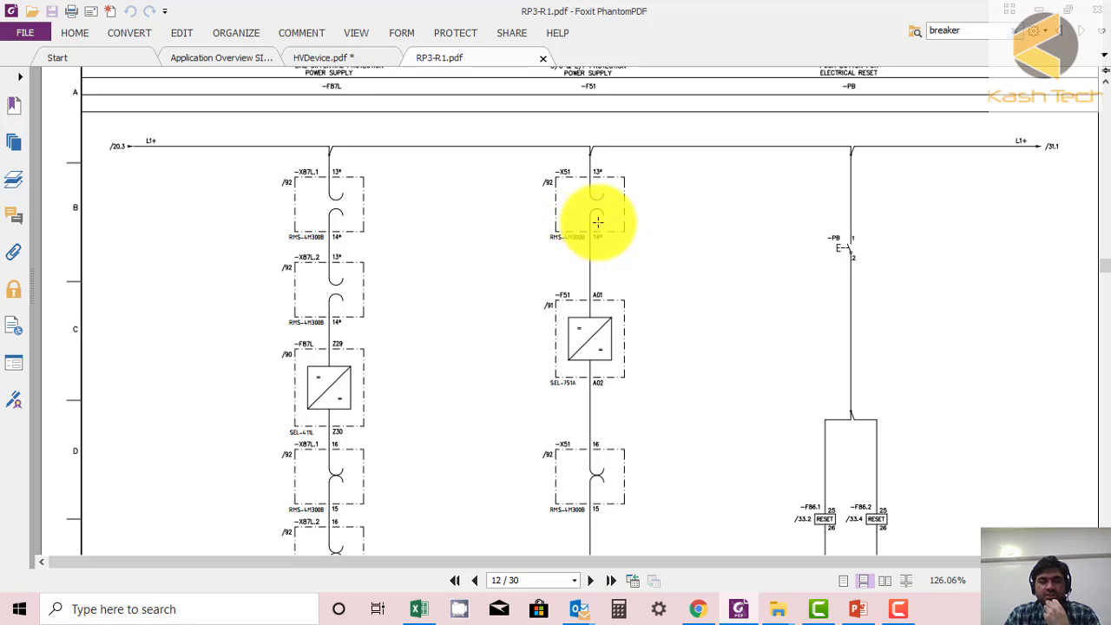
mouse_move(651, 464)
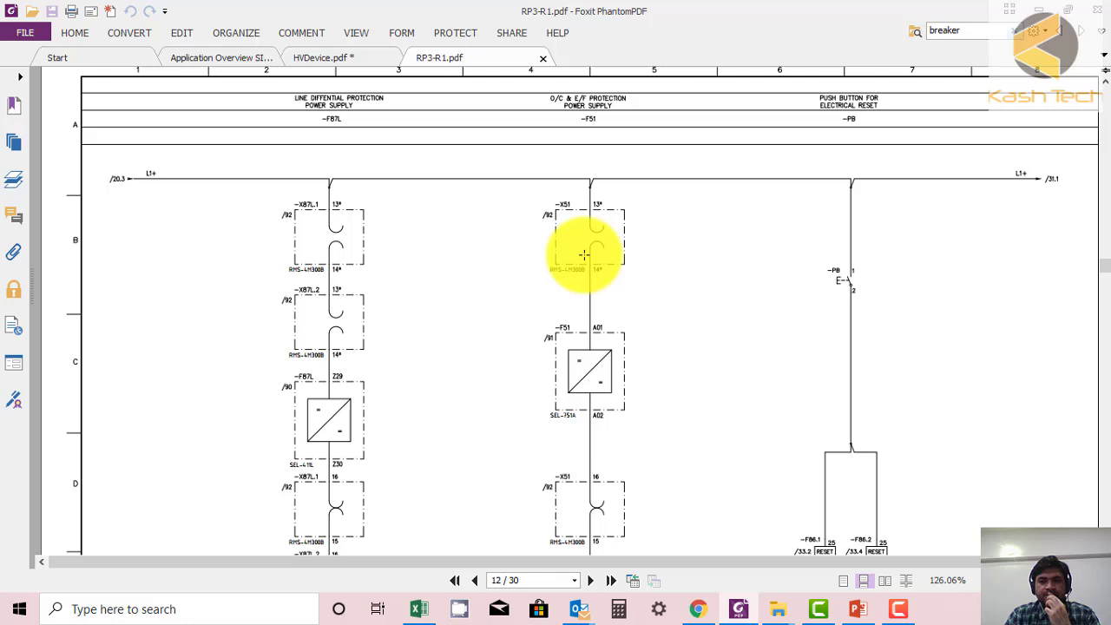
mouse_move(577, 264)
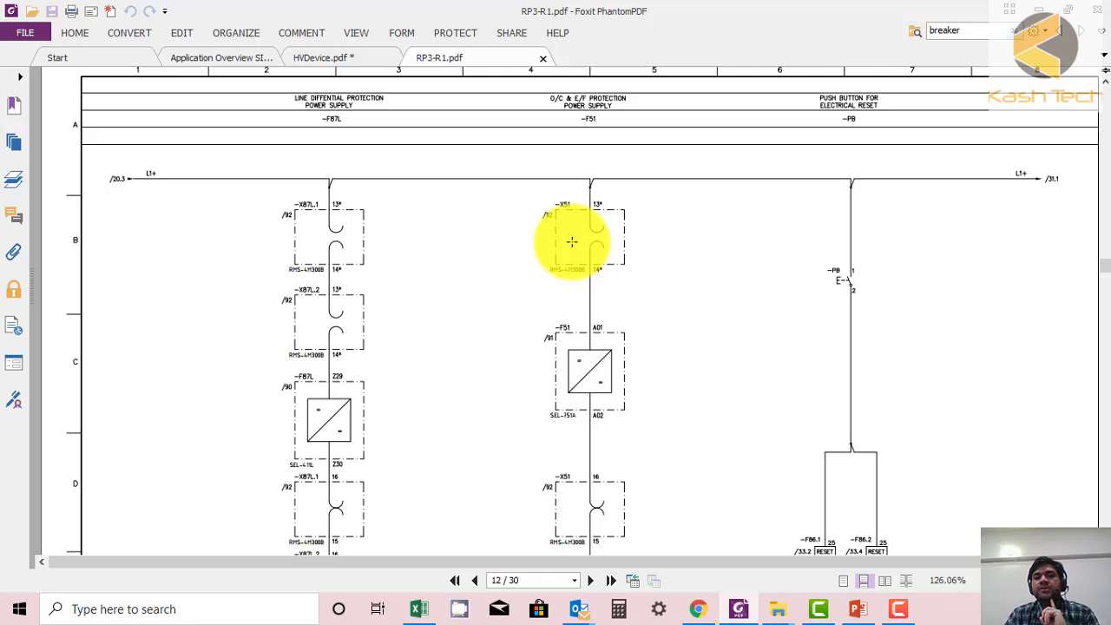
mouse_move(589, 257)
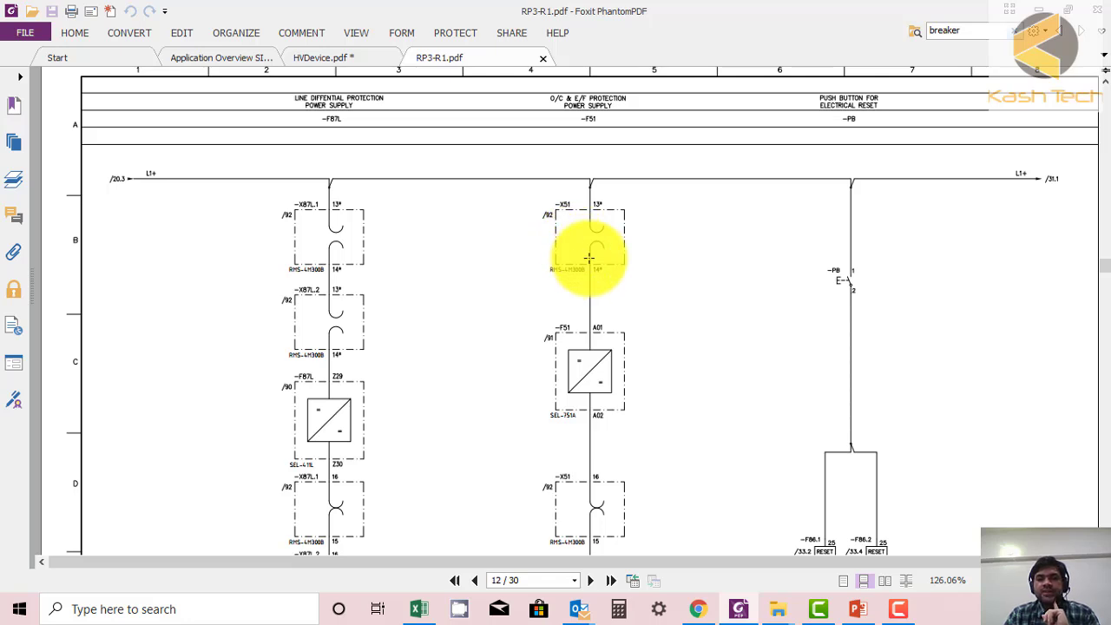
scroll("down", 3)
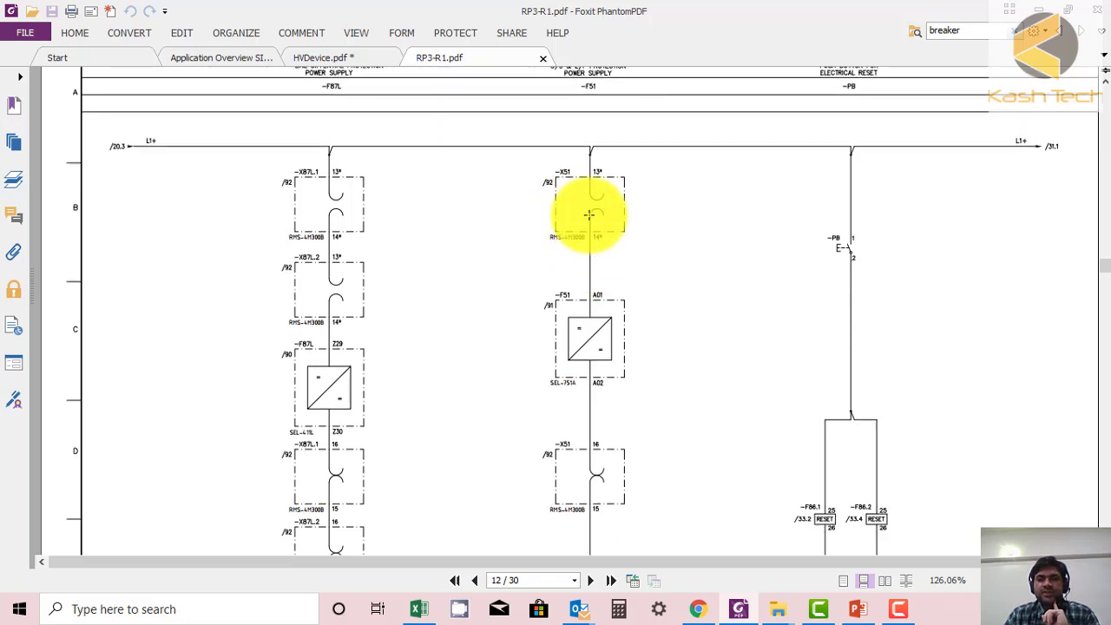
mouse_move(665, 423)
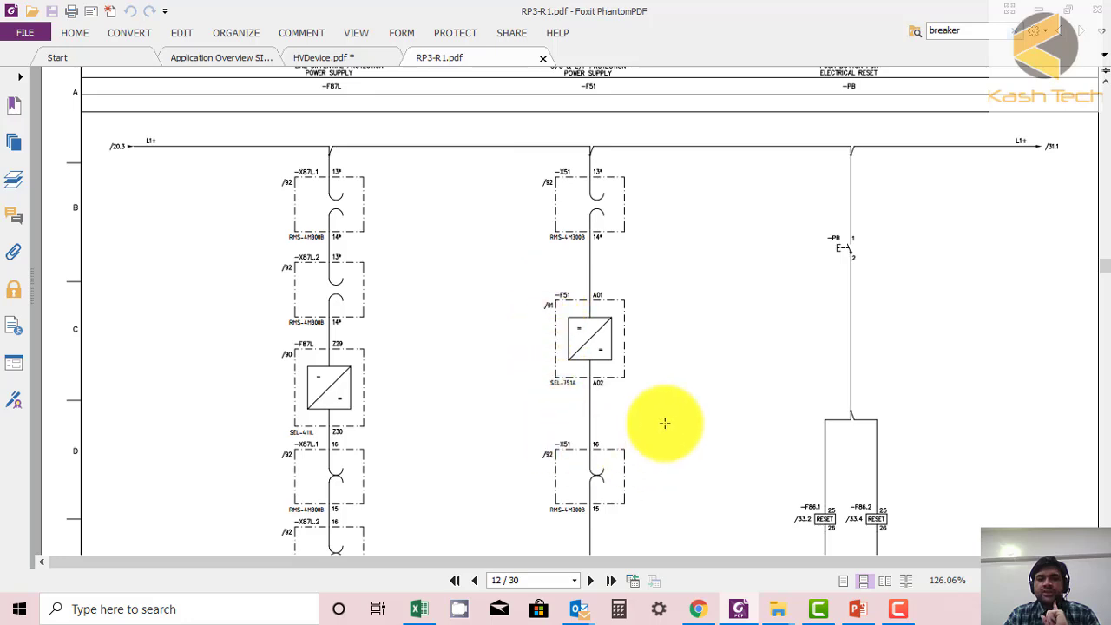
mouse_move(516, 271)
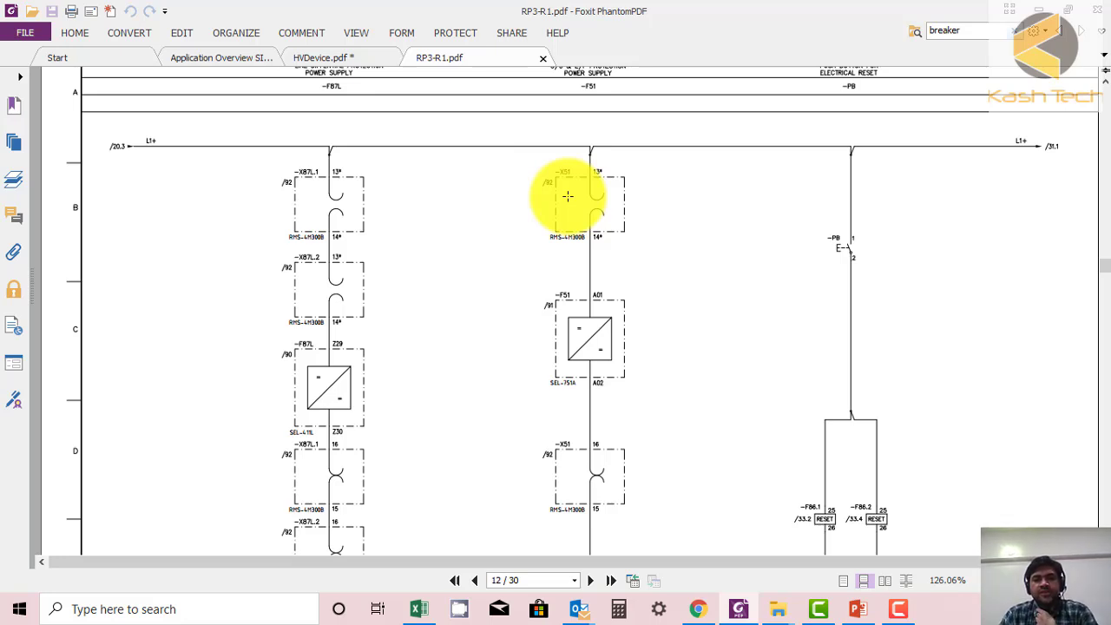
mouse_move(69, 317)
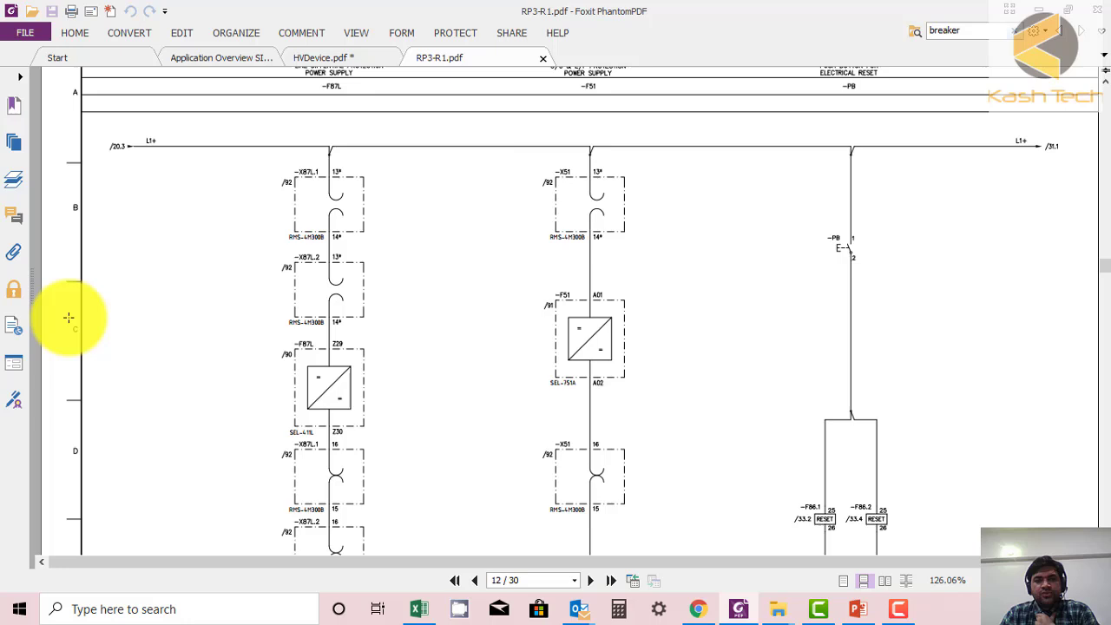
scroll("down", 3)
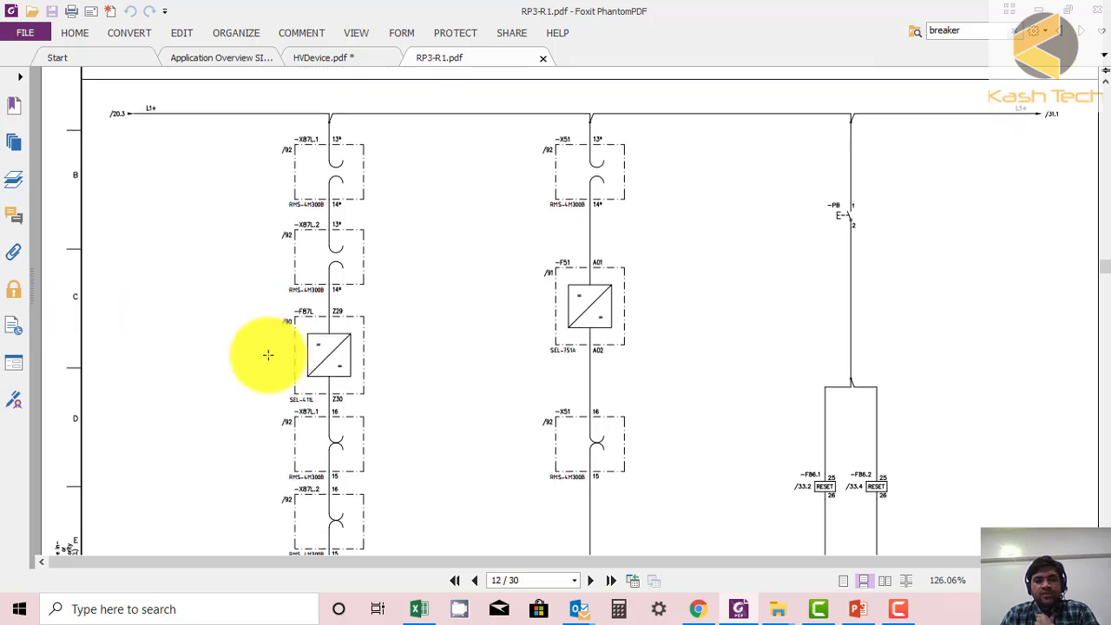
- Scroll past page 12's title block through page 13's binary inputs IN201–IN208
scroll("down", 3)
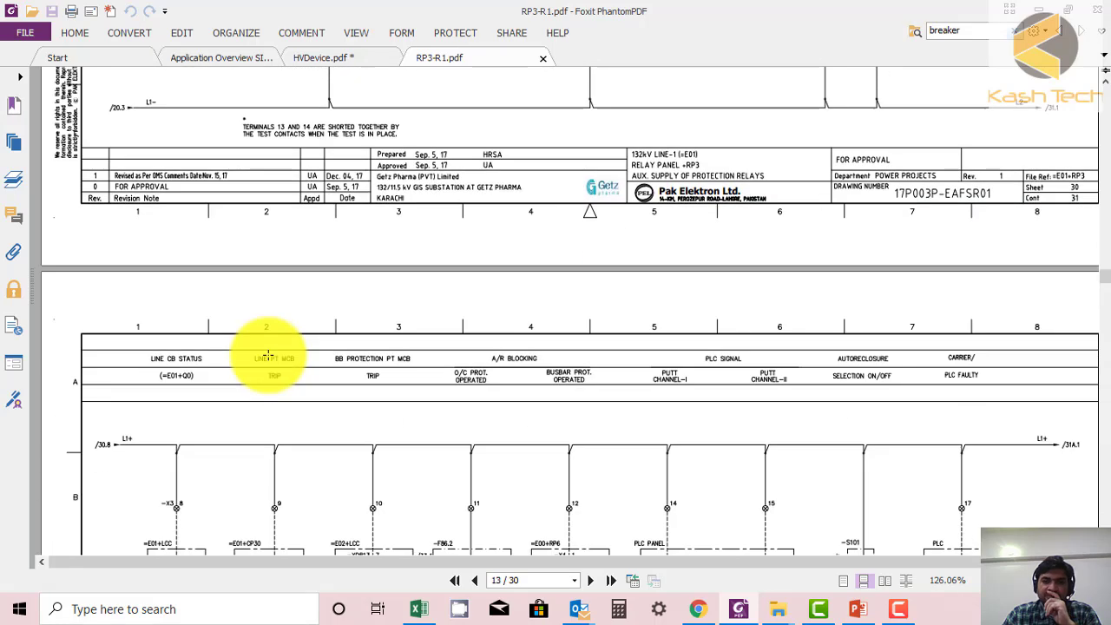
scroll("down", 3)
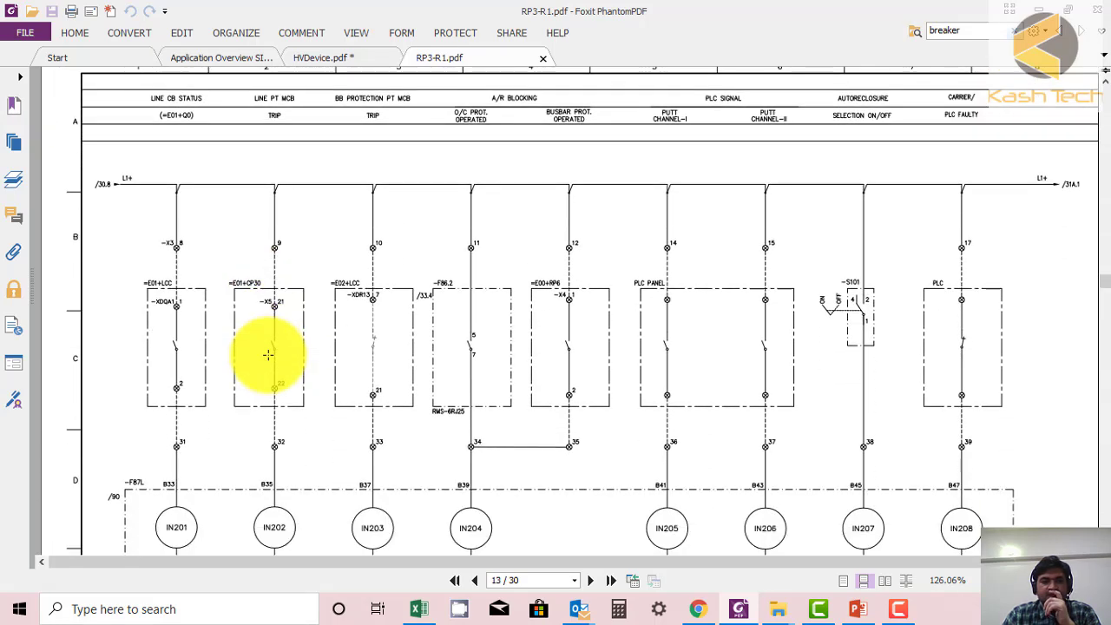
scroll("down", 3)
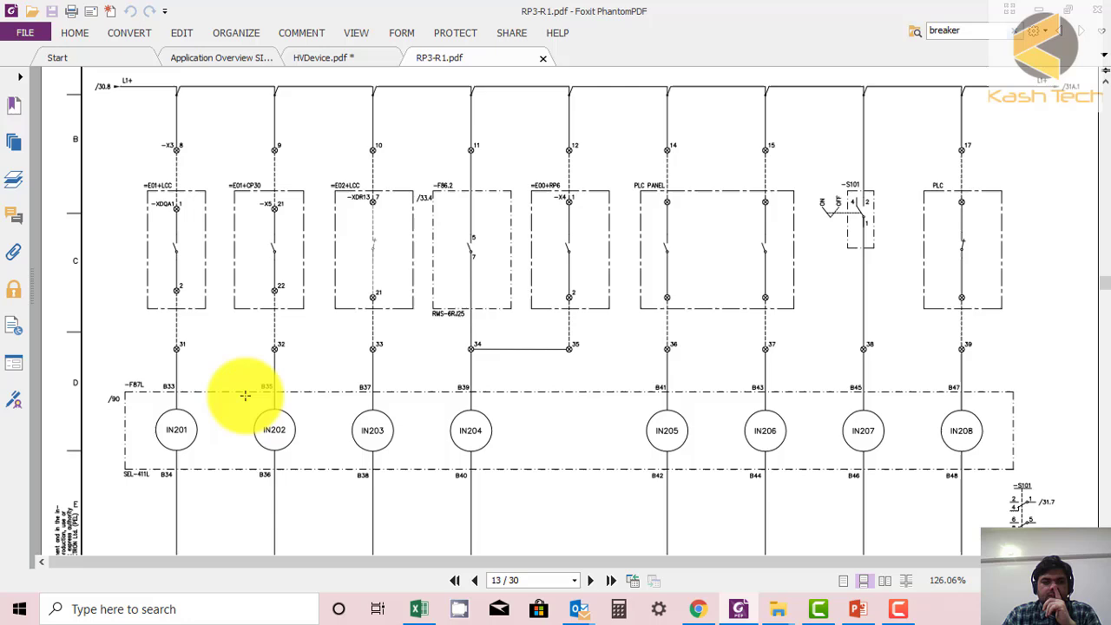
mouse_move(131, 395)
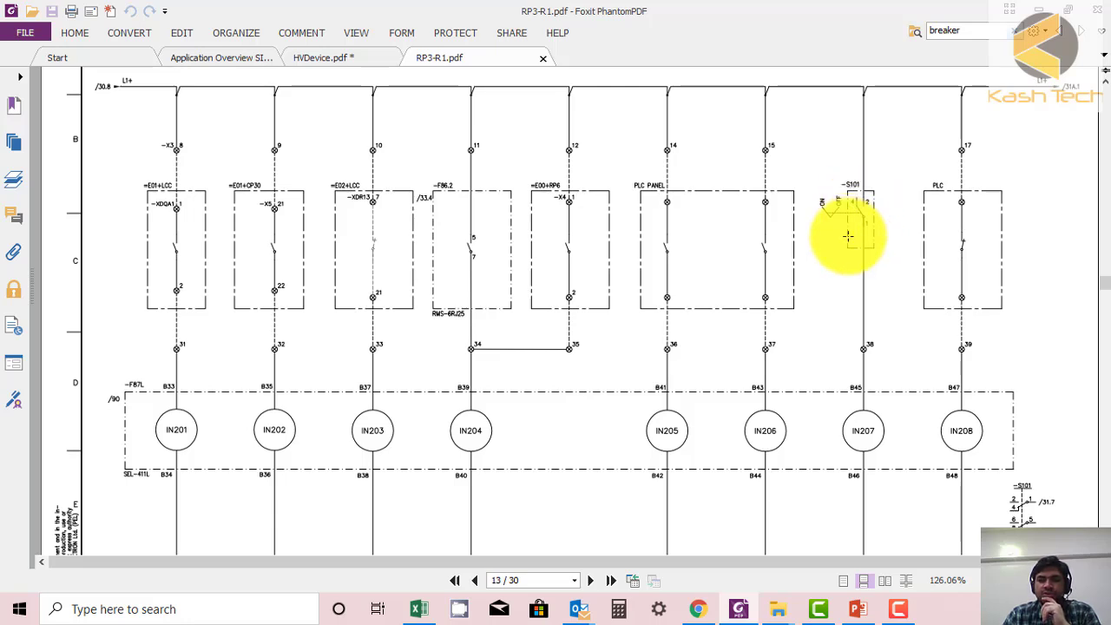
mouse_move(841, 215)
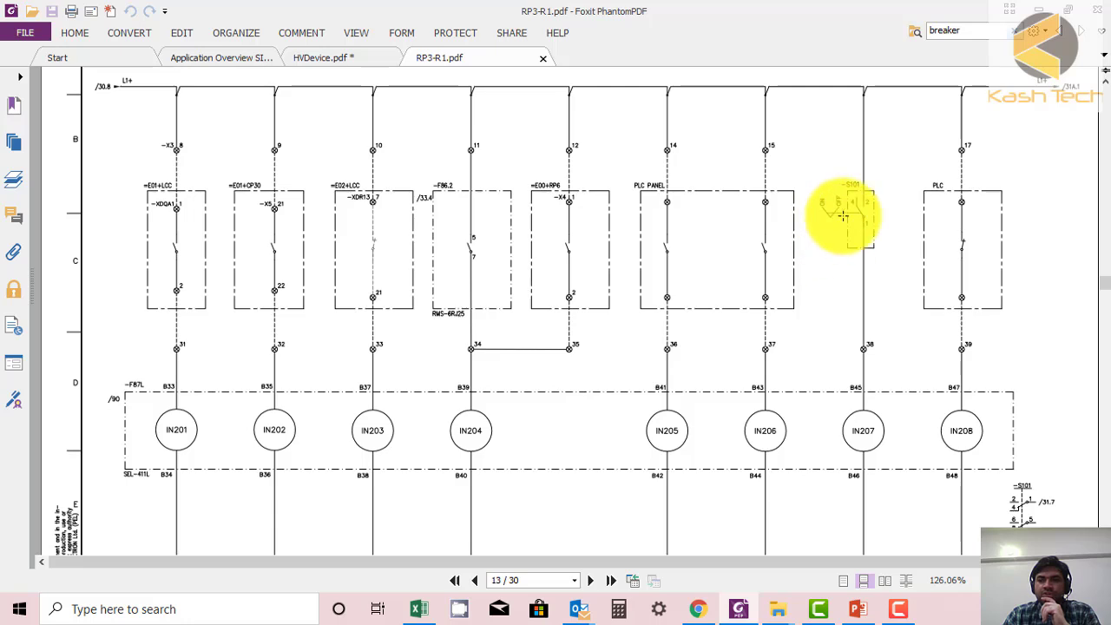
mouse_move(851, 287)
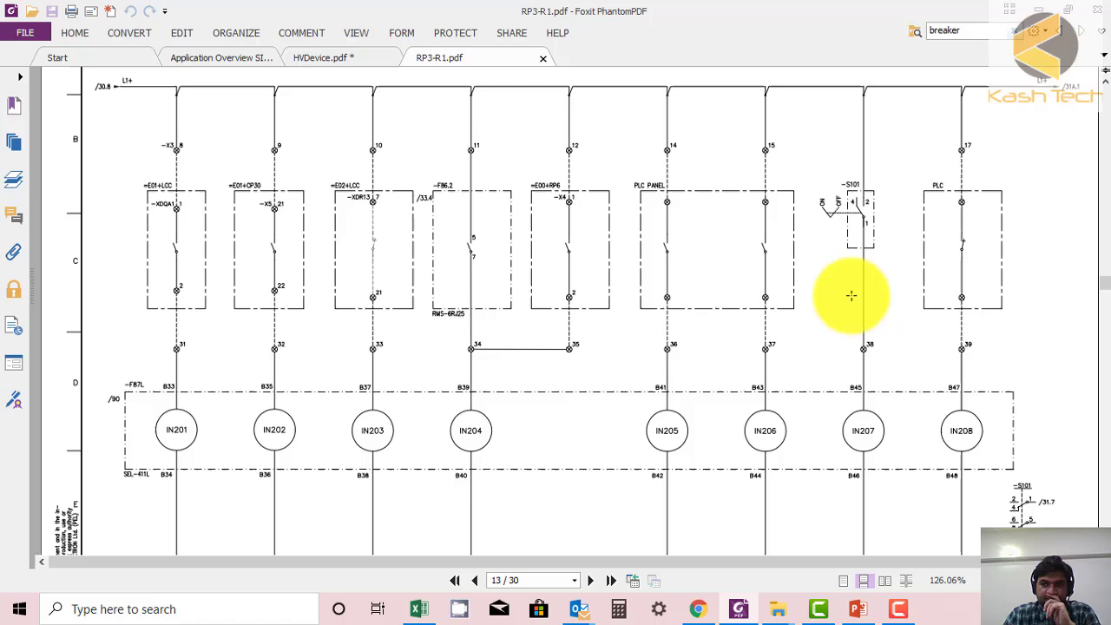
scroll("down", 3)
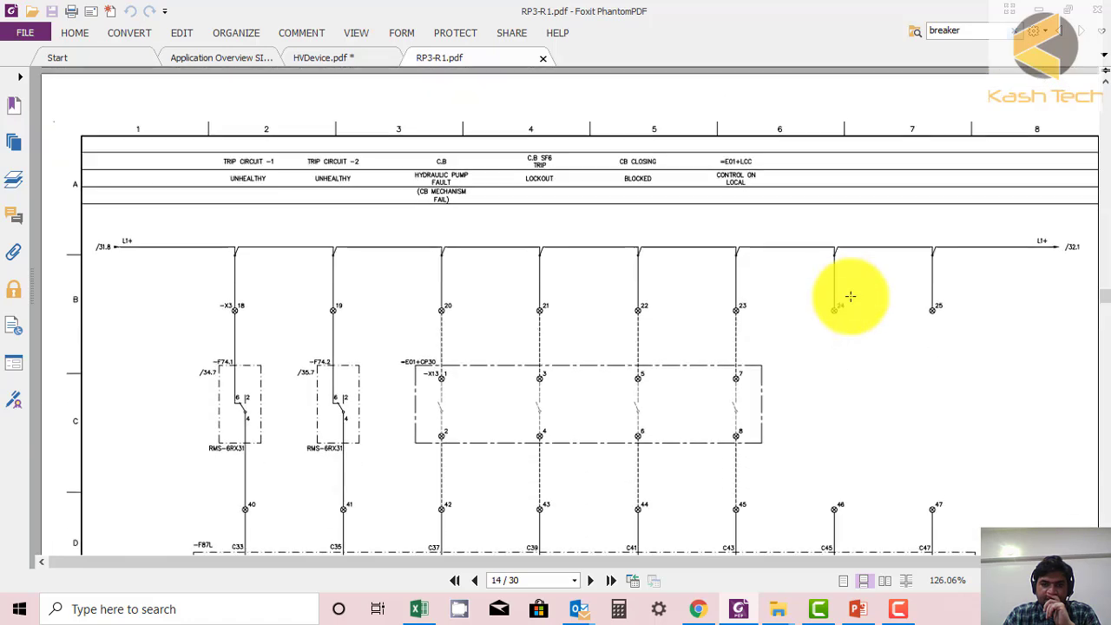
- Scroll past page 15's logical inputs through page 16's trip circuit status sheet
scroll("down", 3)
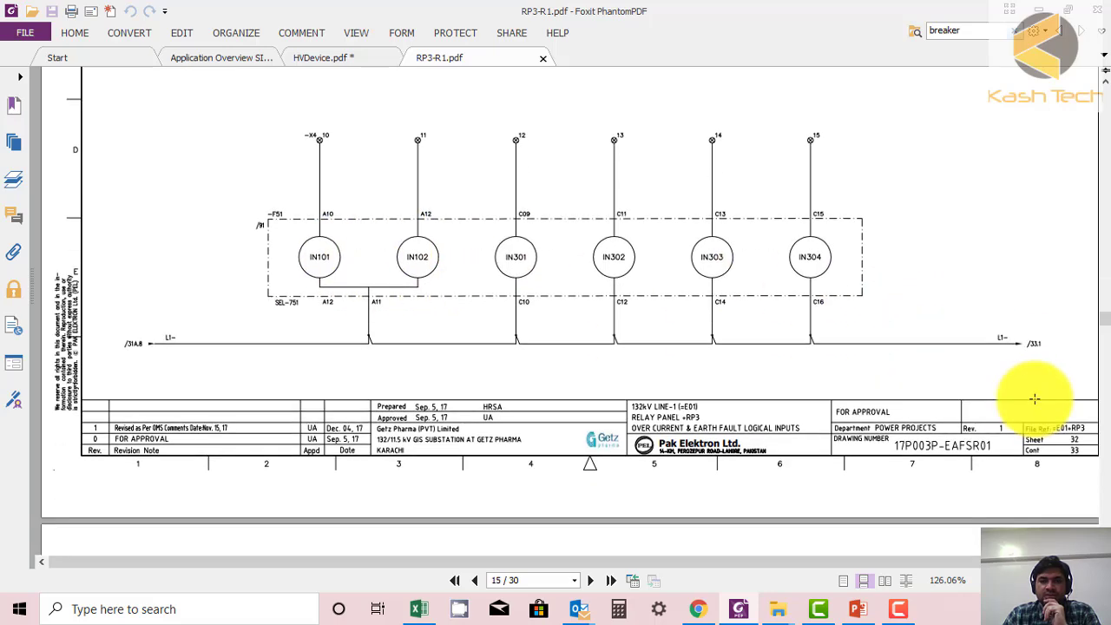
left_click(590, 580)
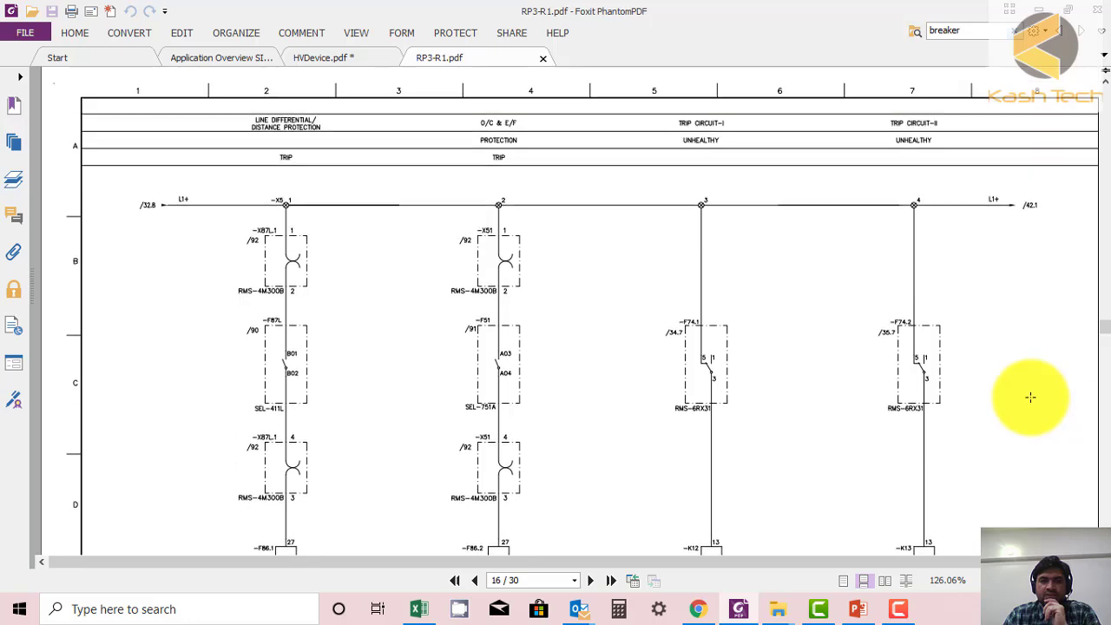
scroll("down", 3)
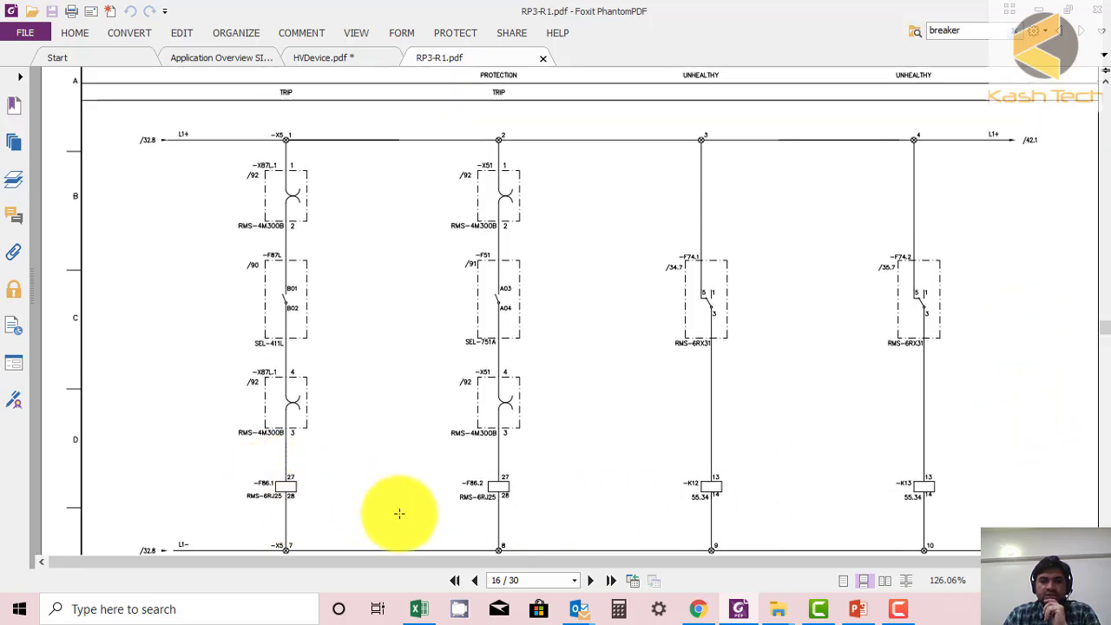
mouse_move(725, 469)
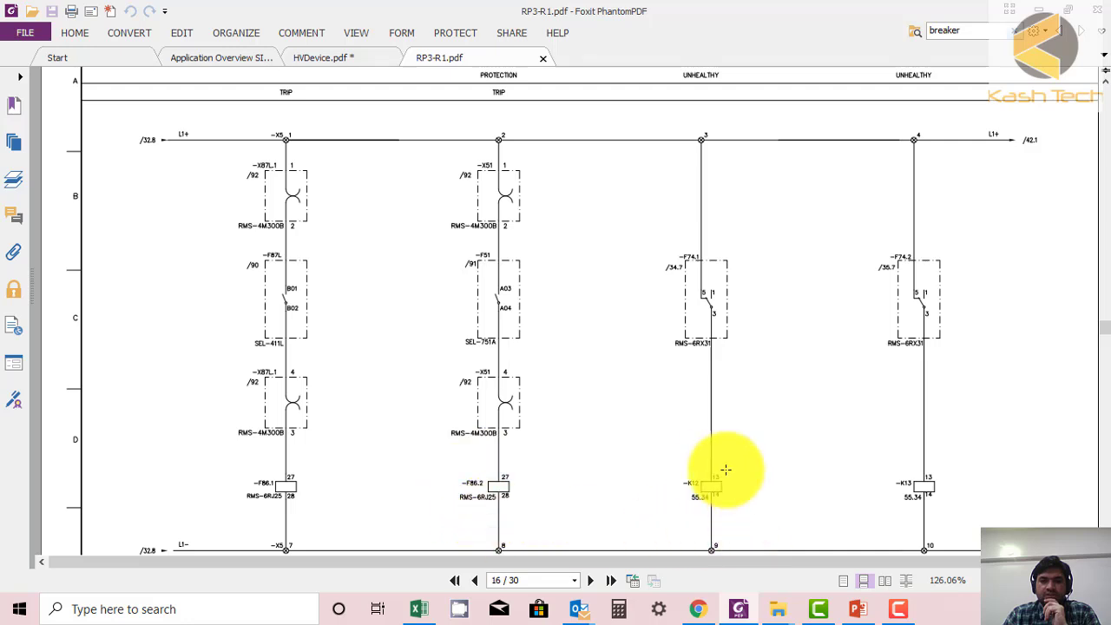
mouse_move(703, 512)
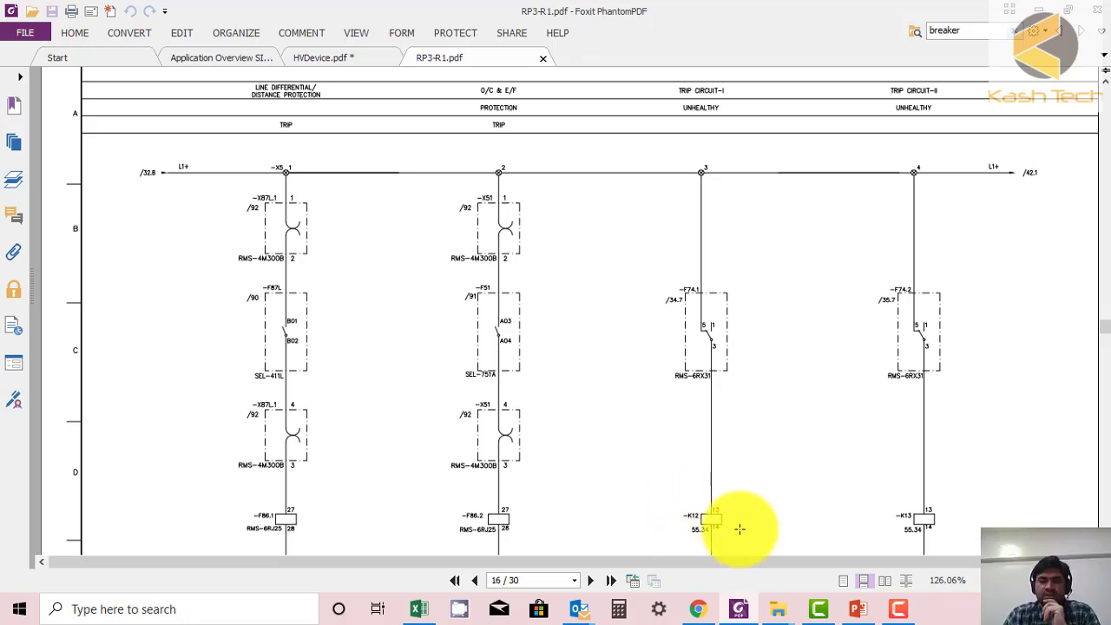
mouse_move(685, 538)
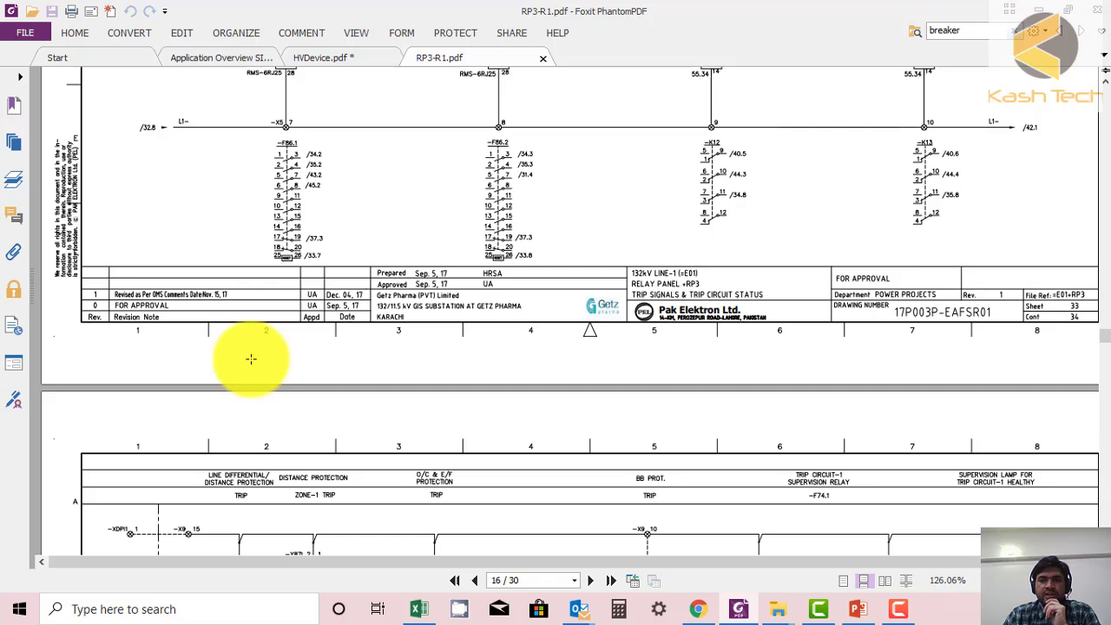
- Scroll page 17 from the supervision relay down to trip coil TC-1 and its supervision lamp
scroll("down", 3)
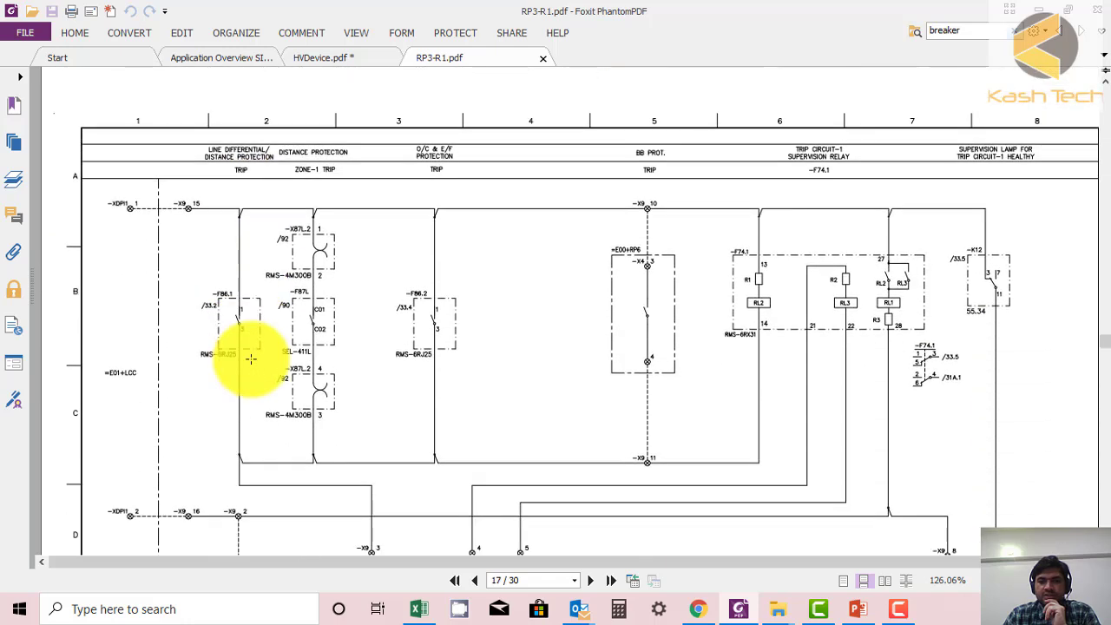
scroll("down", 3)
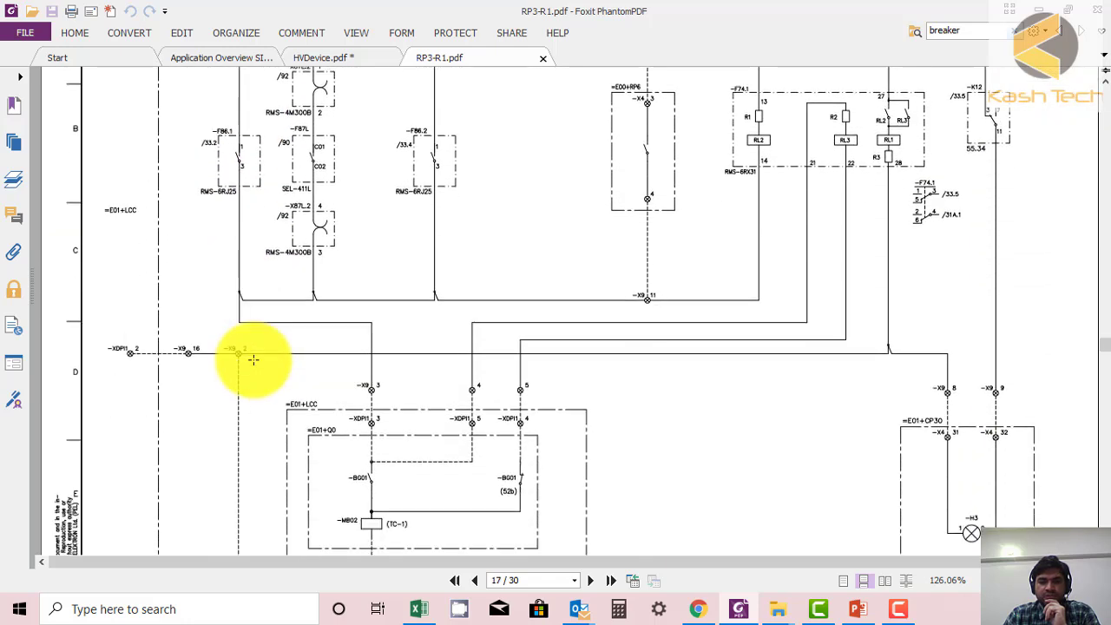
scroll("down", 3)
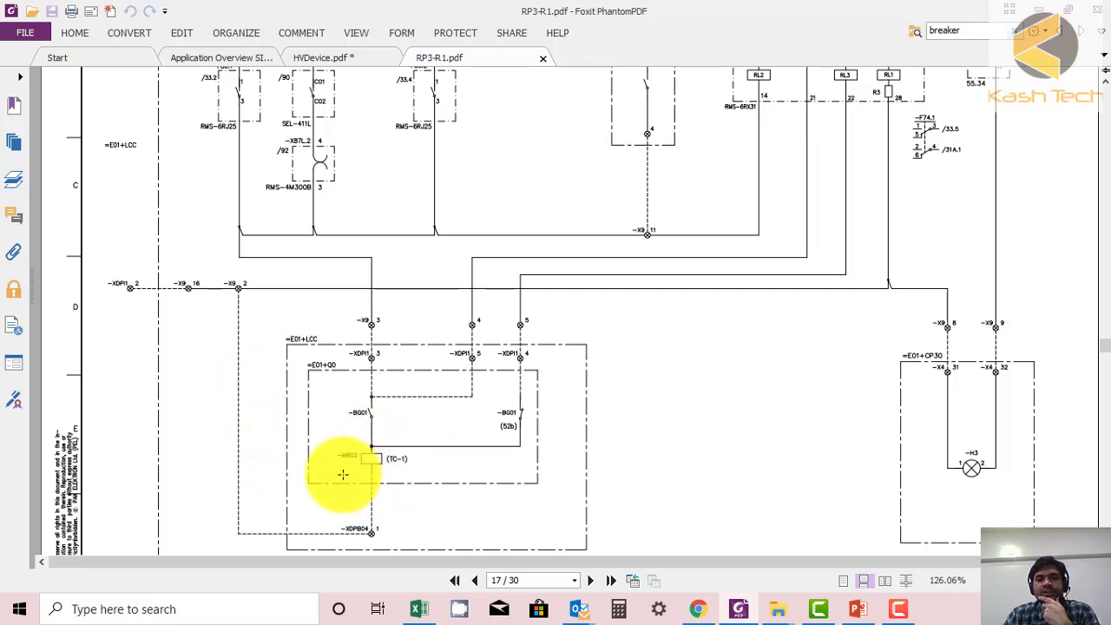
mouse_move(347, 480)
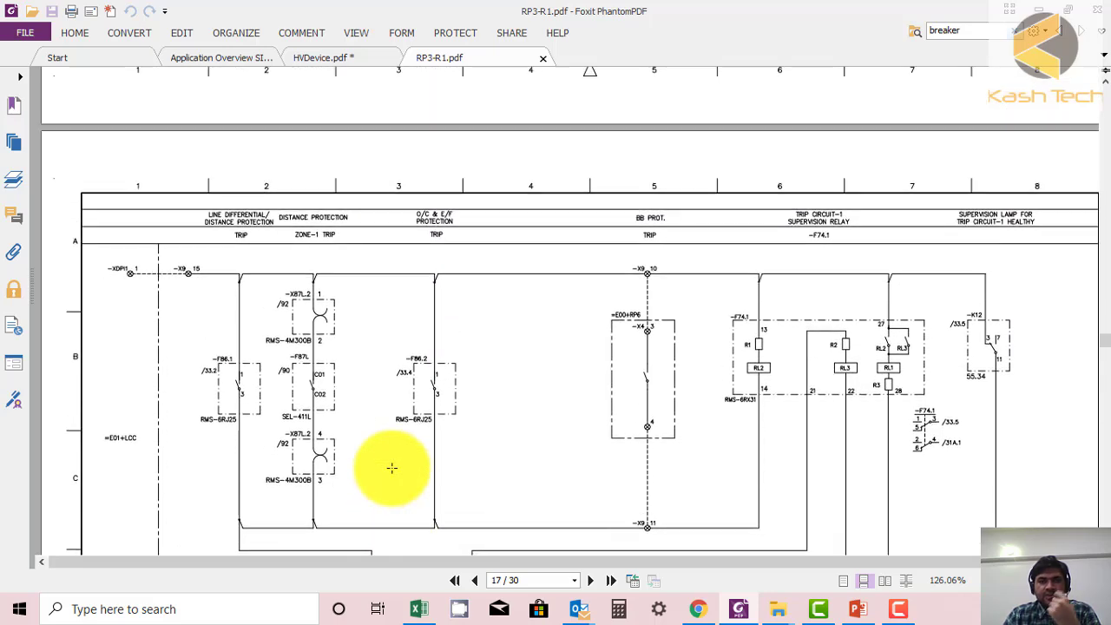
scroll("down", 3)
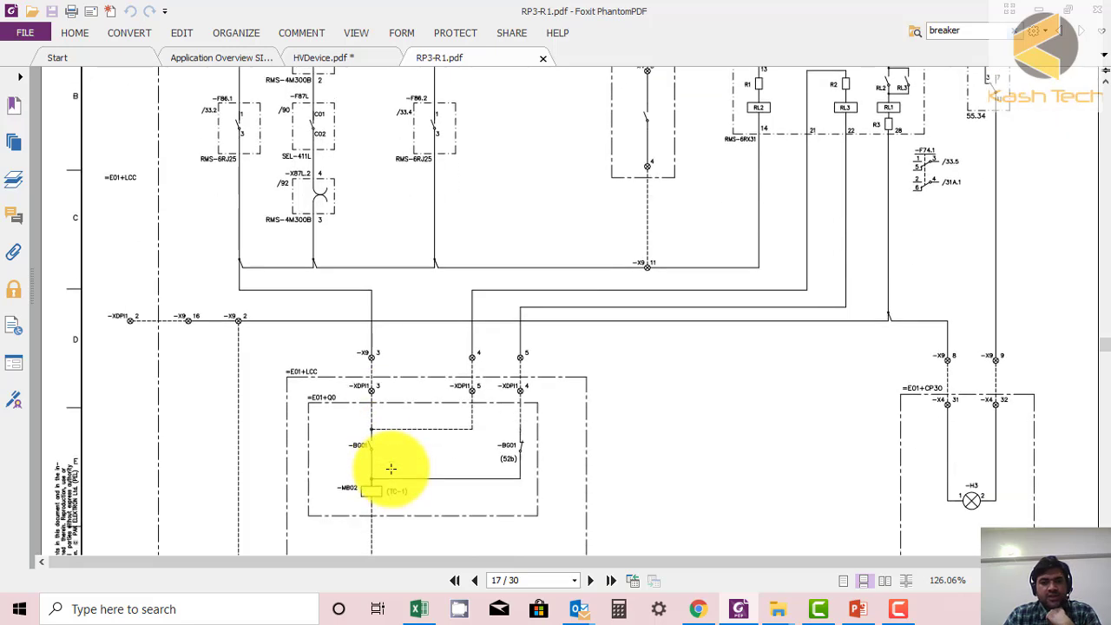
scroll("down", 3)
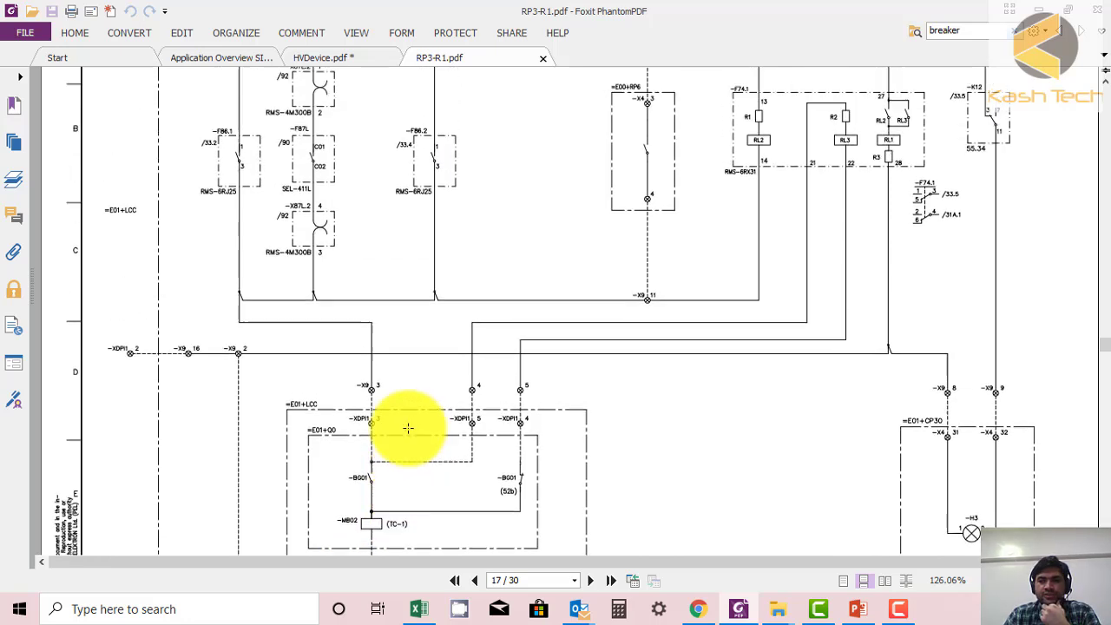
scroll("down", 3)
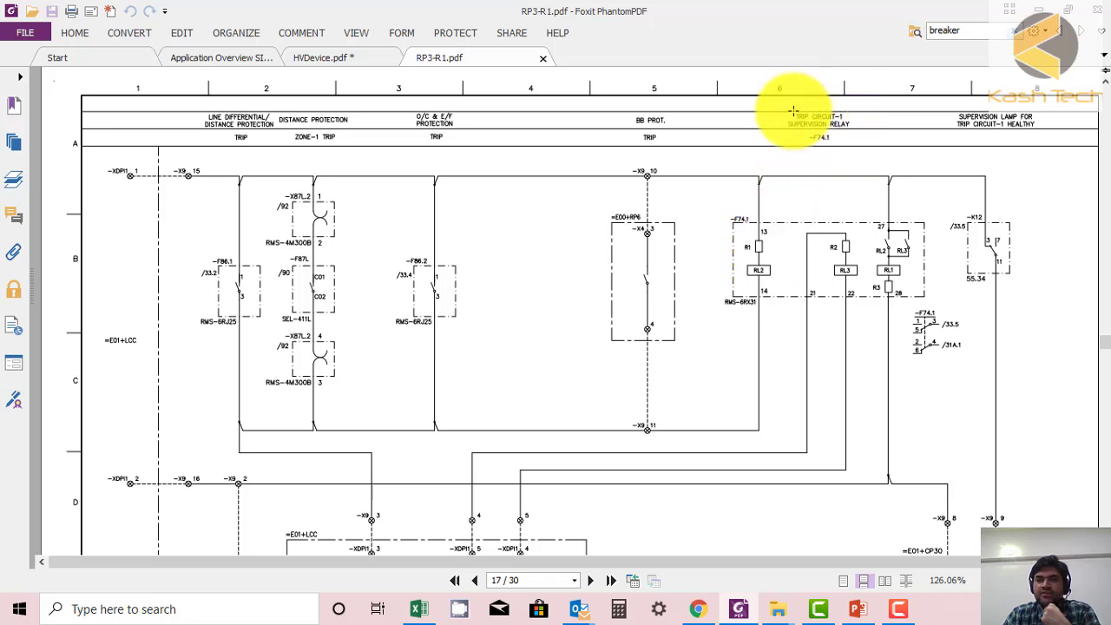
mouse_move(890, 260)
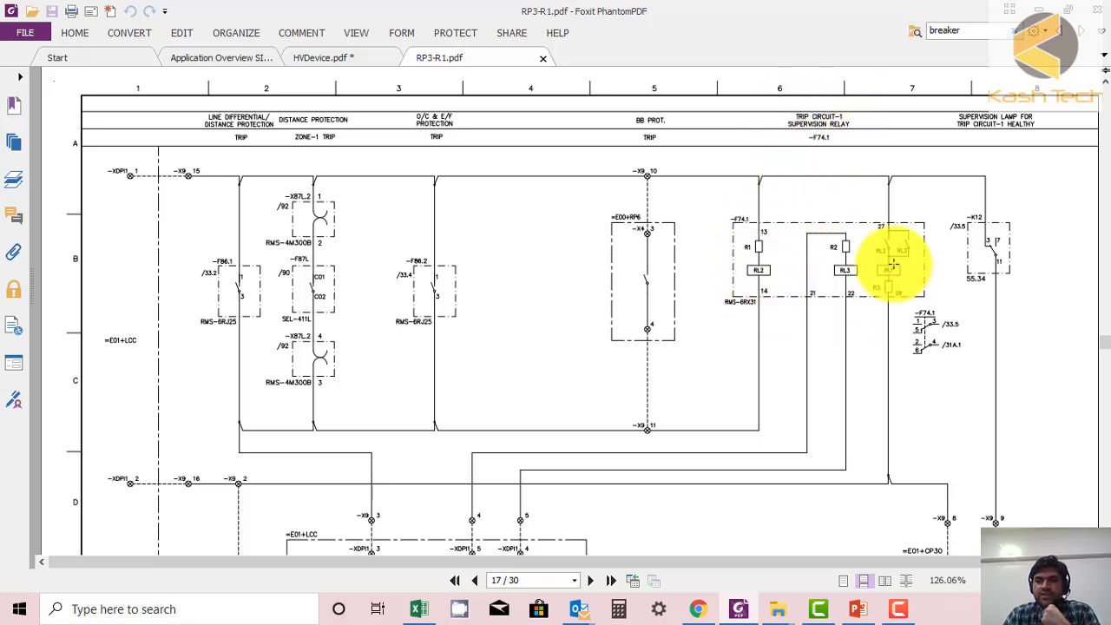
mouse_move(833, 208)
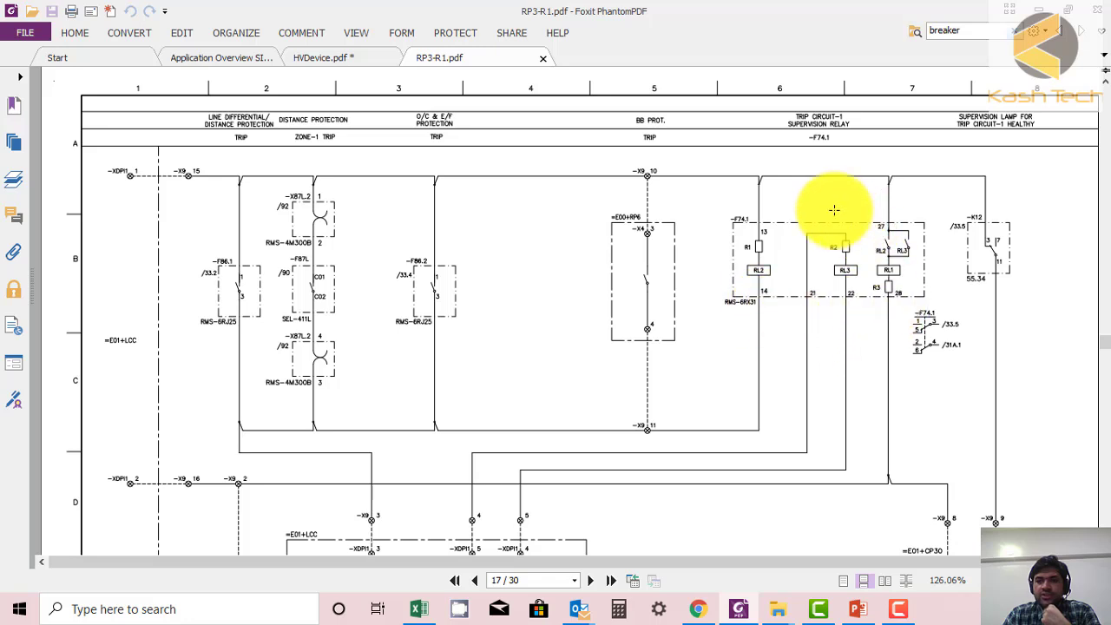
mouse_move(885, 278)
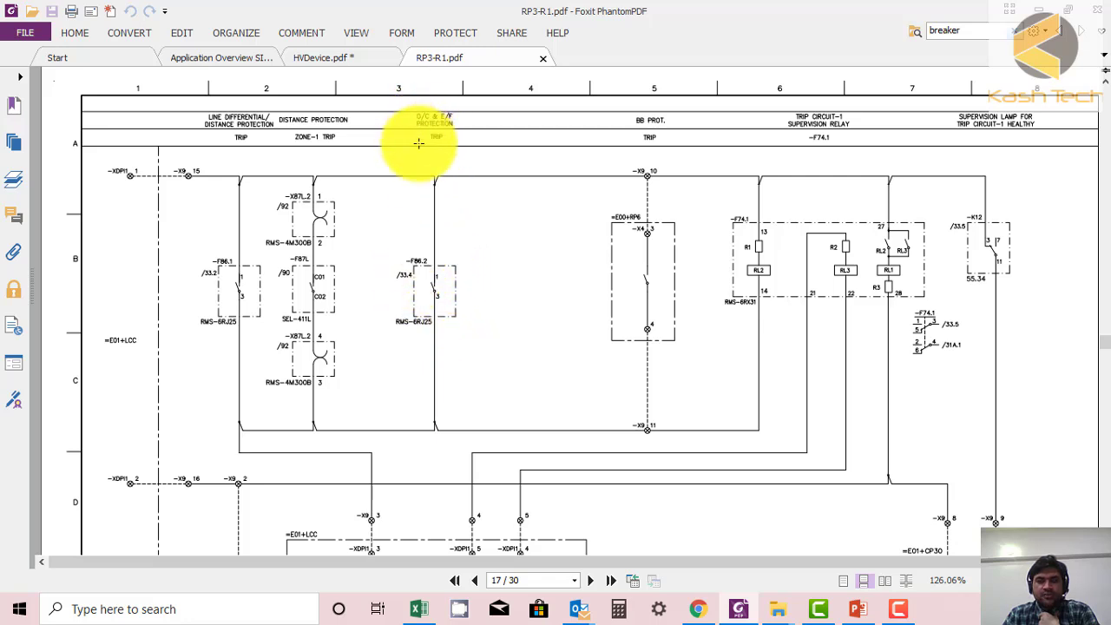
mouse_move(434, 261)
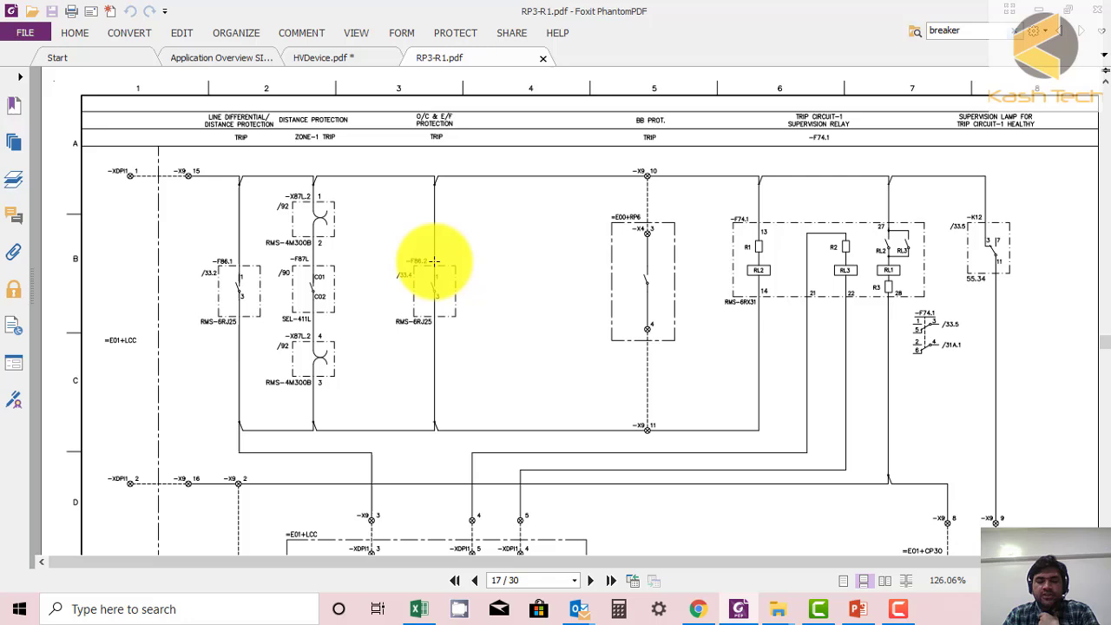
mouse_move(421, 258)
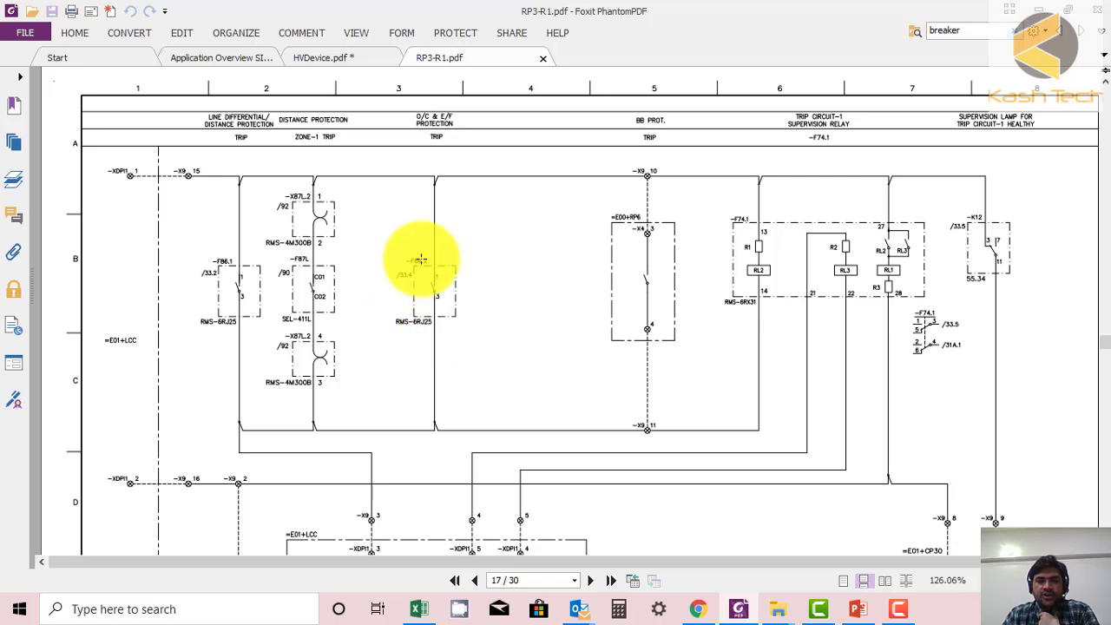
scroll("down", 3)
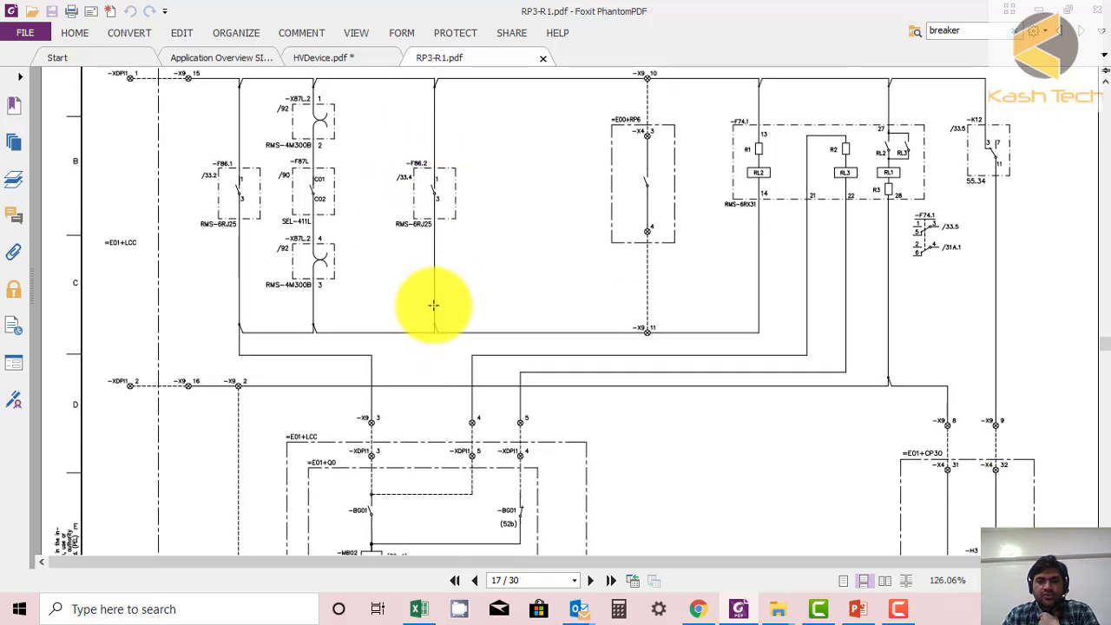
mouse_move(384, 141)
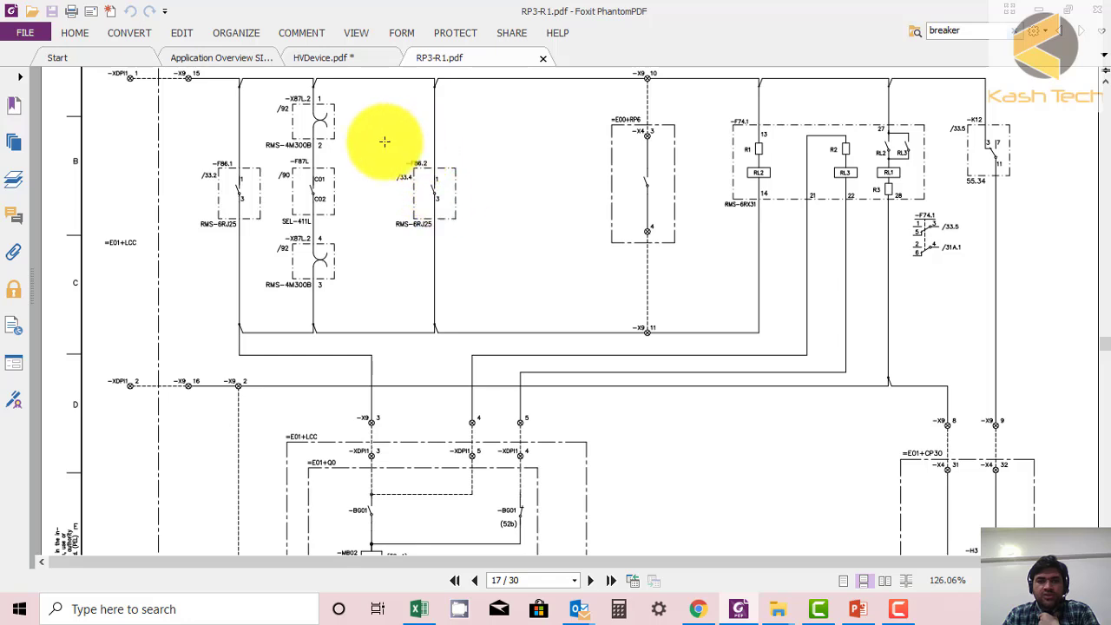
mouse_move(291, 321)
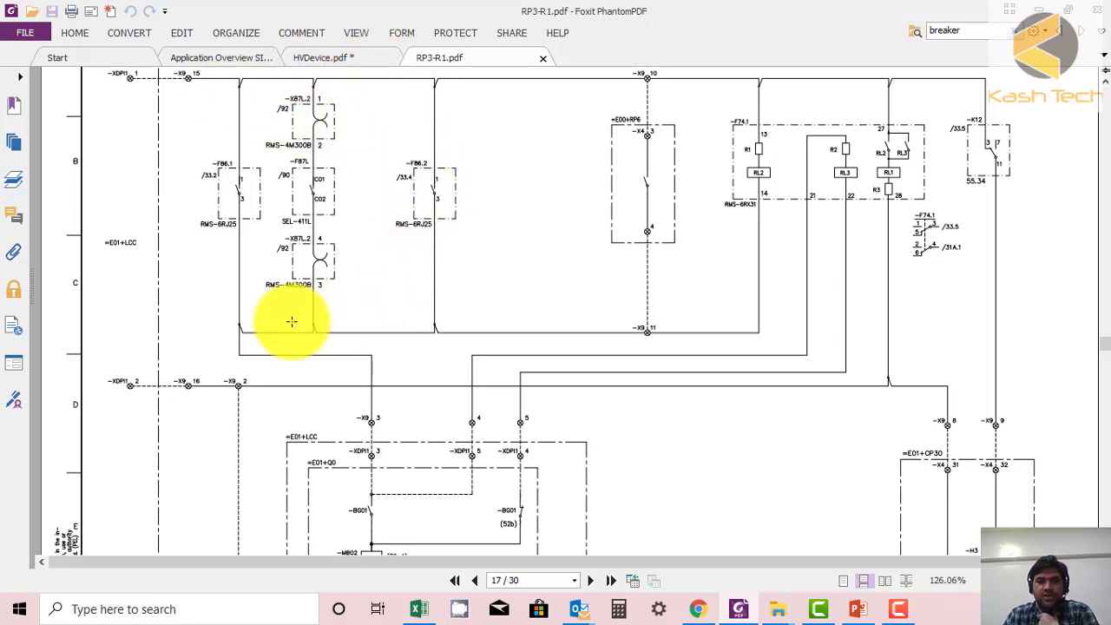
scroll("down", 3)
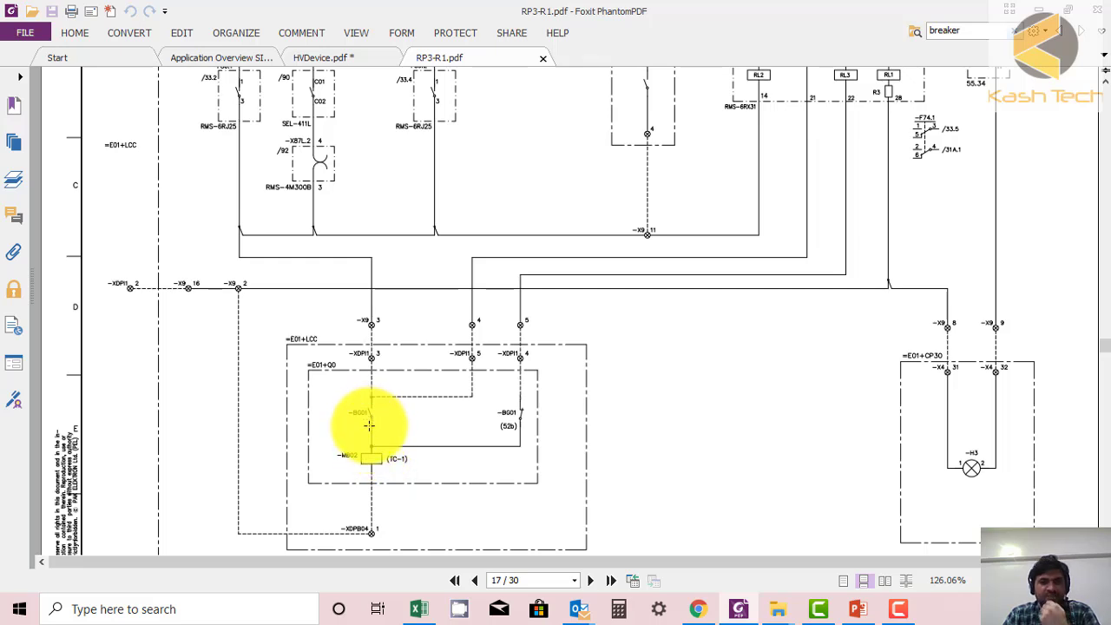
mouse_move(489, 441)
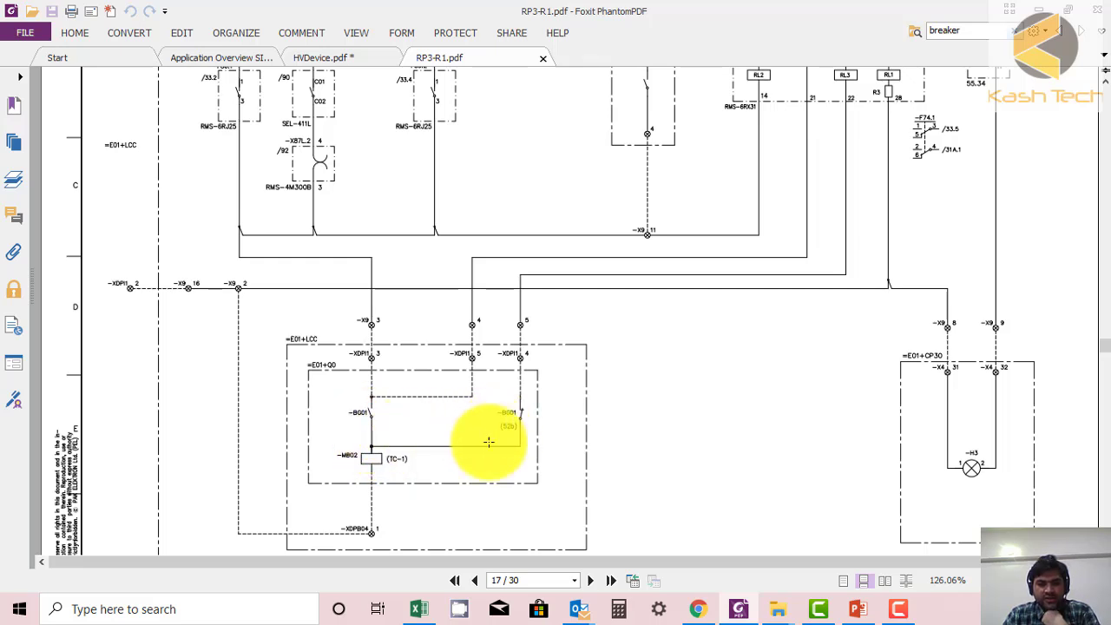
mouse_move(385, 520)
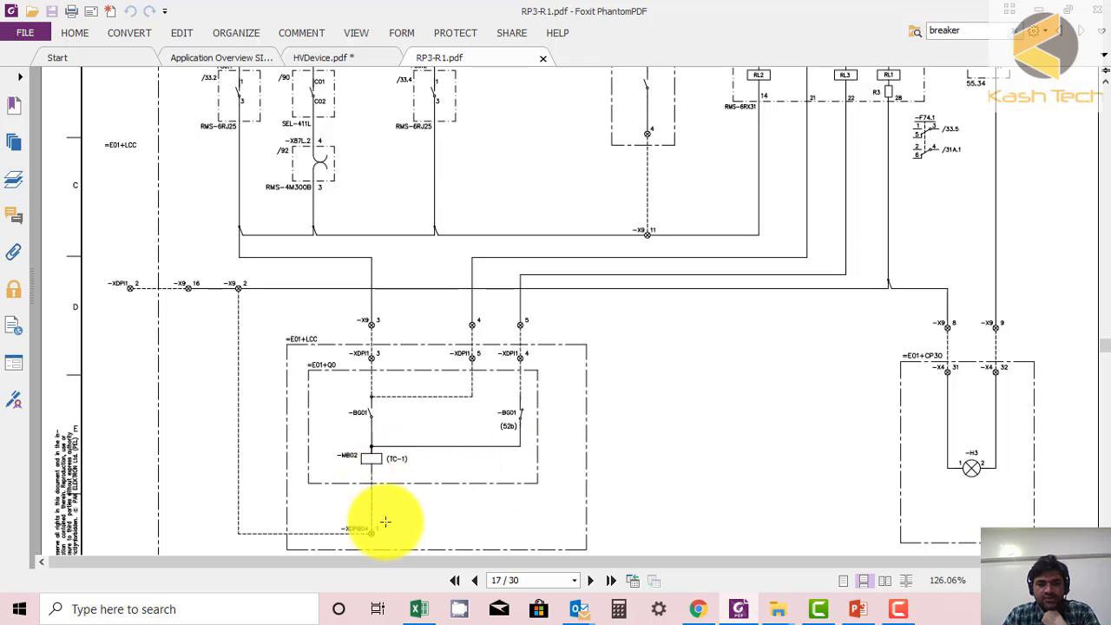
- Scroll from page 18's trip circuit-2 sheet to page 23's trip circuit blocking title block
left_click(590, 580)
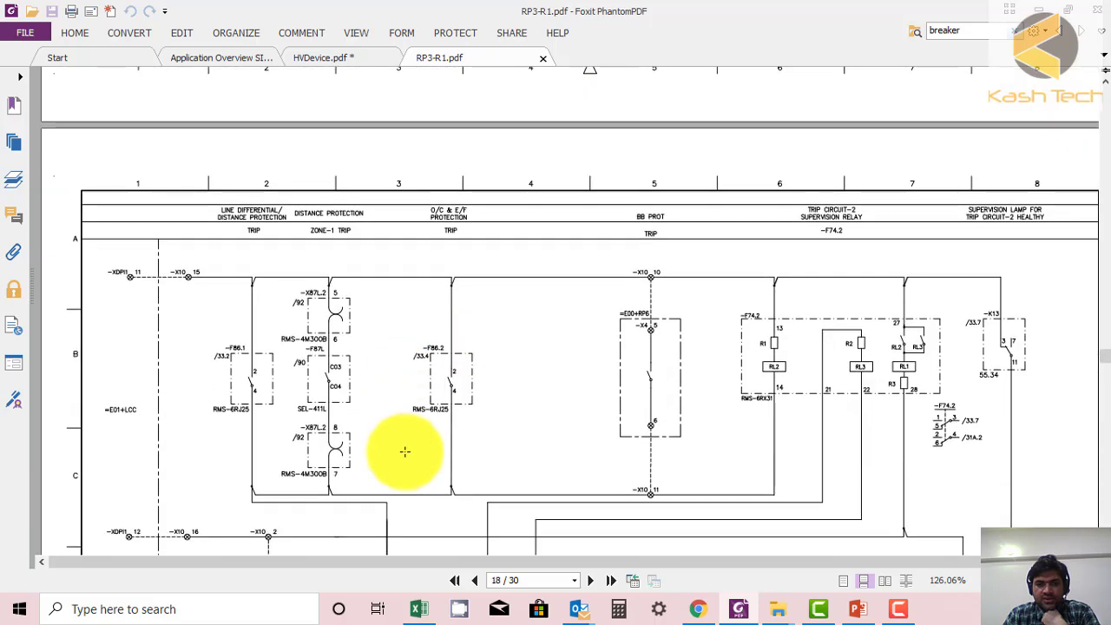
scroll("down", 3)
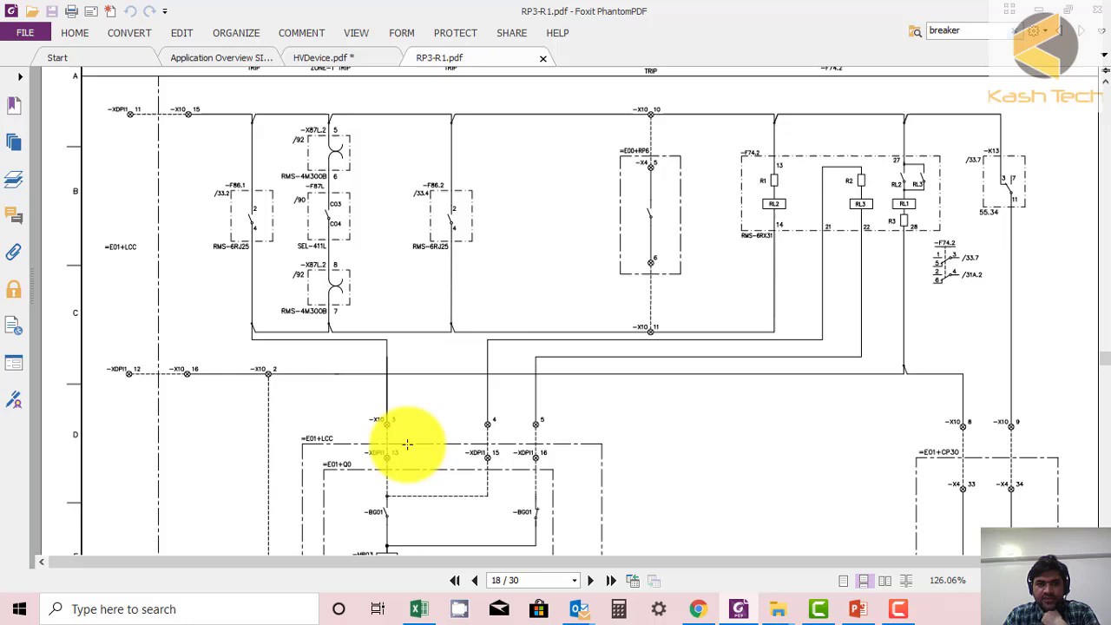
scroll("down", 3)
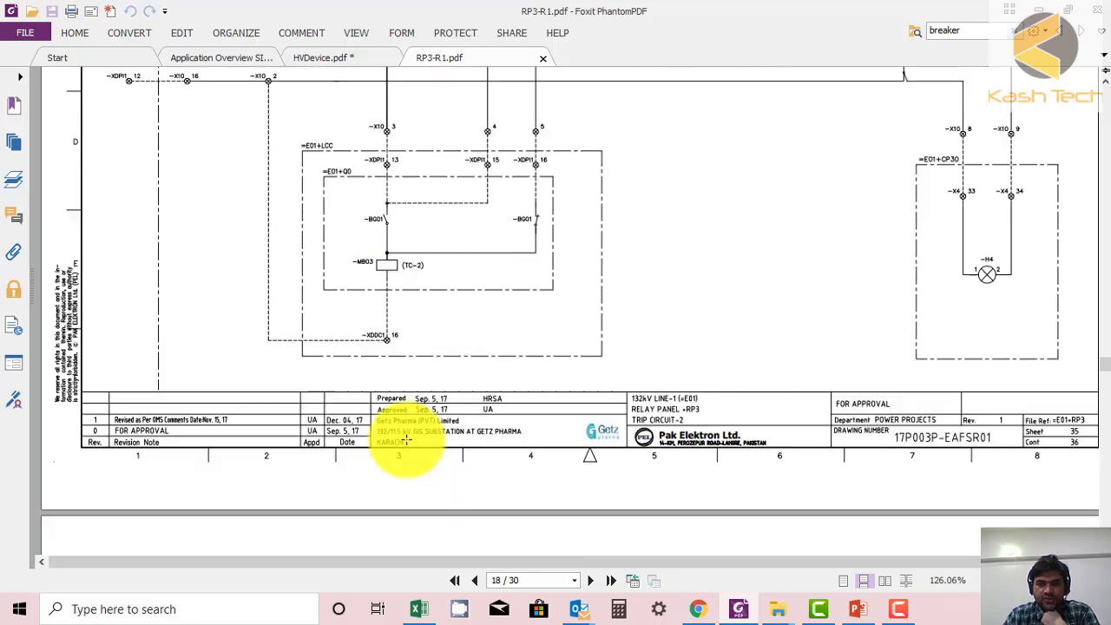
left_click(591, 580)
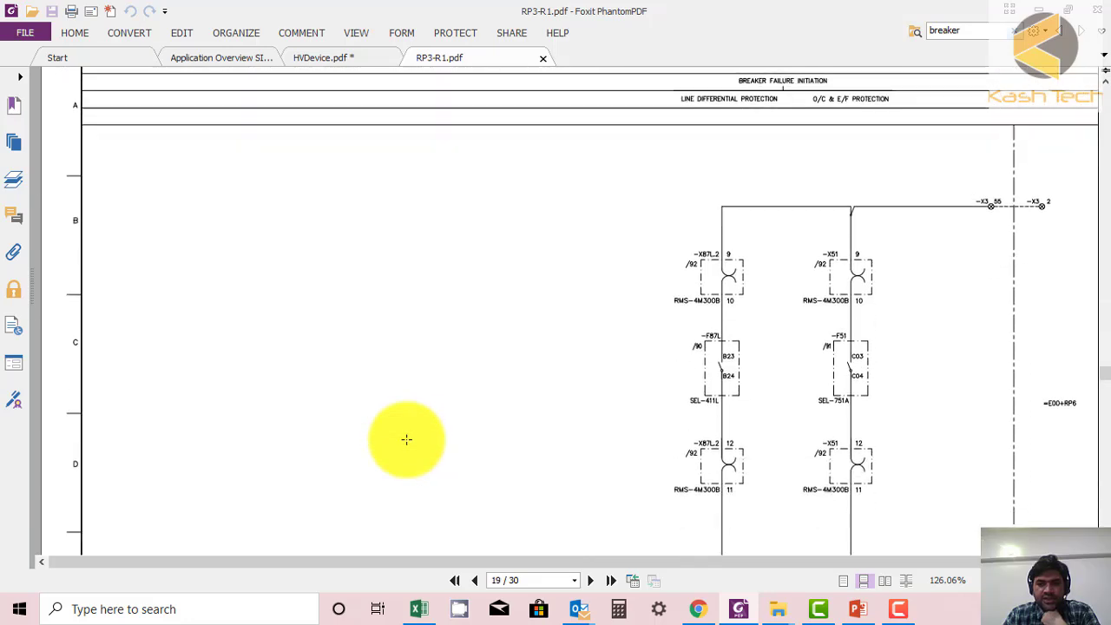
scroll("down", 3)
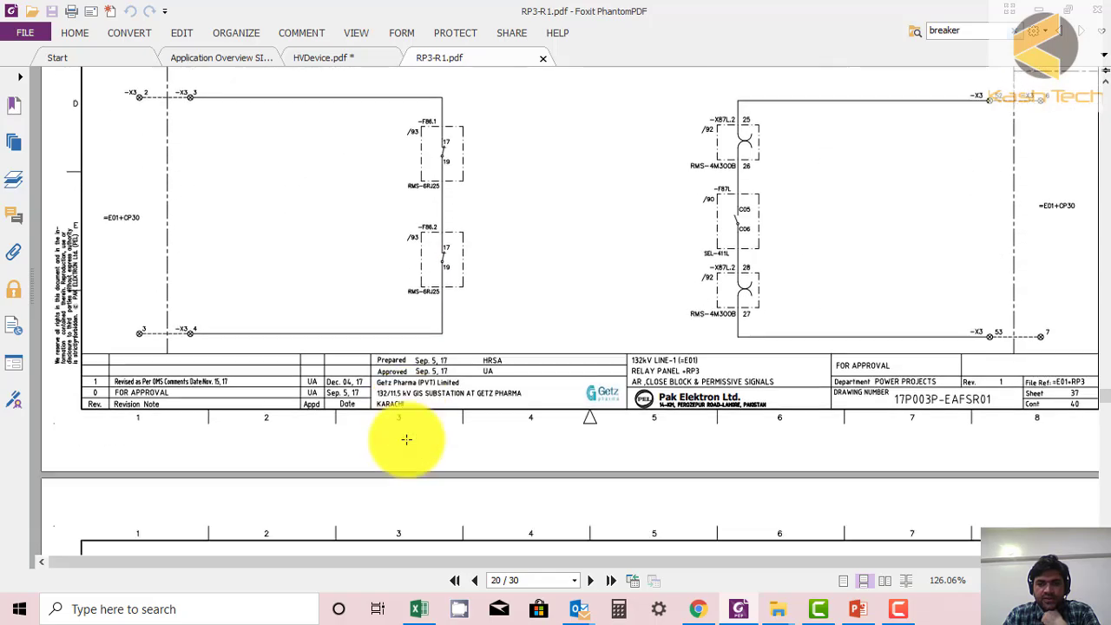
left_click(590, 580)
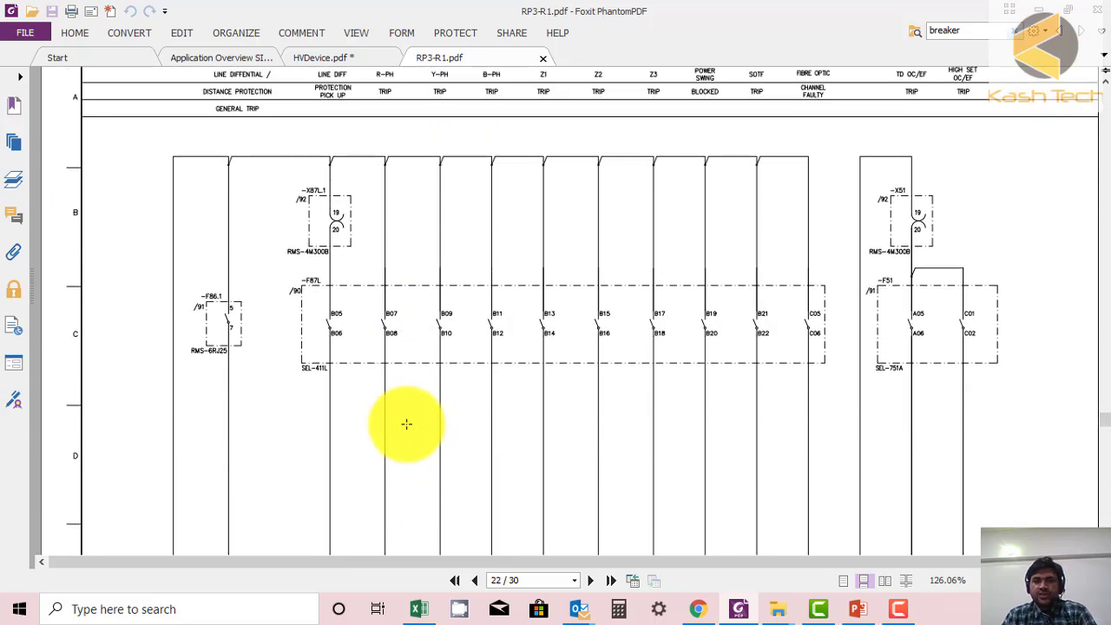
scroll("down", 3)
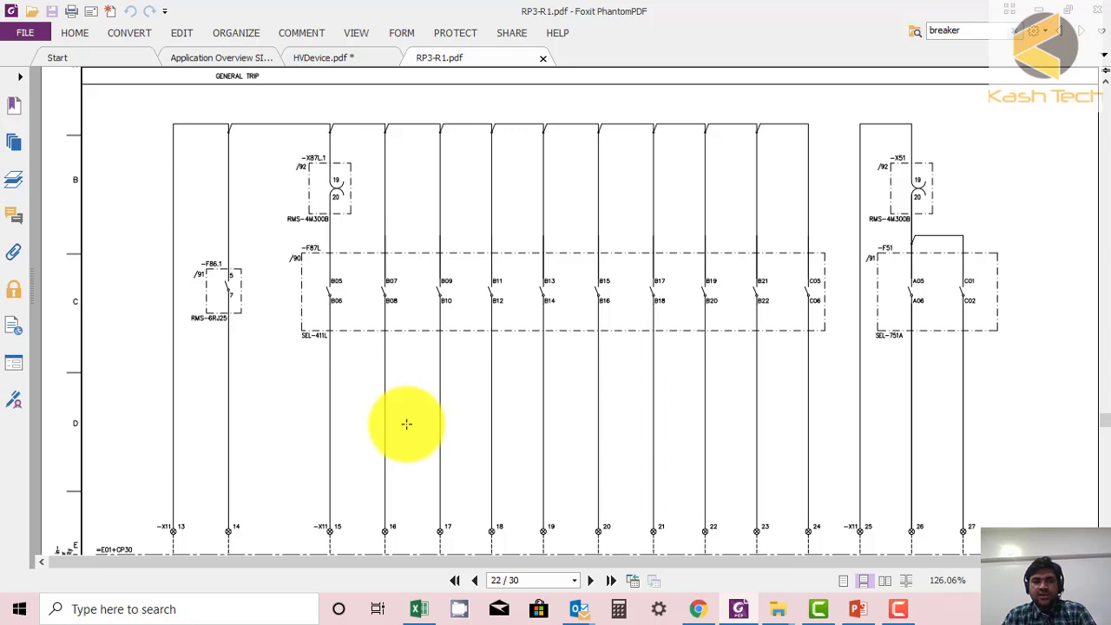
left_click(590, 580)
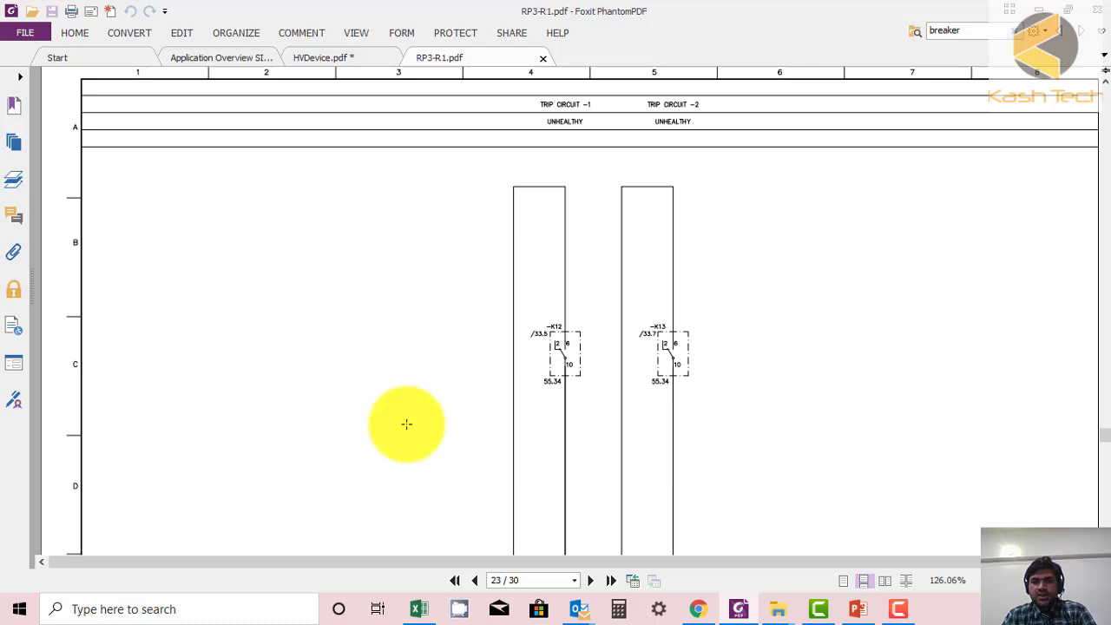
scroll("down", 3)
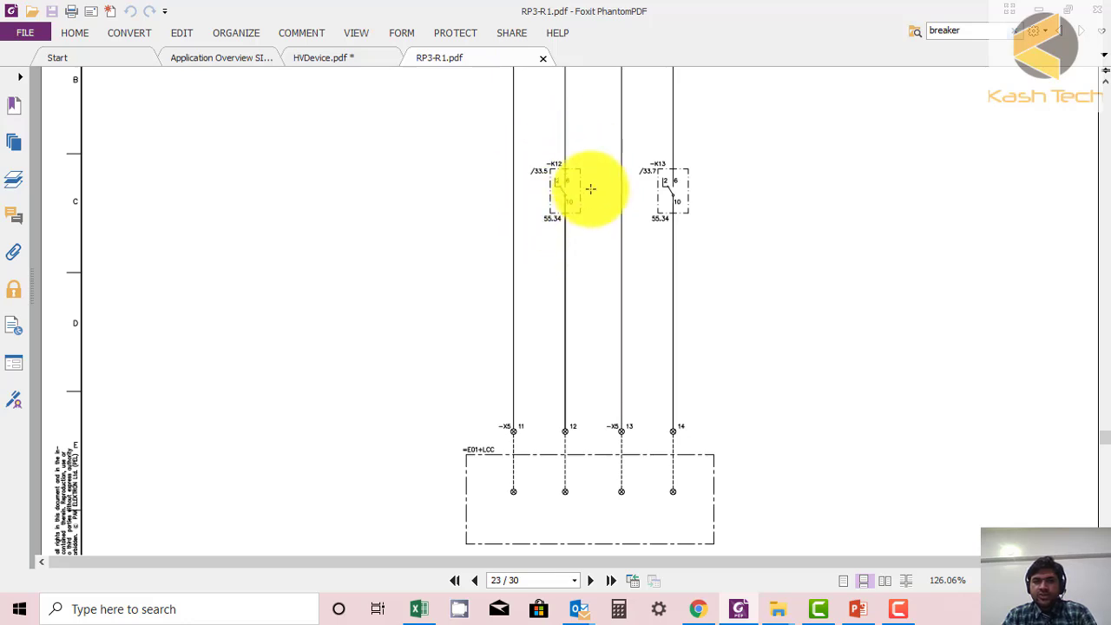
mouse_move(564, 238)
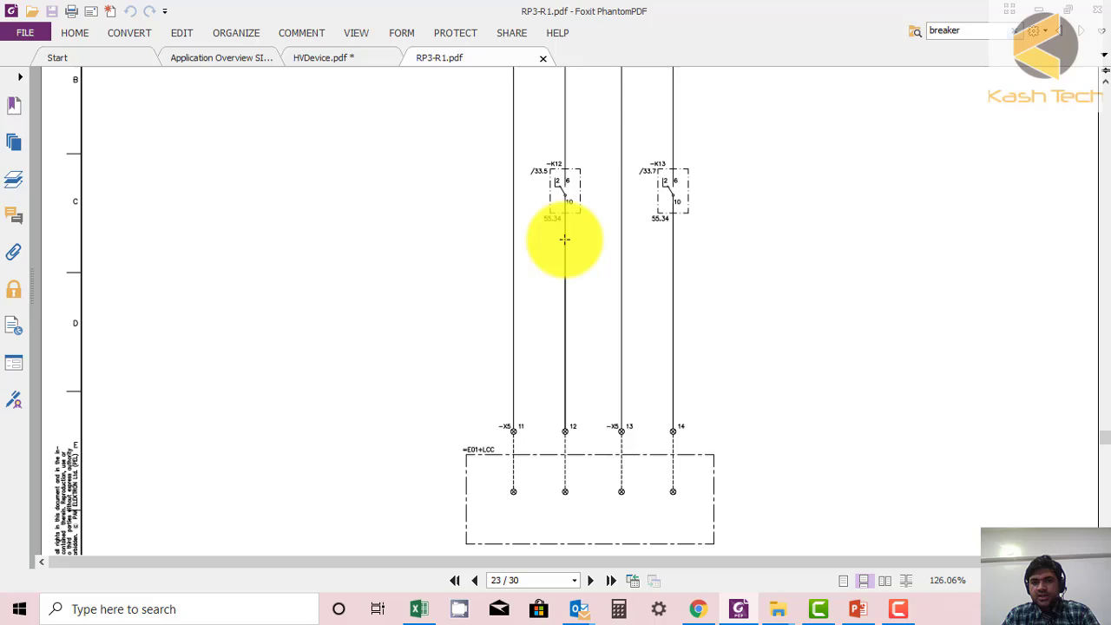
scroll("down", 3)
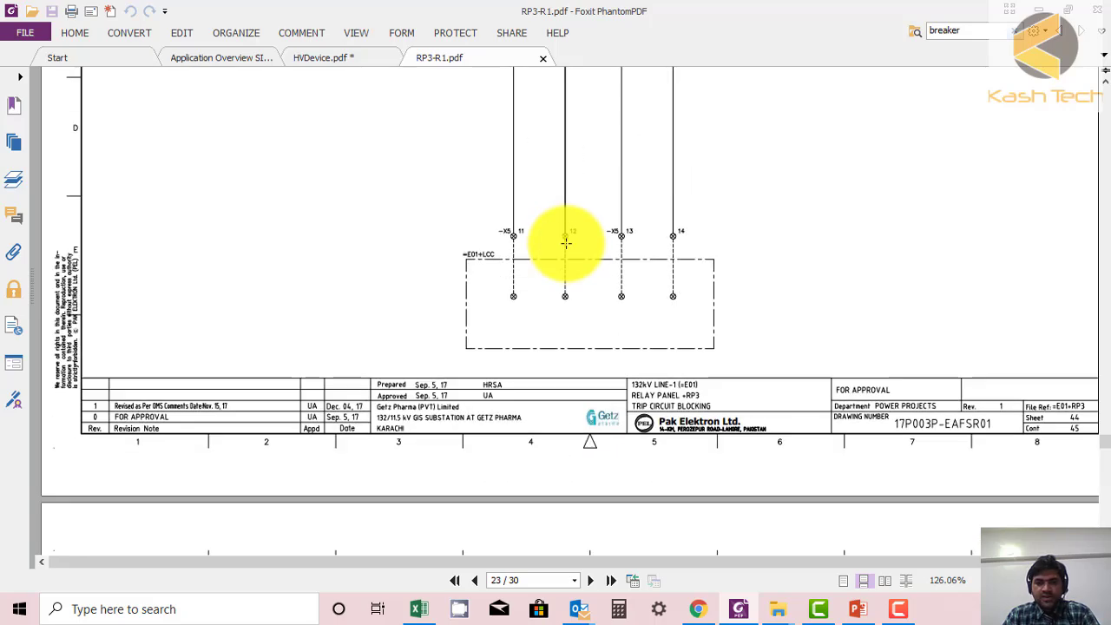